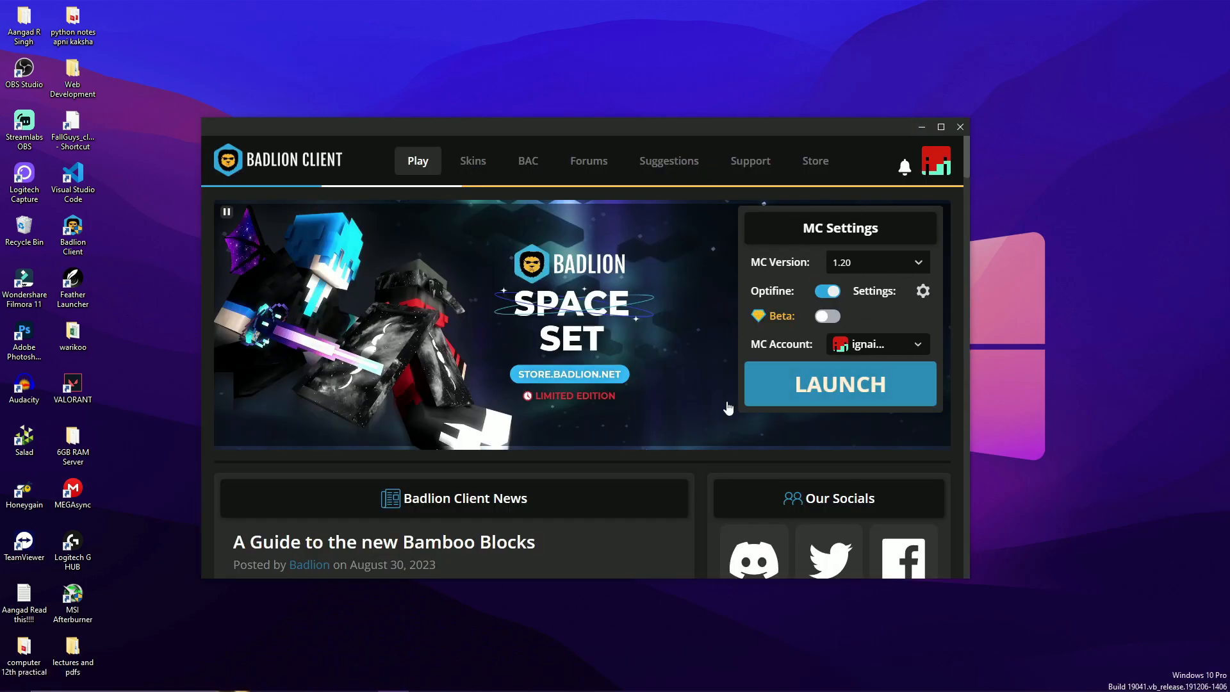
mouse_move(839, 383)
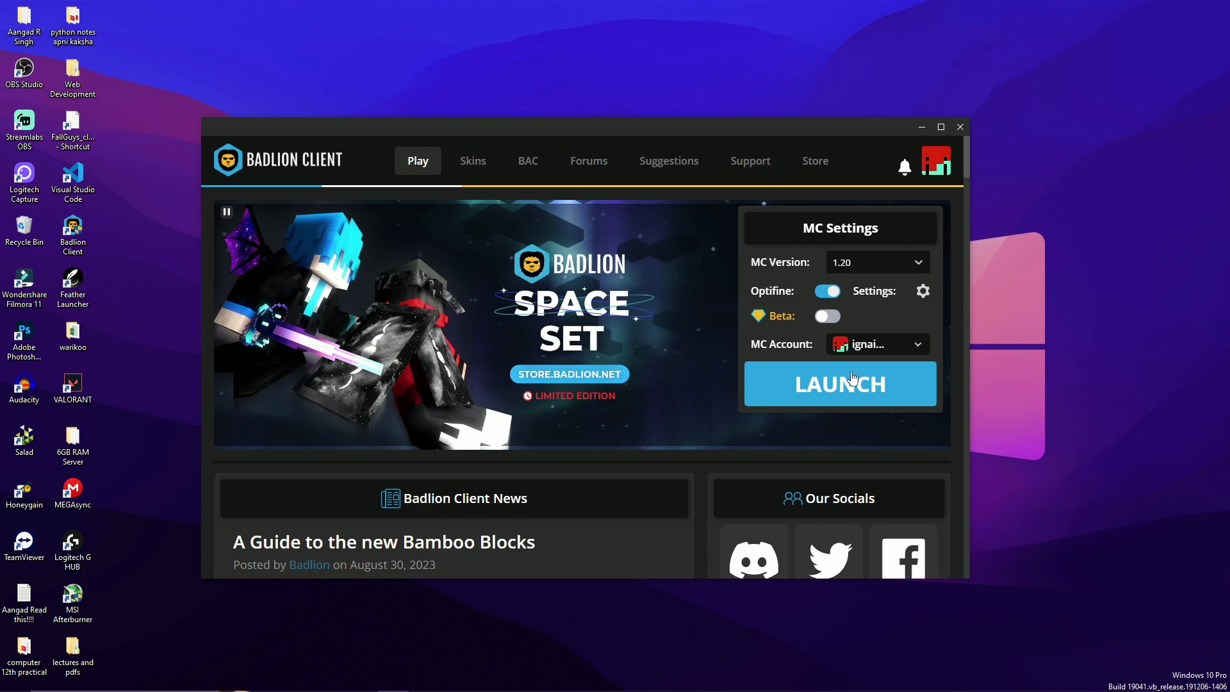
mouse_move(390, 136)
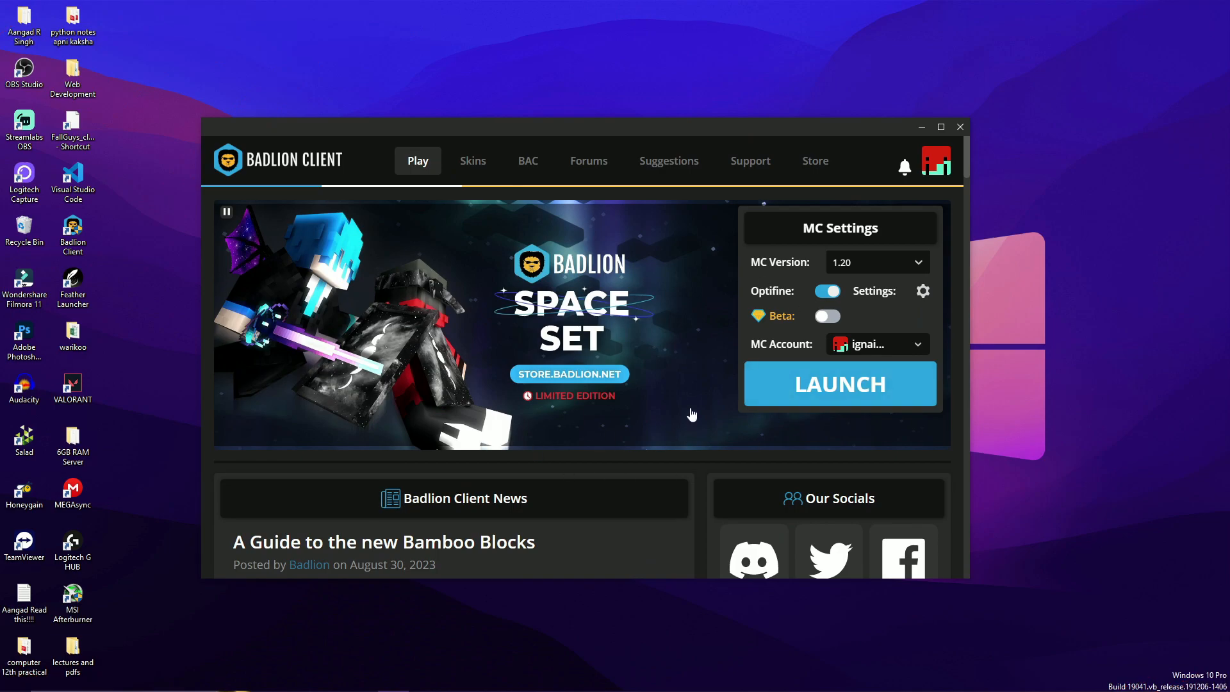
mouse_move(641, 418)
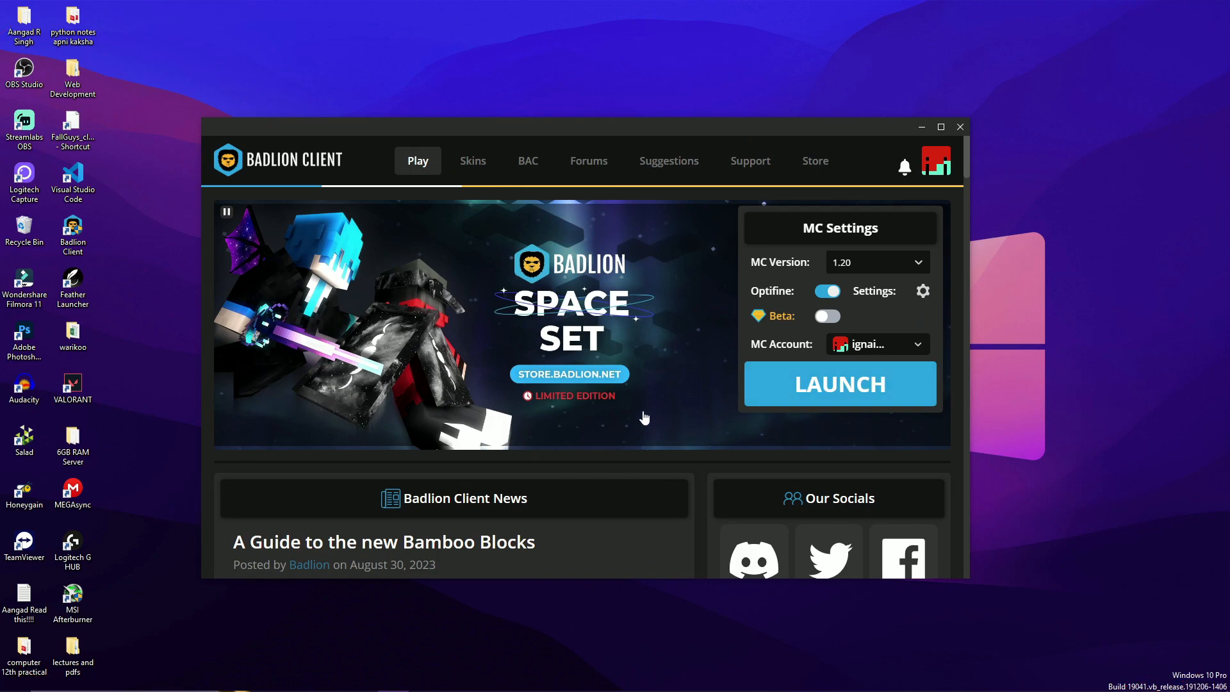
mouse_move(687, 402)
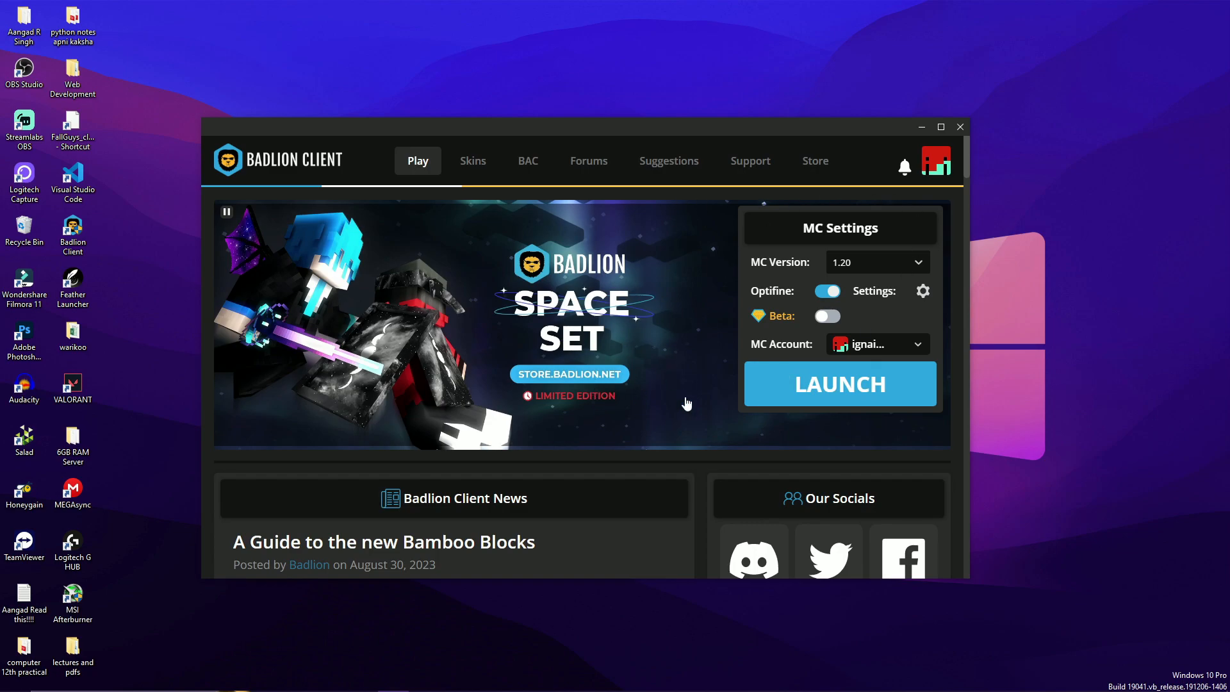
mouse_move(320, 455)
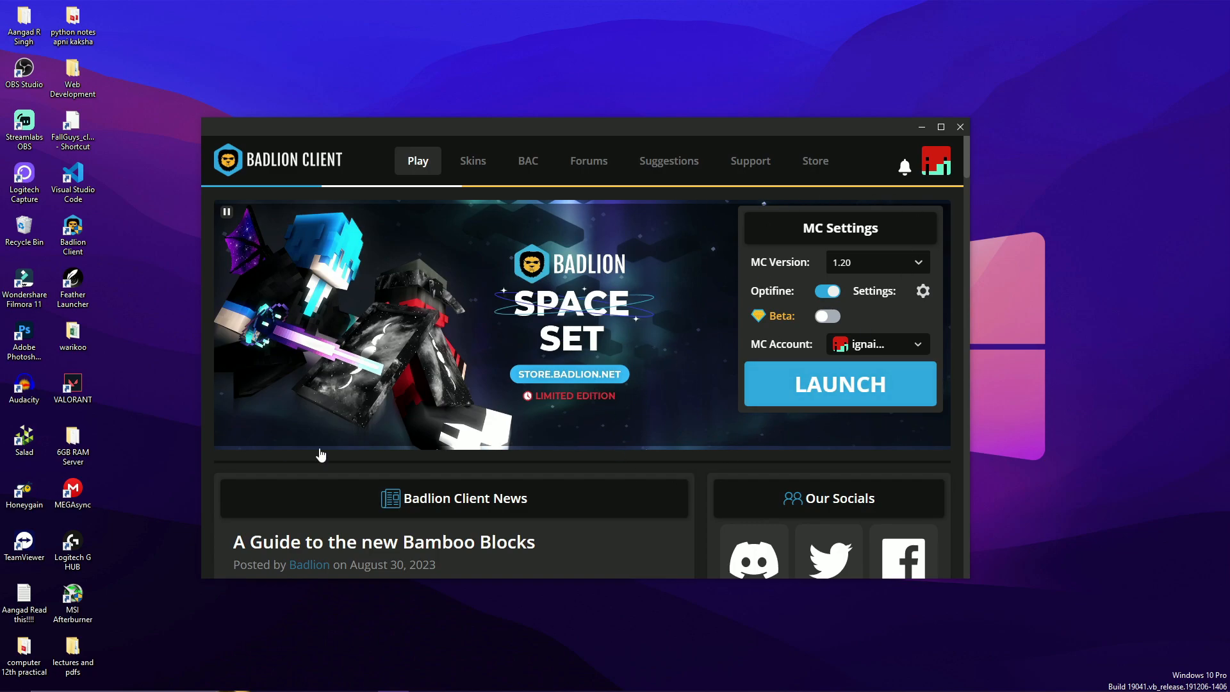
mouse_move(604, 642)
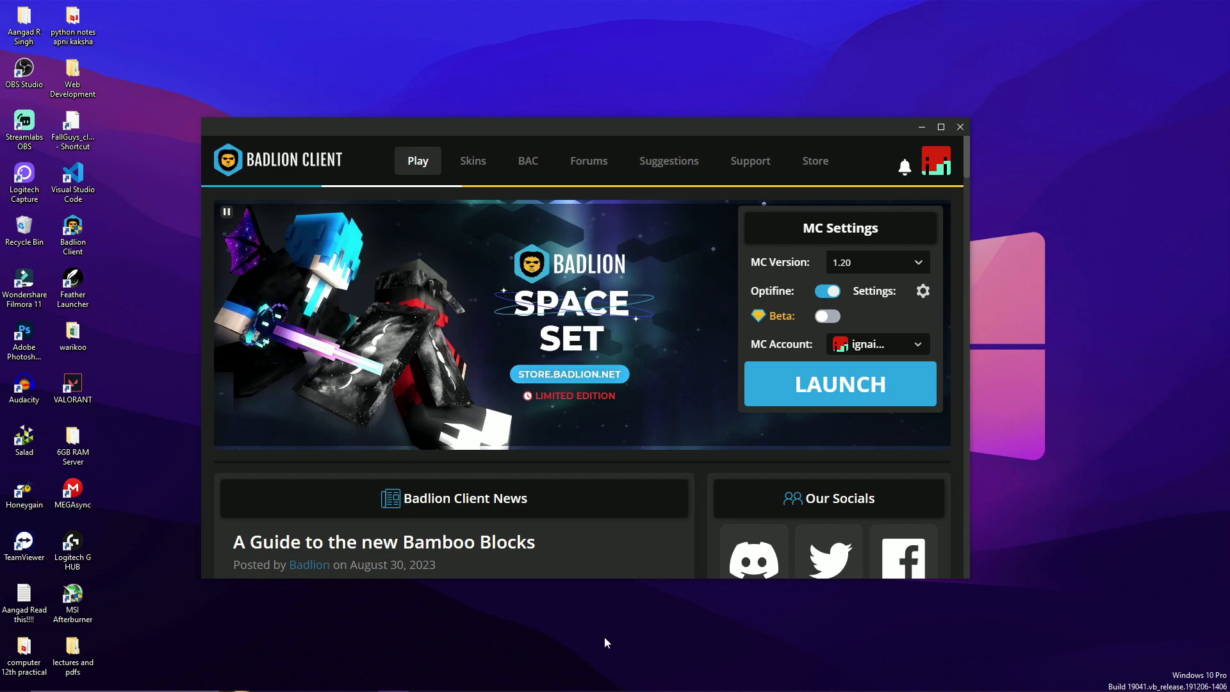
mouse_move(546, 627)
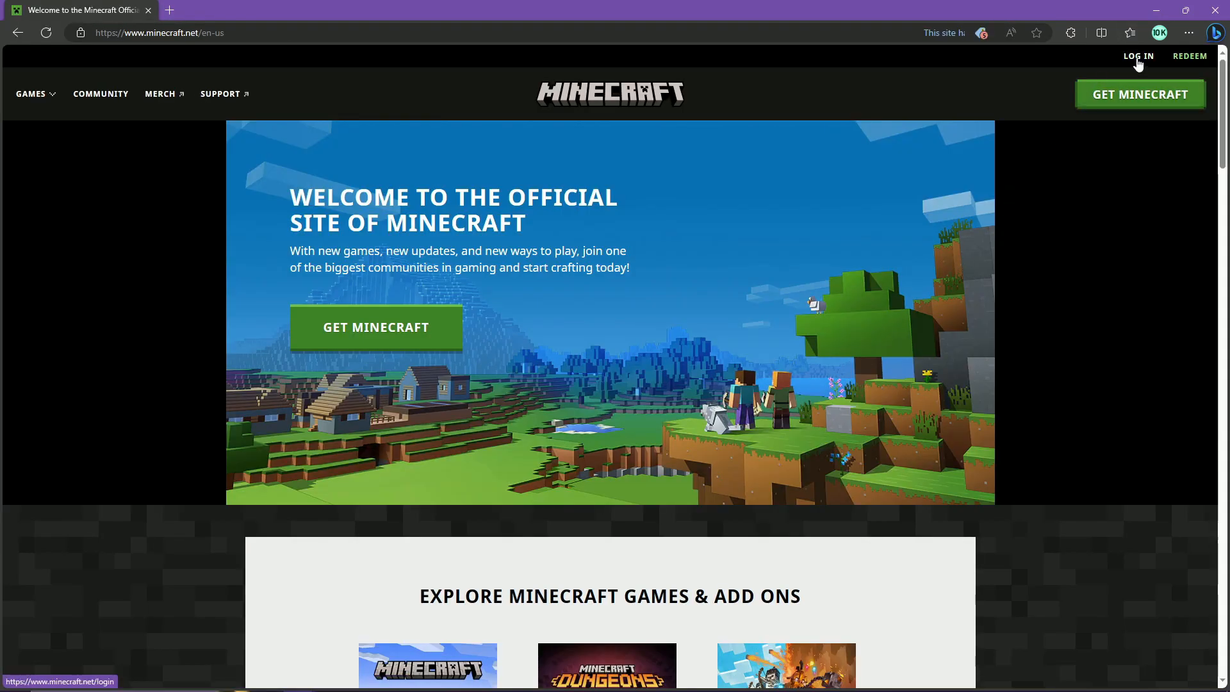
Sign in to Minecraft.net with the Microsoft account and scroll My Games down to Bedrock Edition.
left_click(1137, 55)
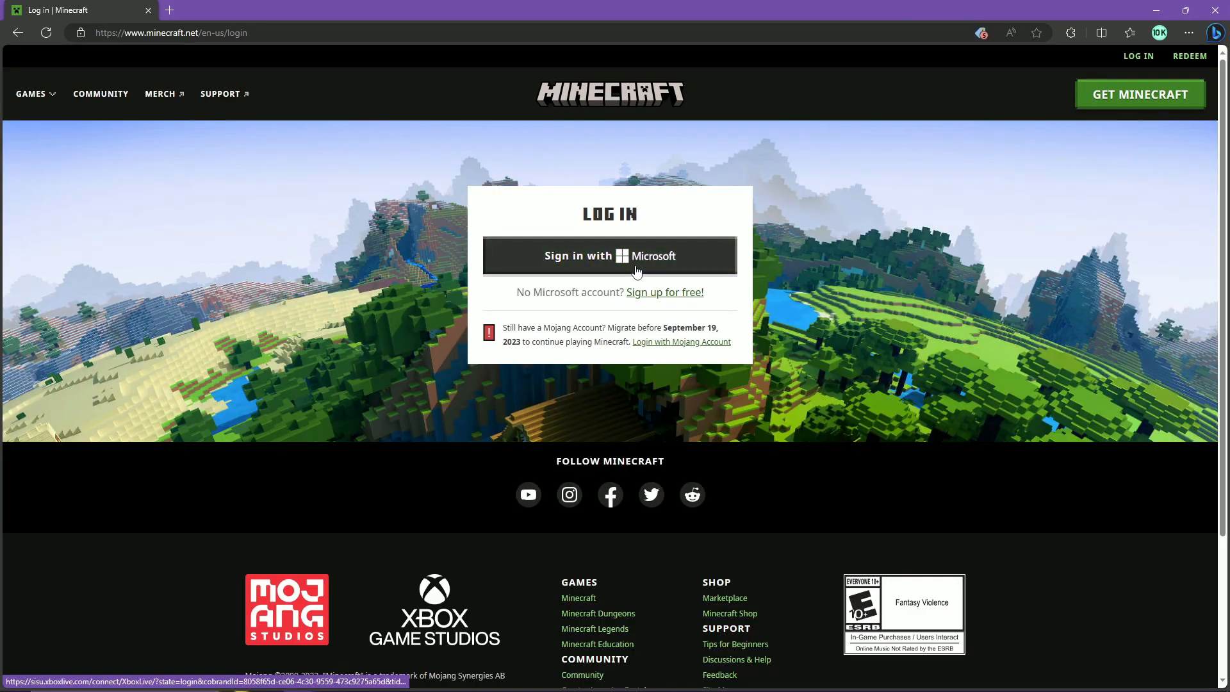
left_click(610, 255)
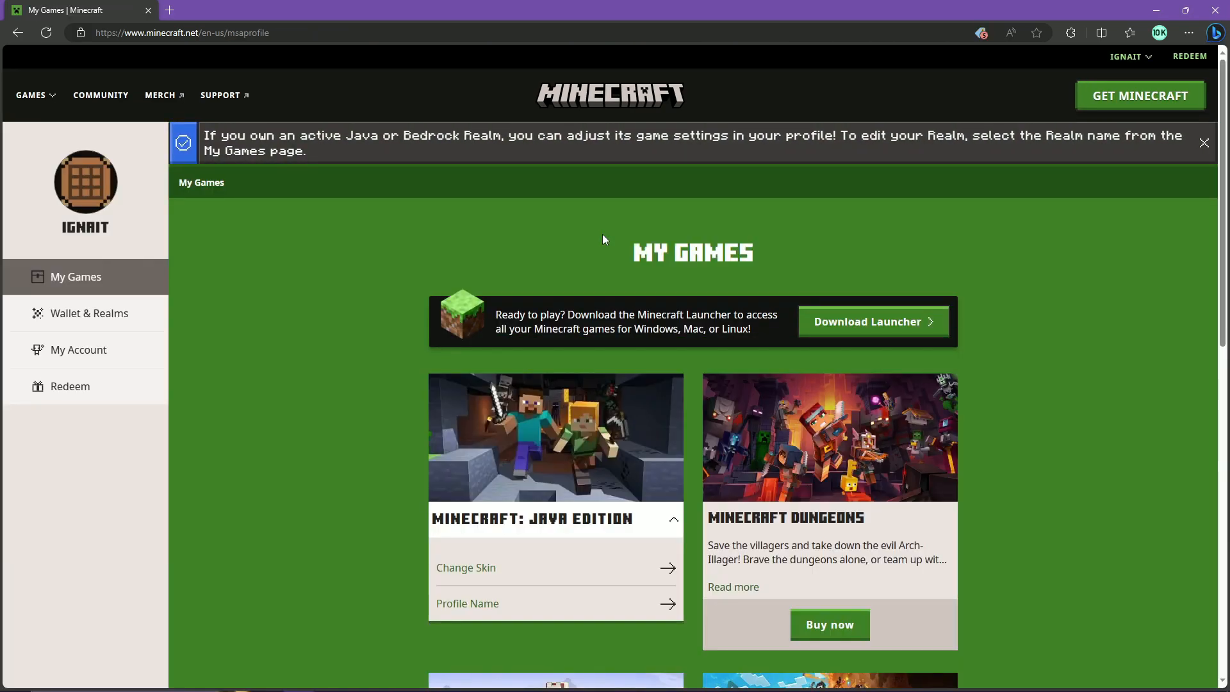
left_click(180, 32)
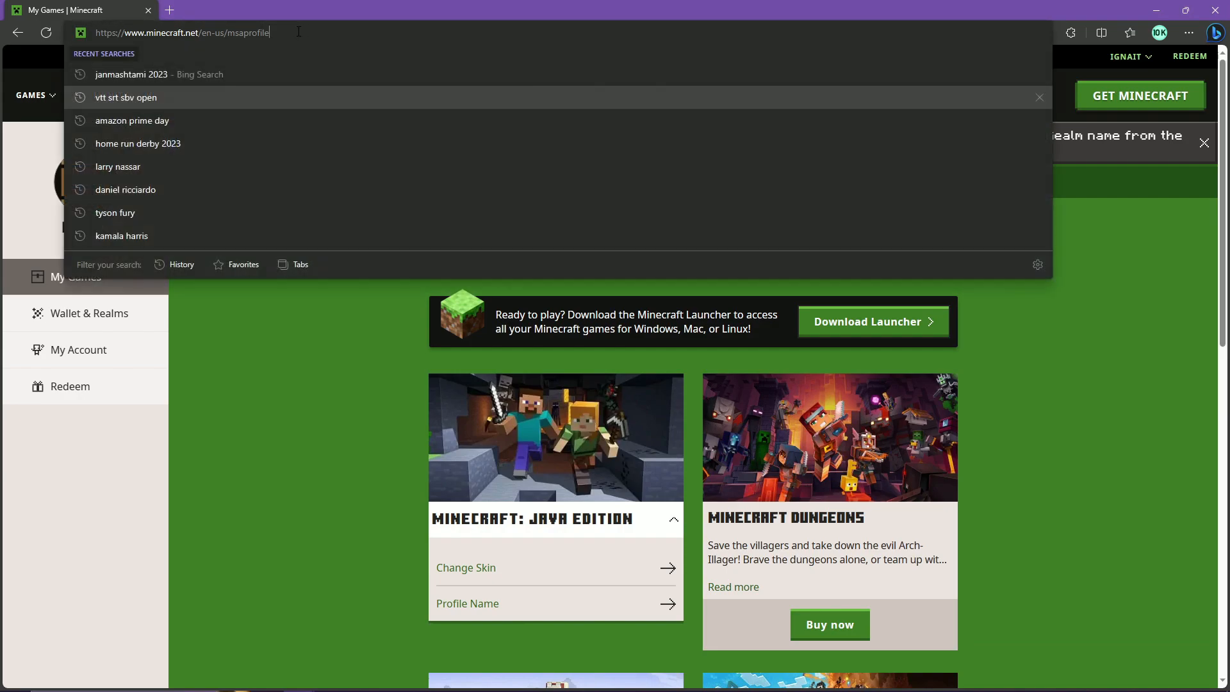
left_click(497, 292)
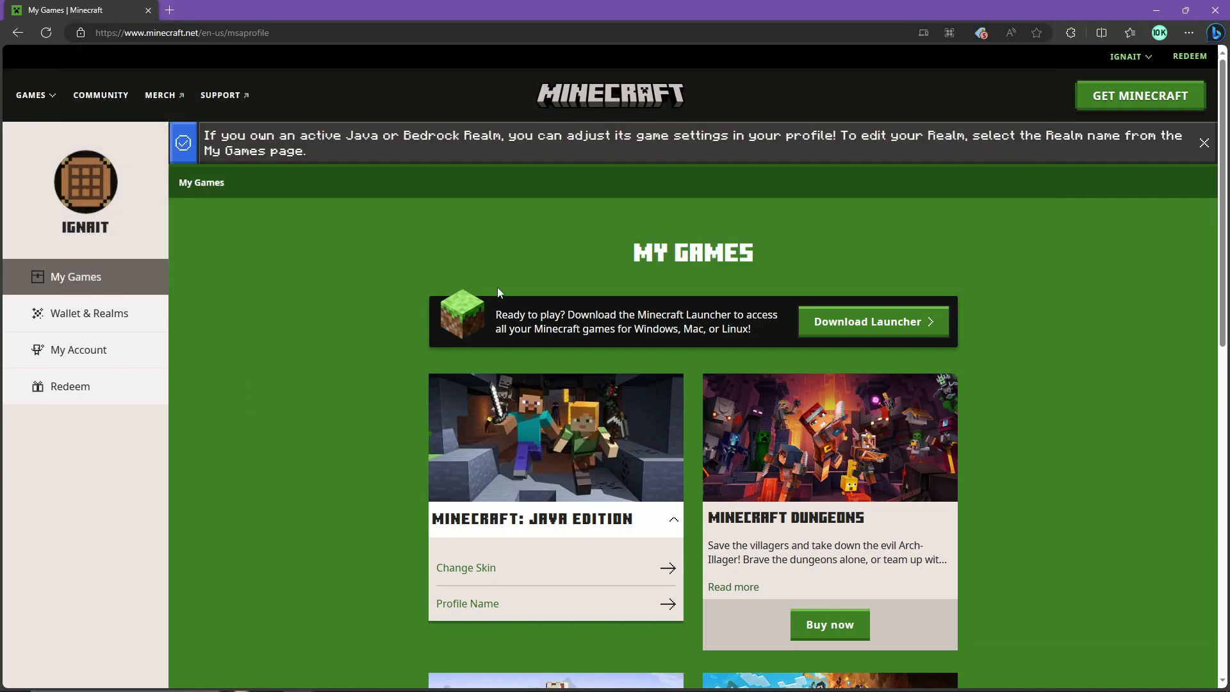
left_click(1123, 57)
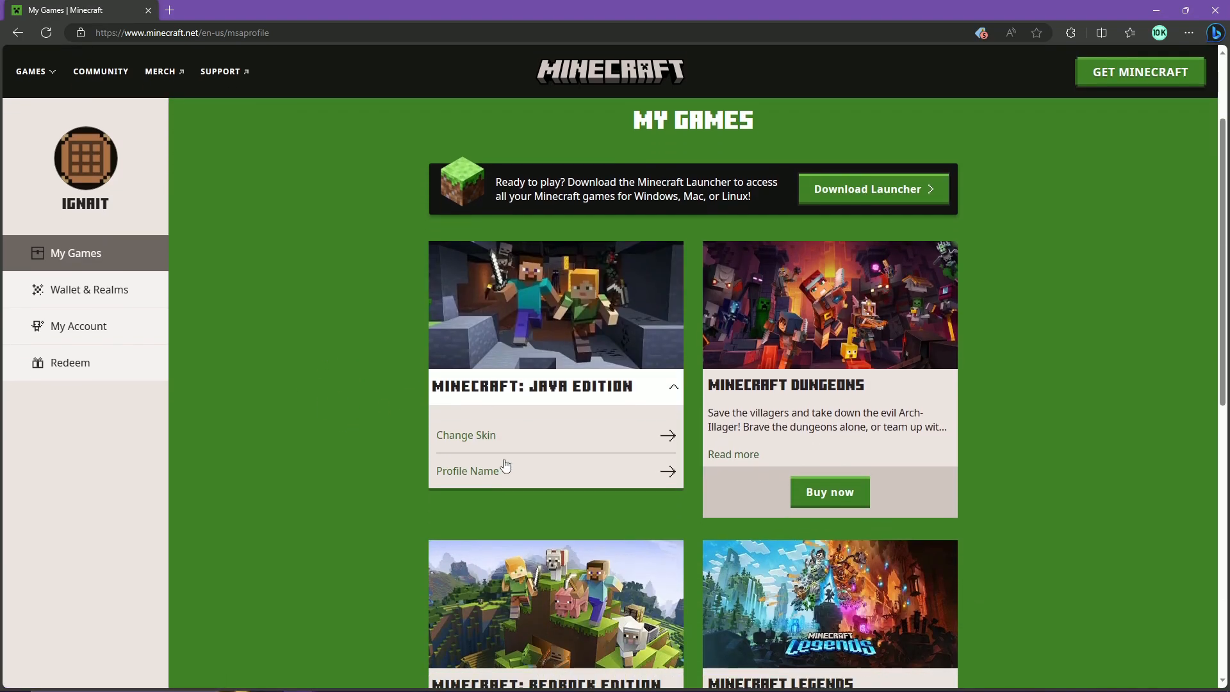
scroll("down", 3)
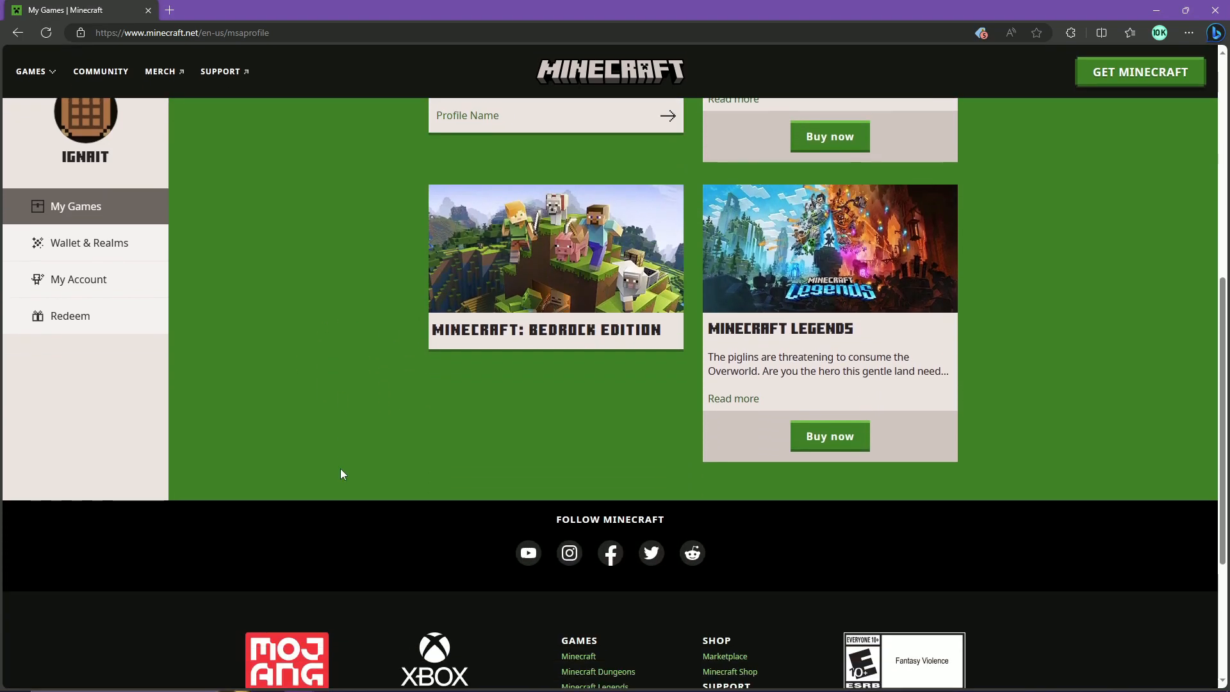
Go to the profile's Redeem page for Java Edition gift codes, dismissing the Realm notice.
left_click(69, 315)
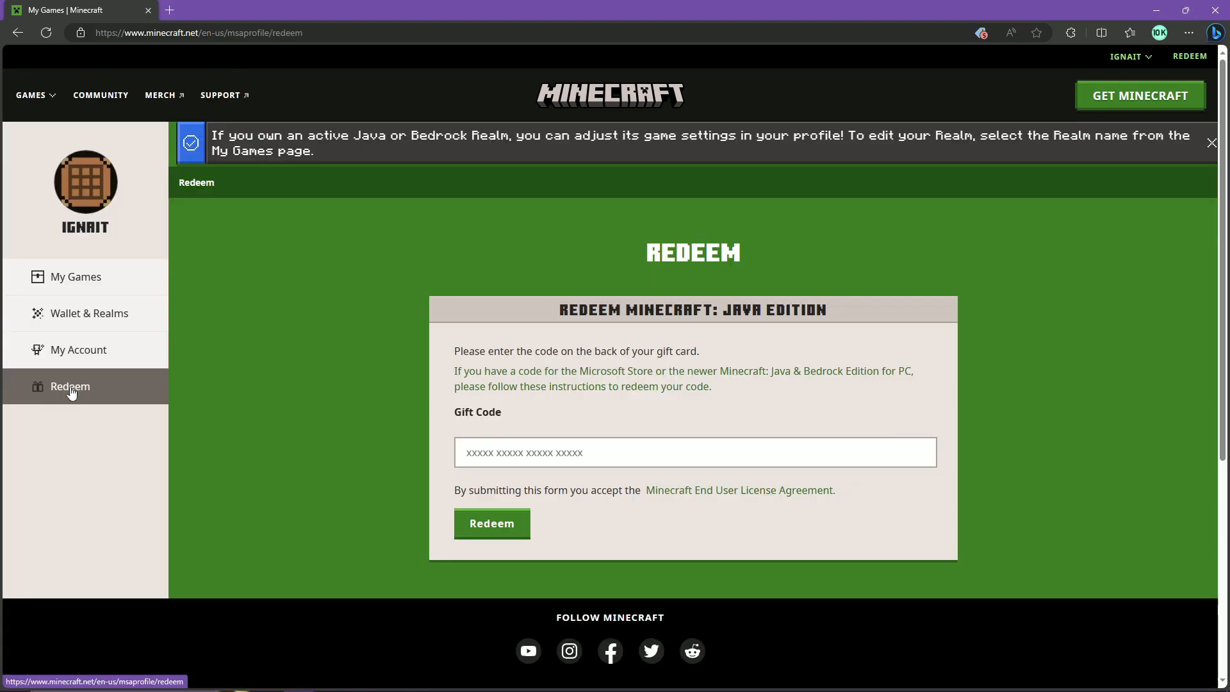
left_click(693, 452)
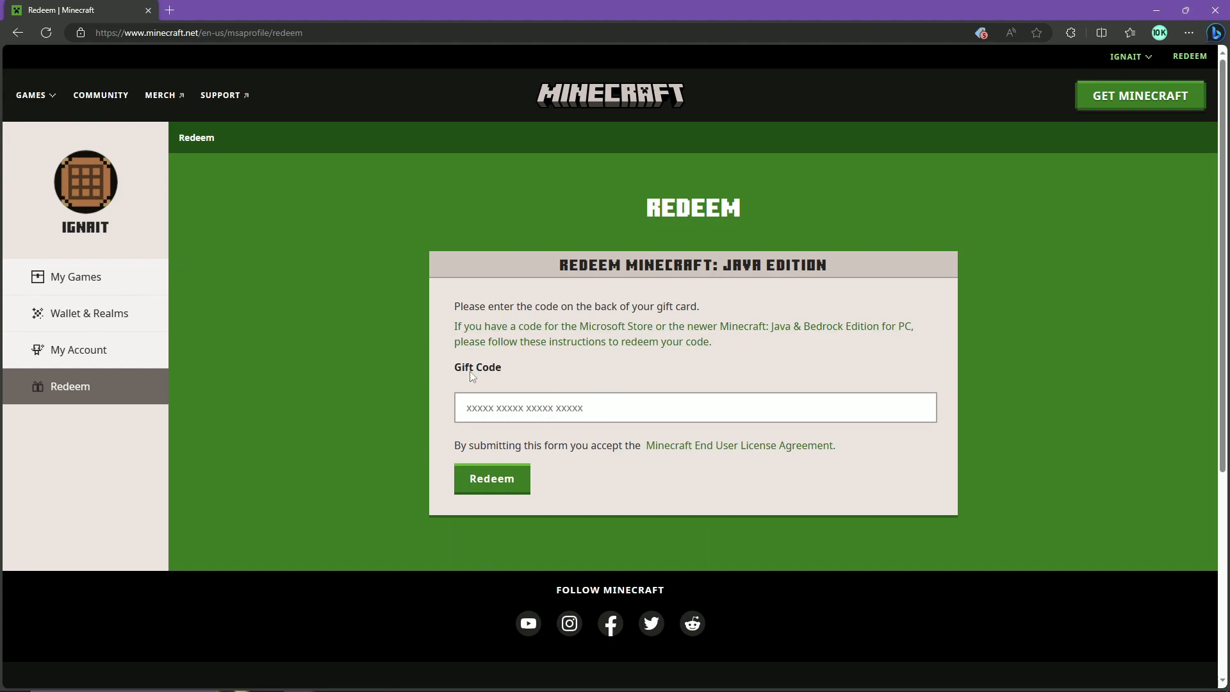
left_click(1126, 55)
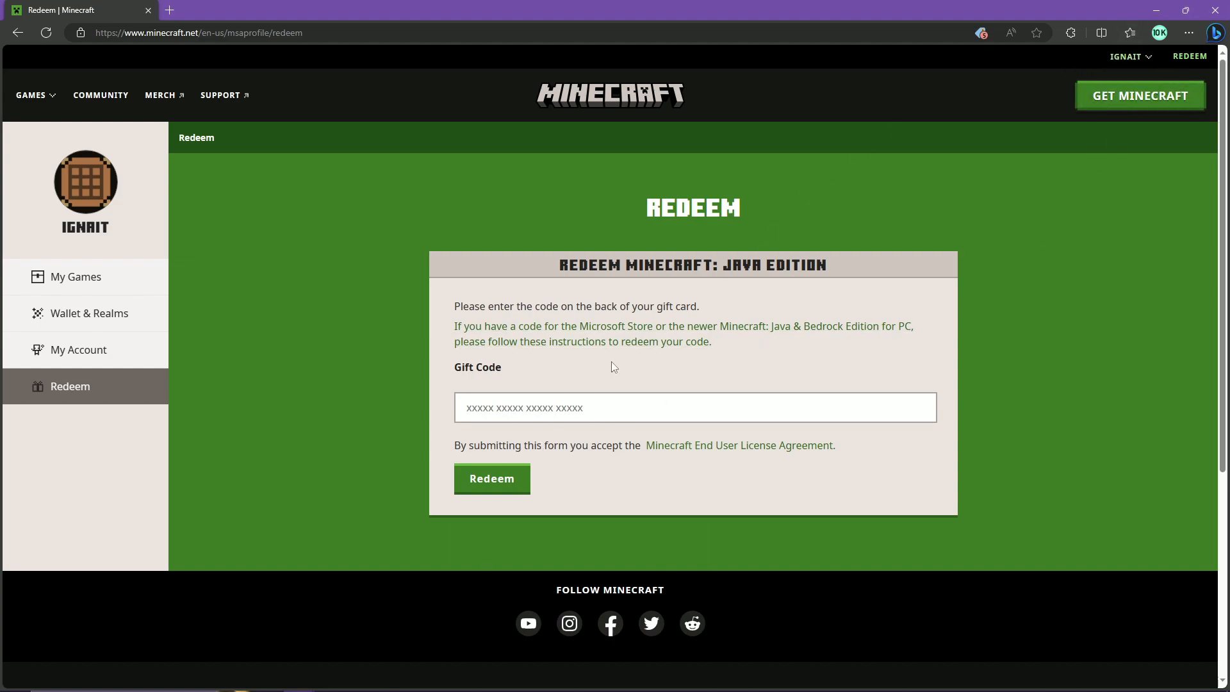
left_click(693, 407)
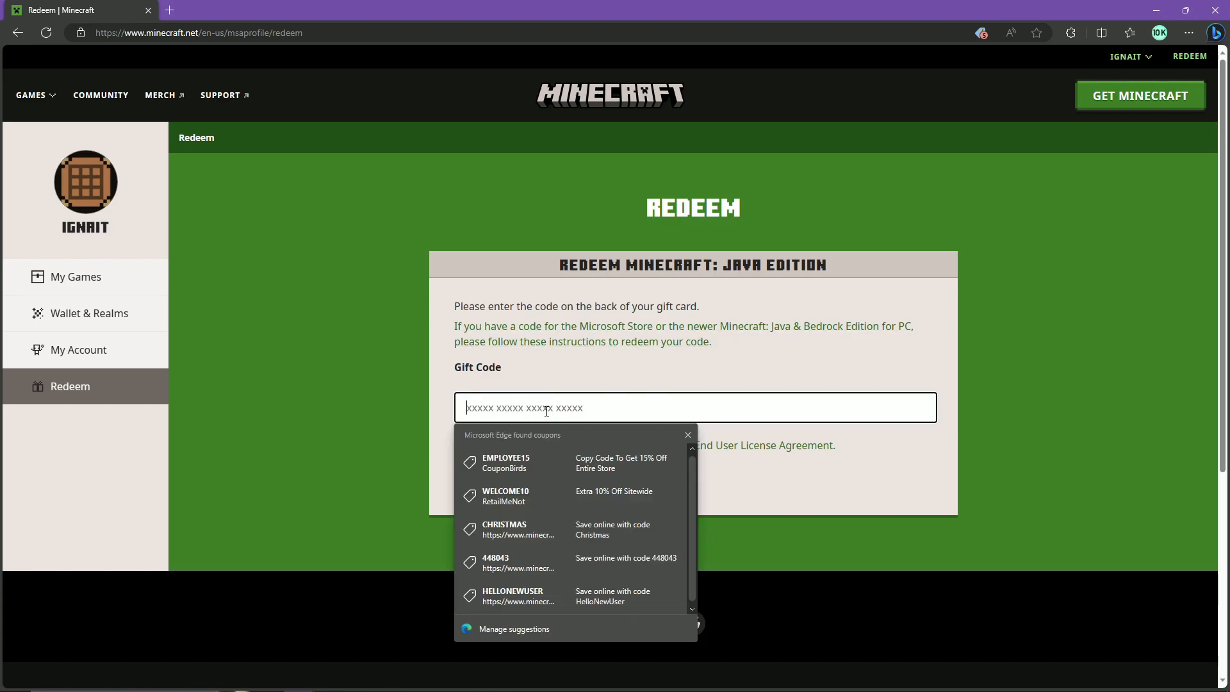
Check the account dropdown, then head to a new web address for Salad's download page.
left_click(1126, 55)
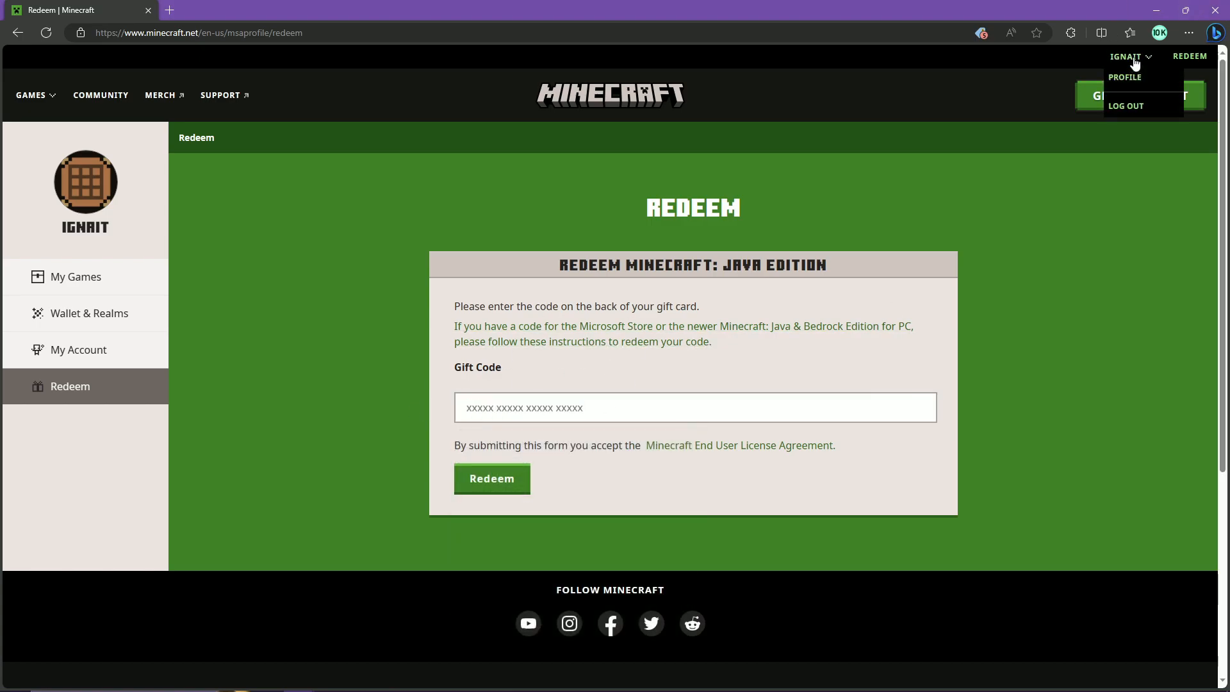
left_click(1046, 396)
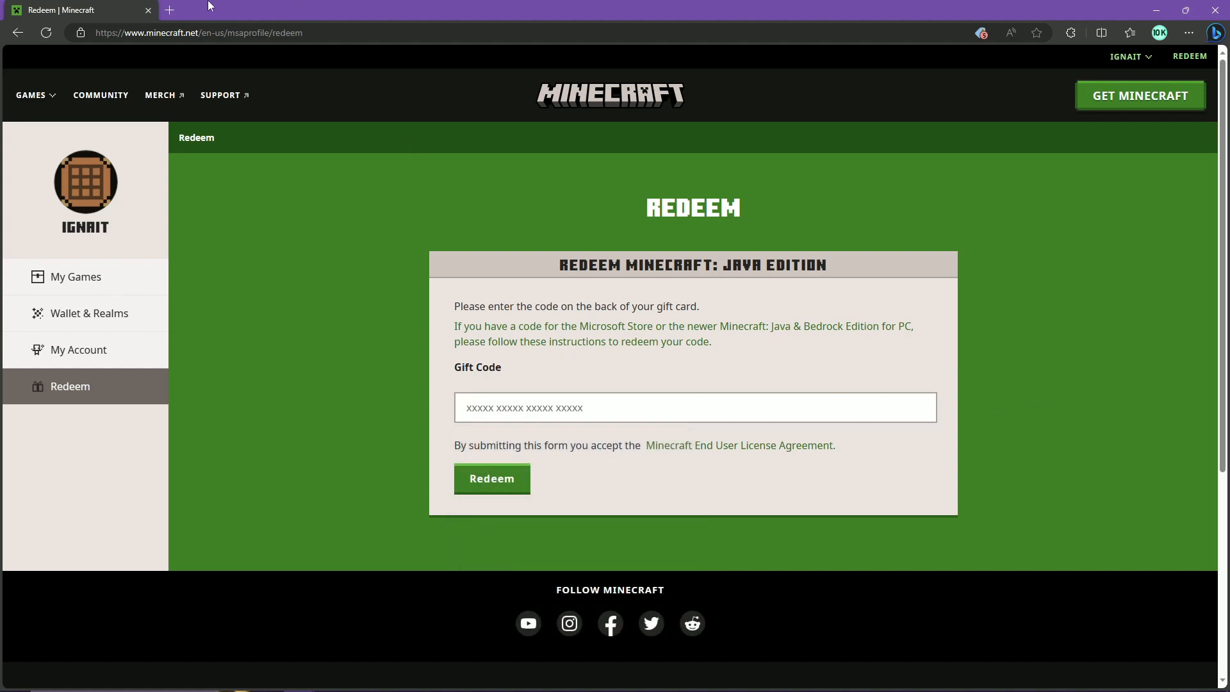
mouse_move(584, 386)
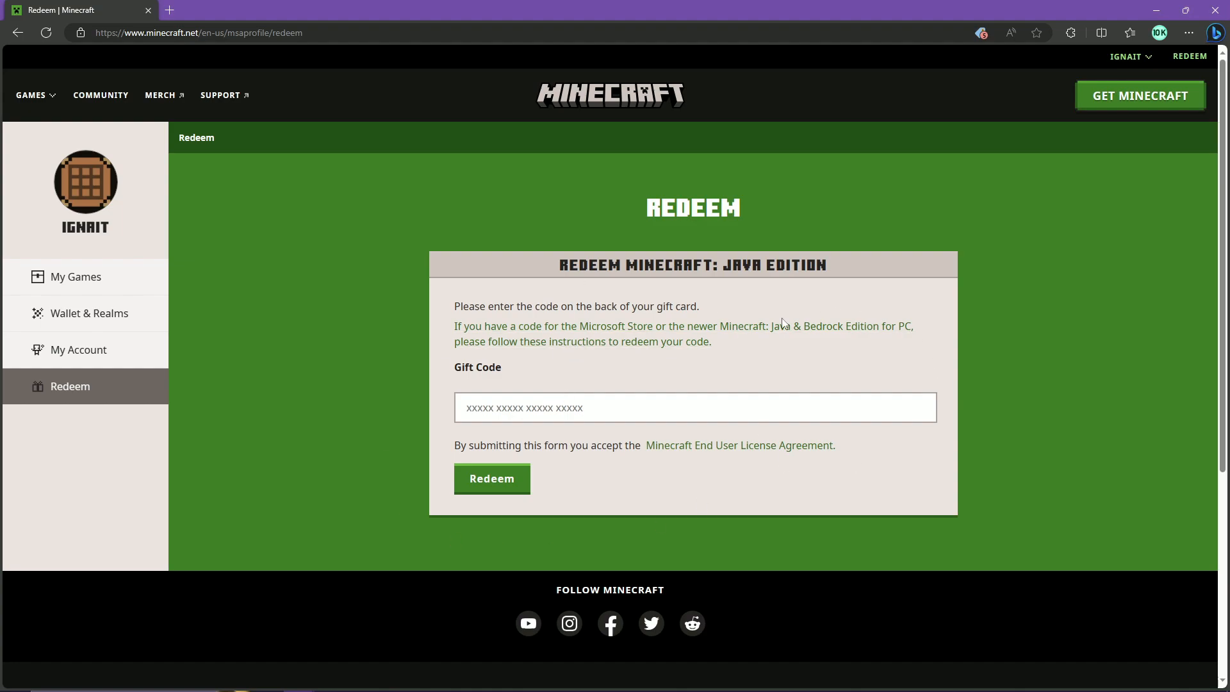
mouse_move(824, 408)
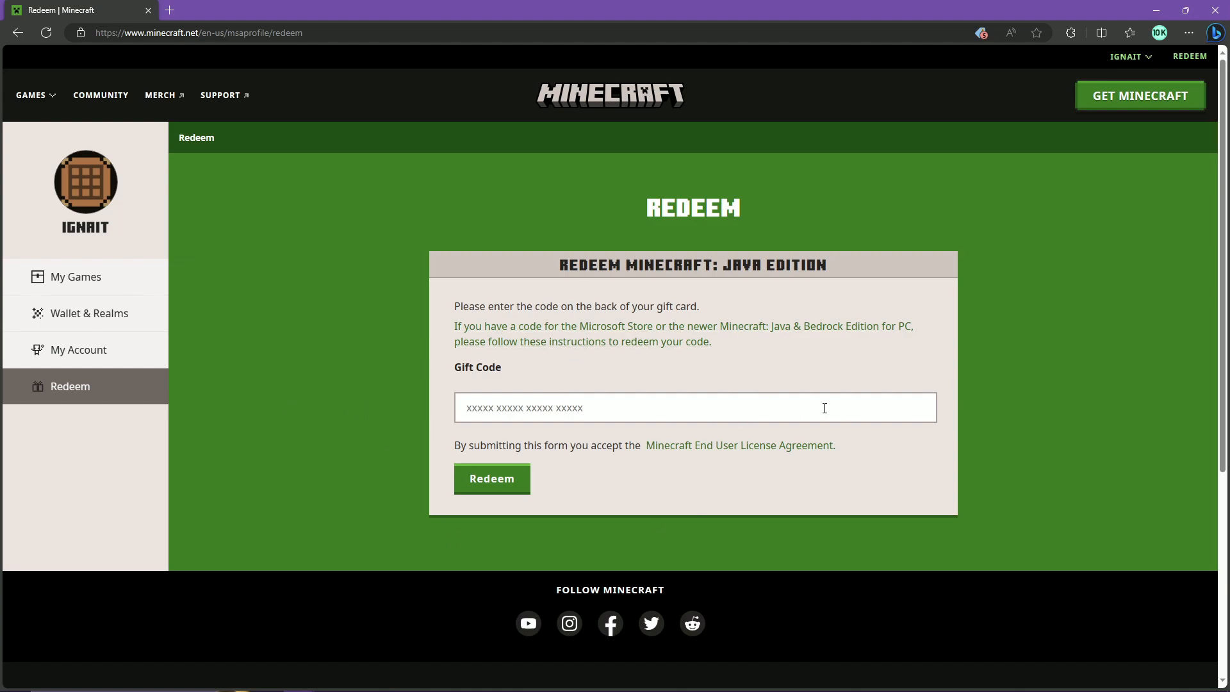
mouse_move(817, 410)
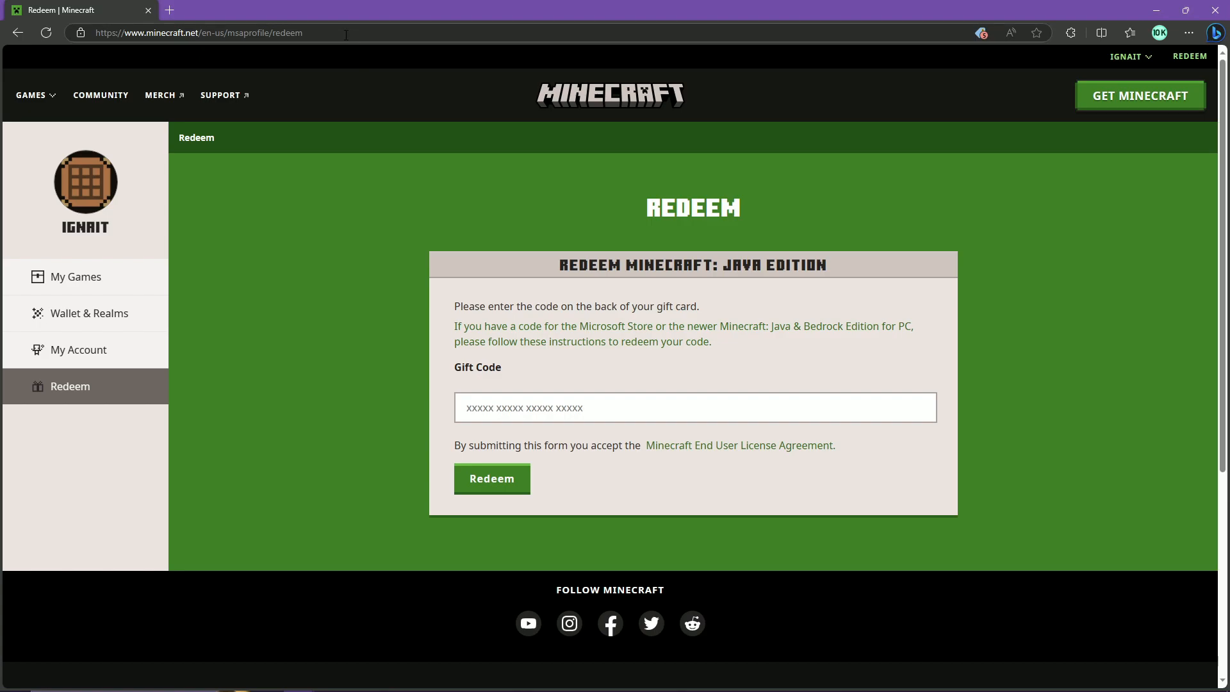
left_click(195, 32)
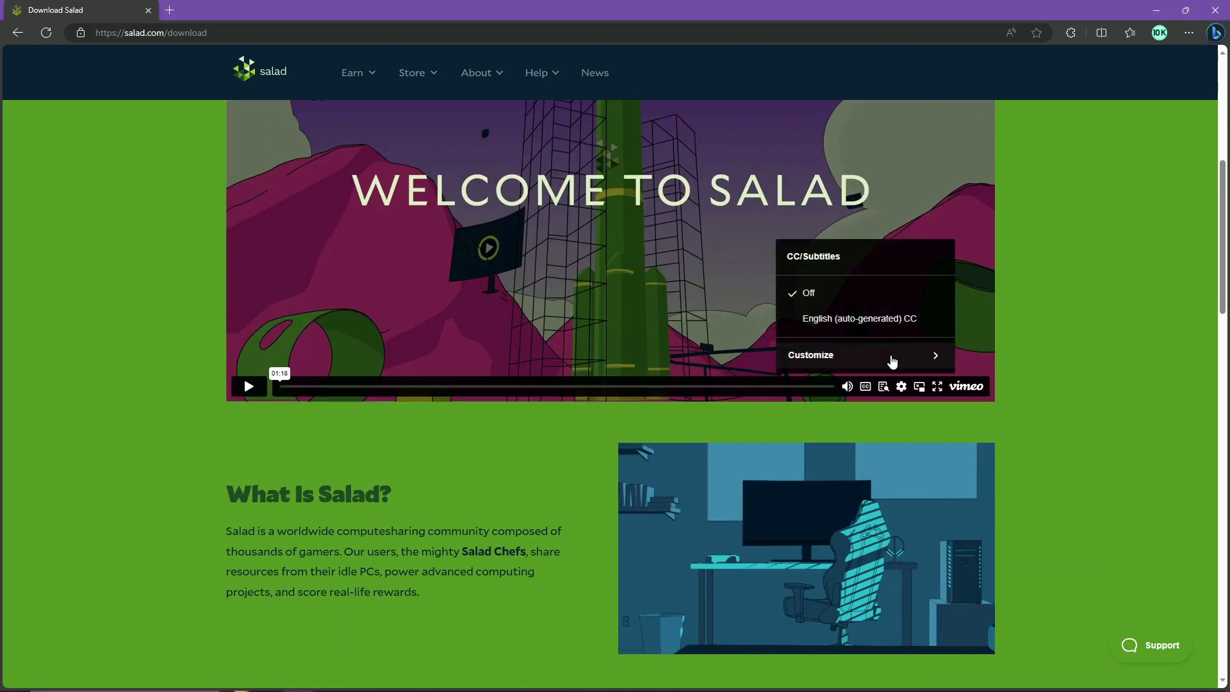
Play the Welcome to Salad video full screen with subtitles set up, then leave full screen.
left_click(809, 355)
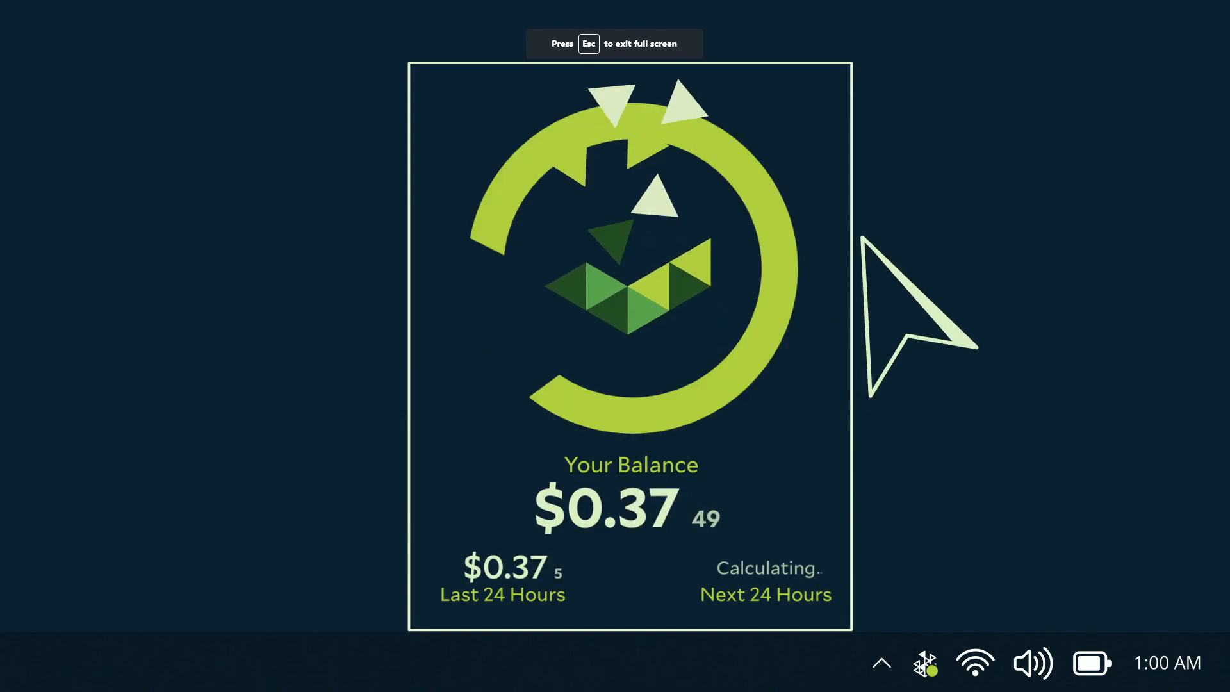
left_click(1059, 668)
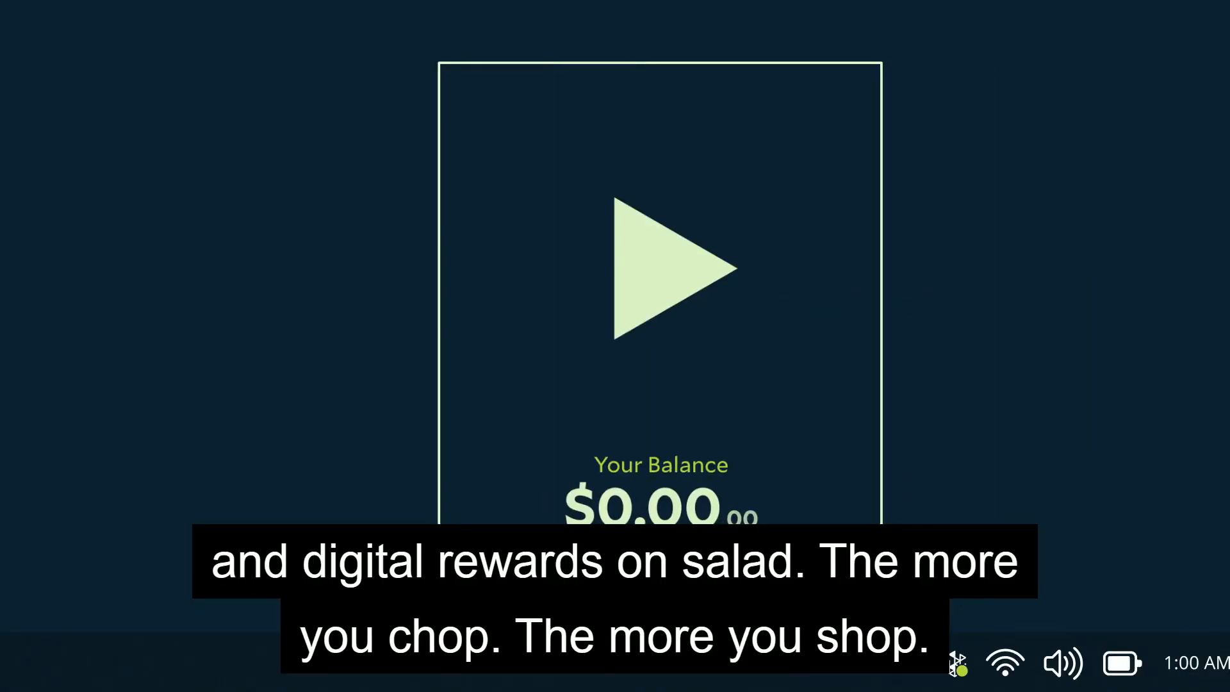
left_click(661, 269)
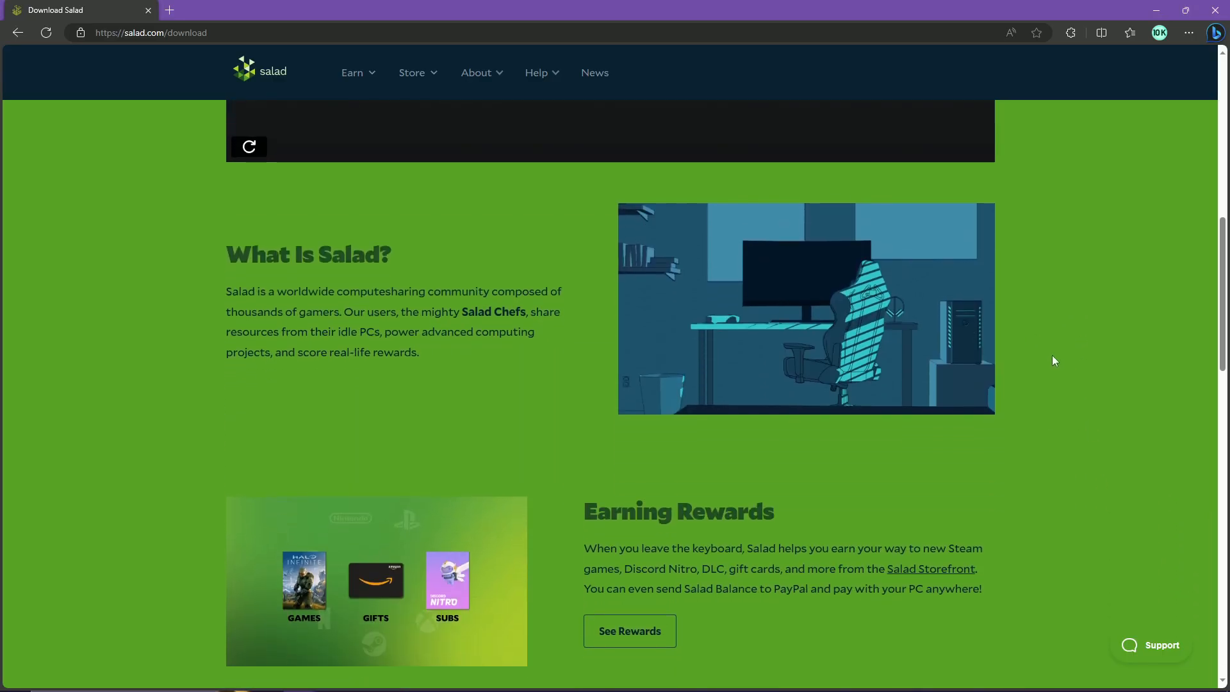
mouse_move(511, 393)
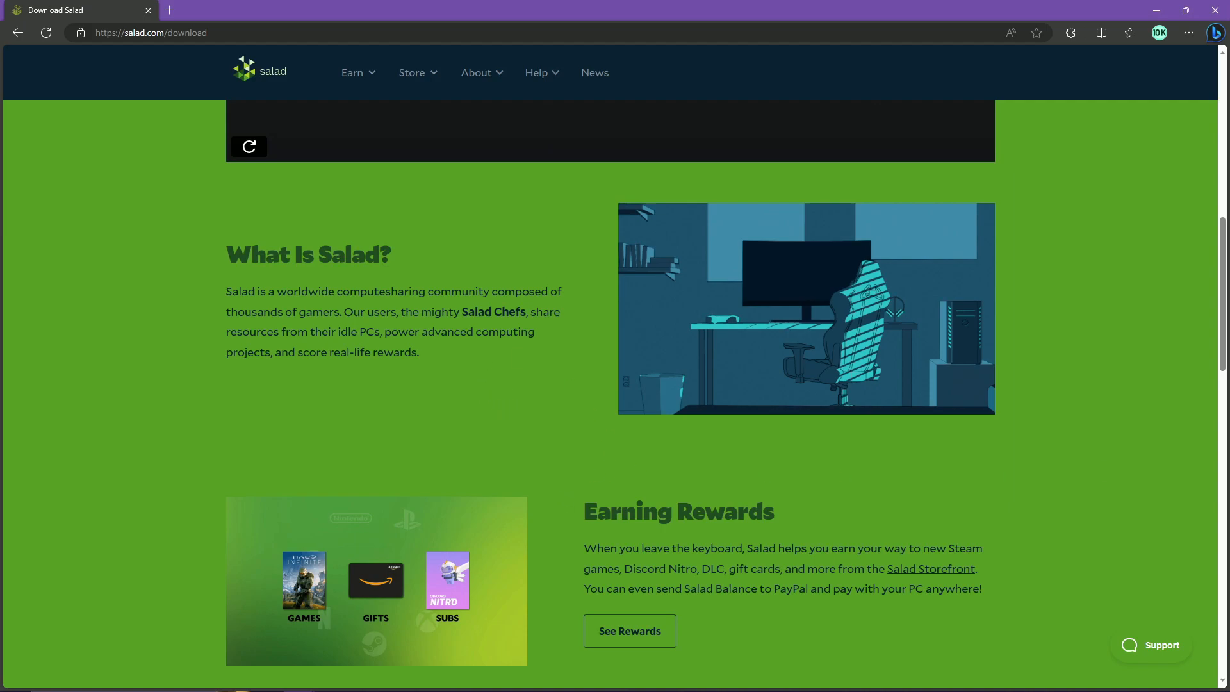
mouse_move(1074, 429)
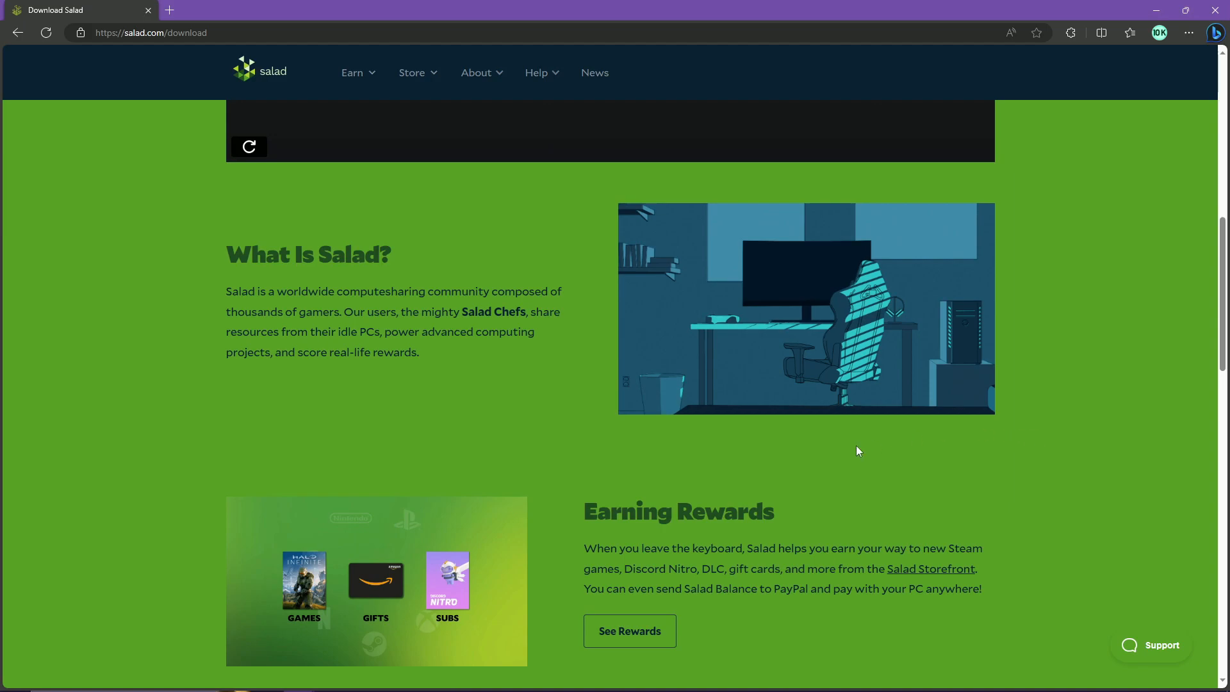
mouse_move(887, 504)
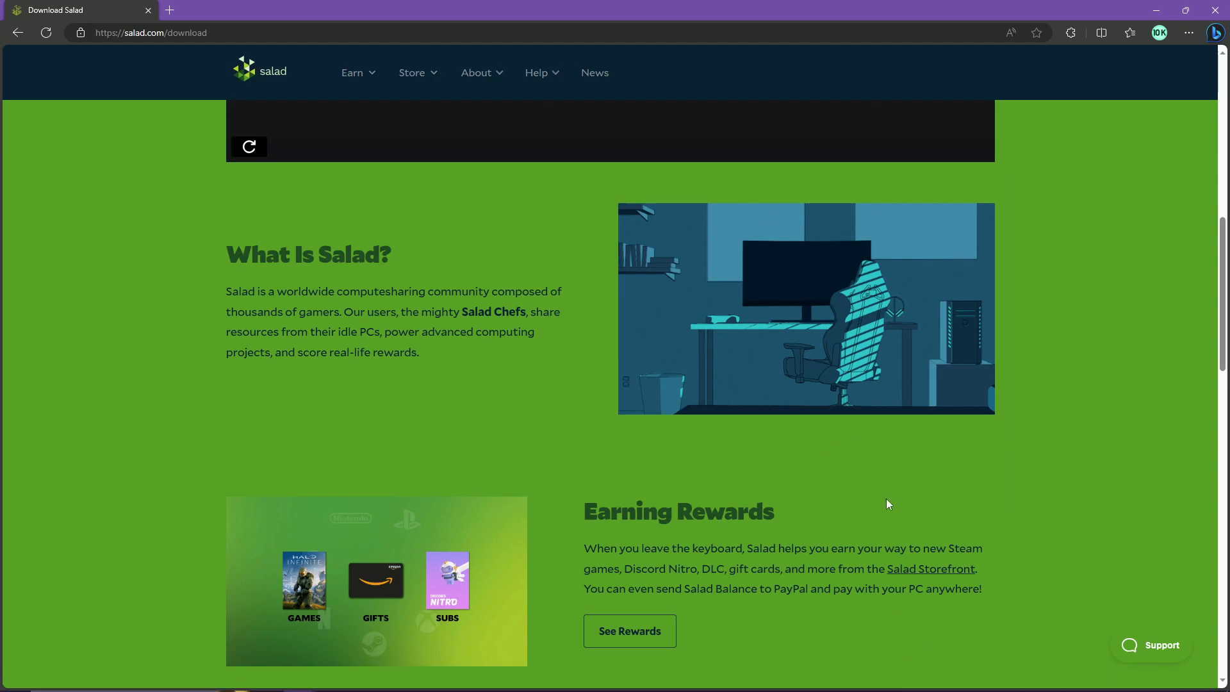
mouse_move(876, 470)
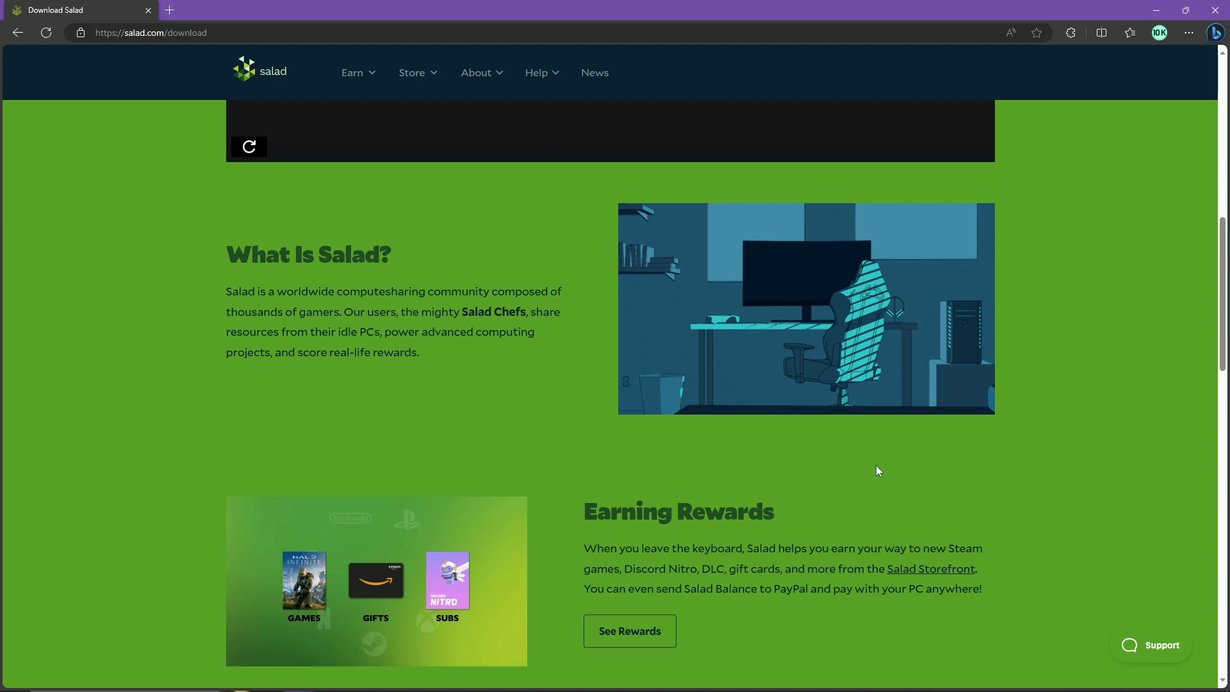
mouse_move(868, 503)
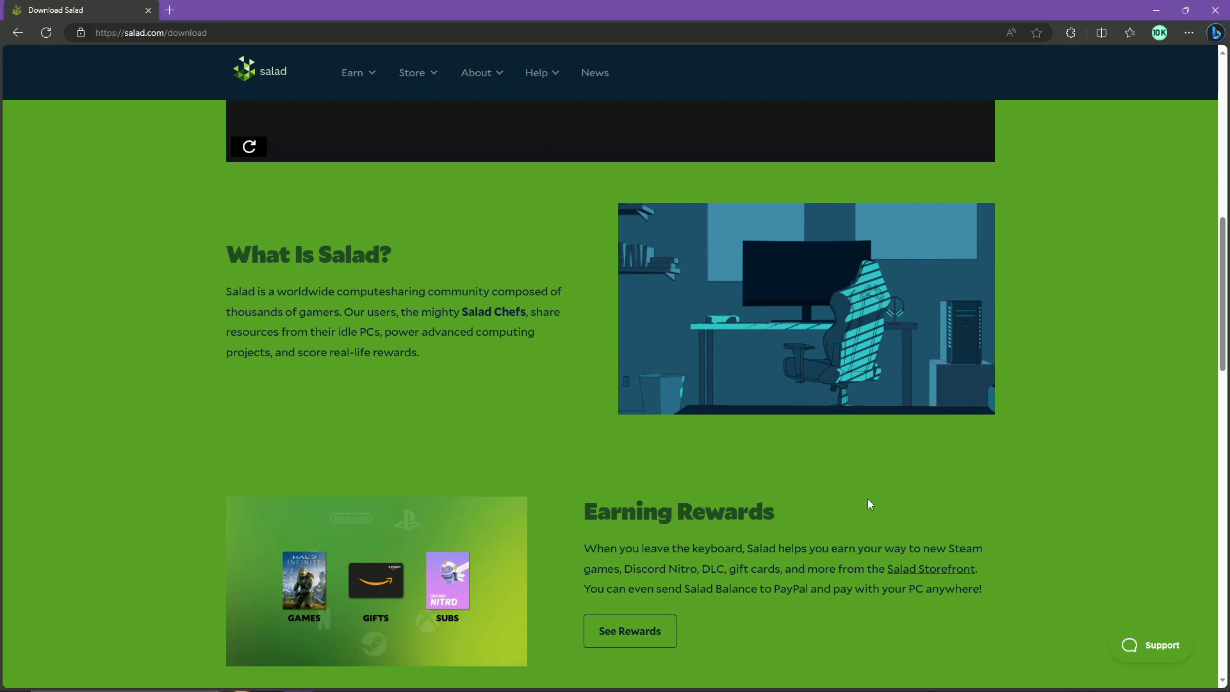
mouse_move(871, 487)
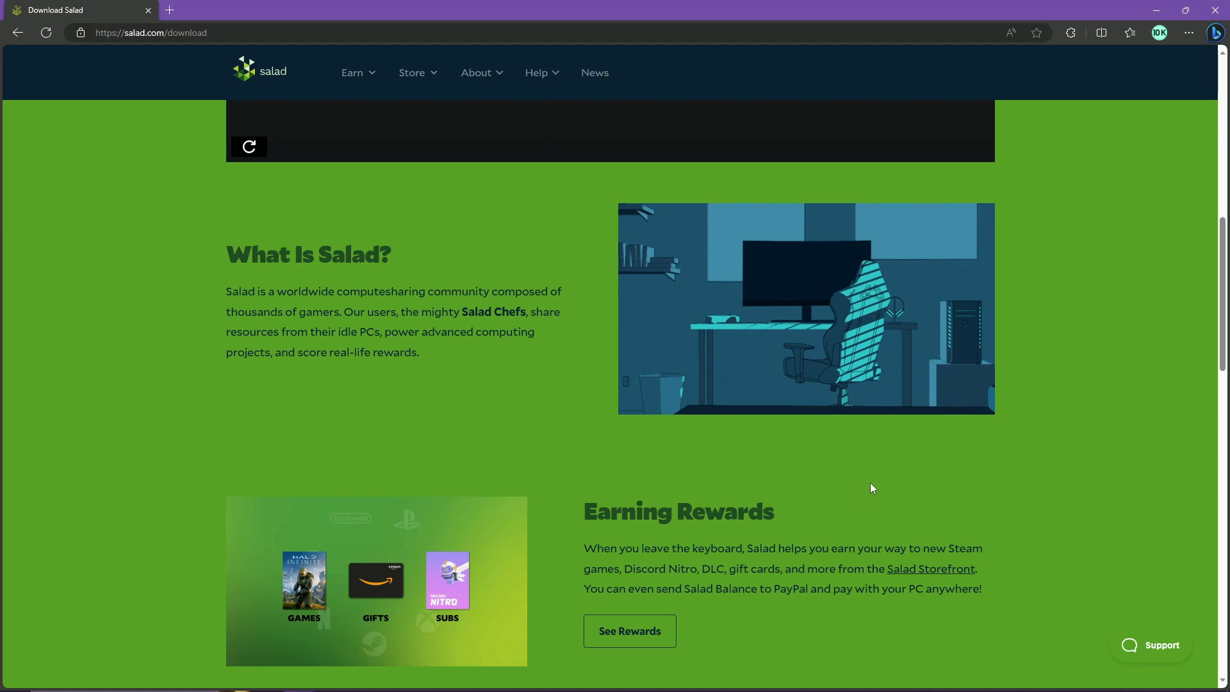
mouse_move(862, 486)
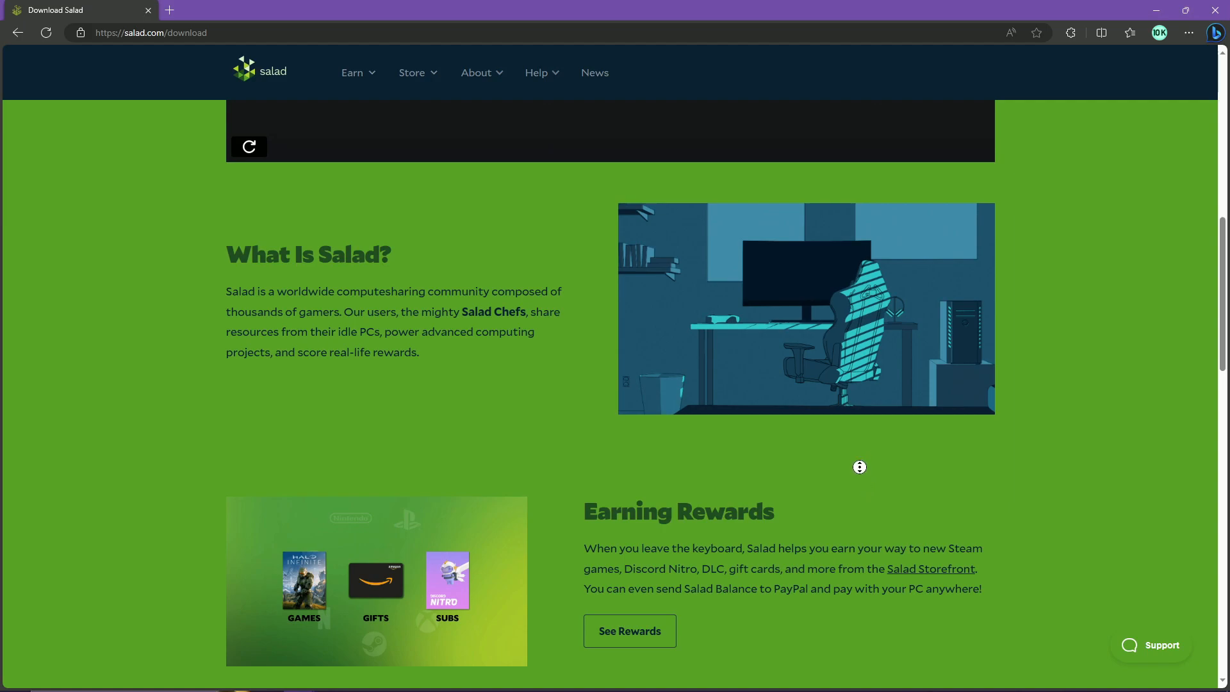
mouse_move(861, 473)
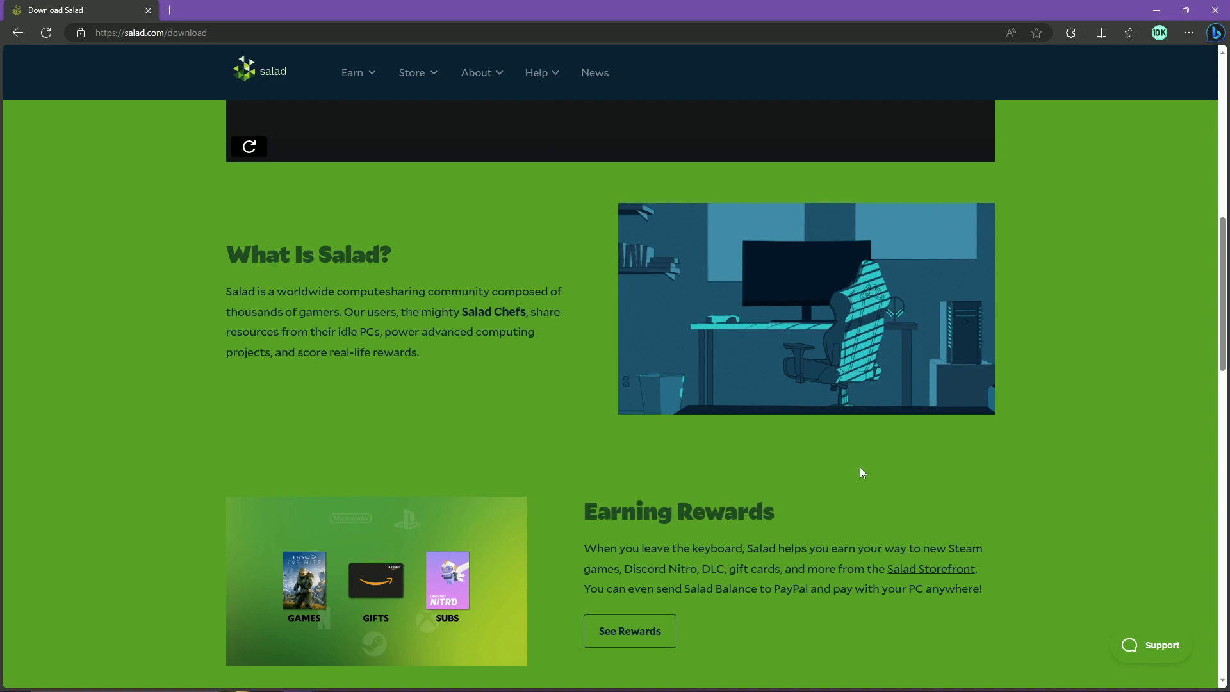
mouse_move(750, 471)
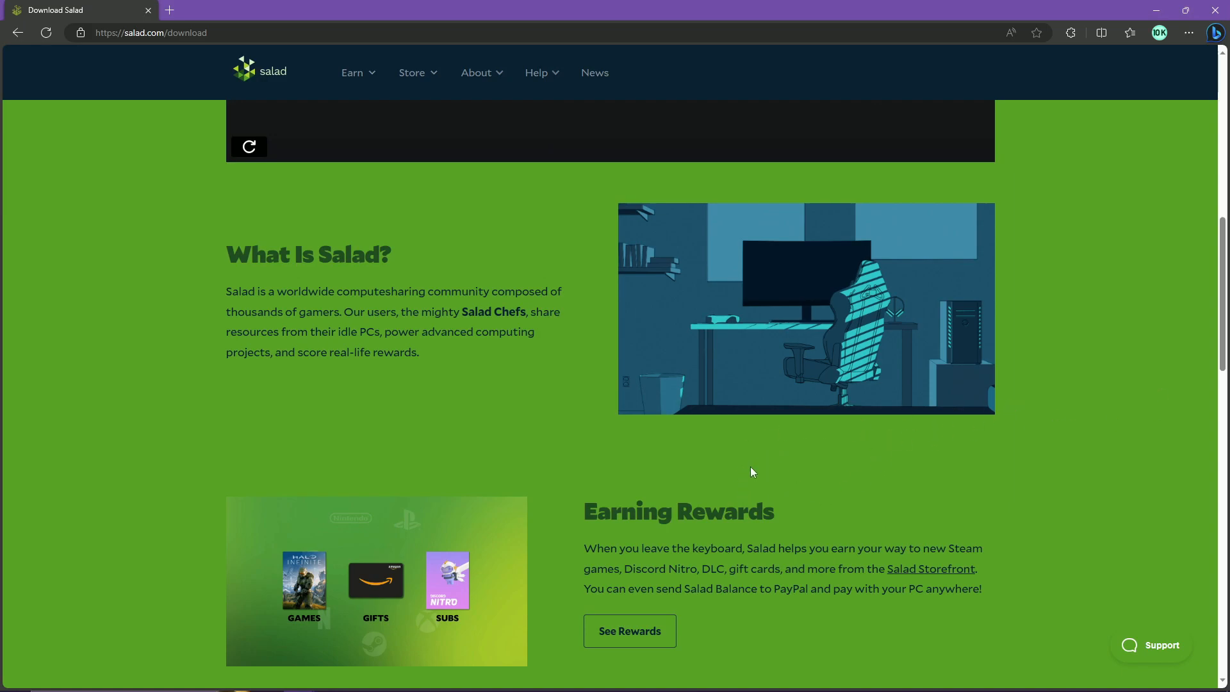
Scroll through the download page's Earning Rewards, Community, Join the Quest and blog sections.
scroll("down", 3)
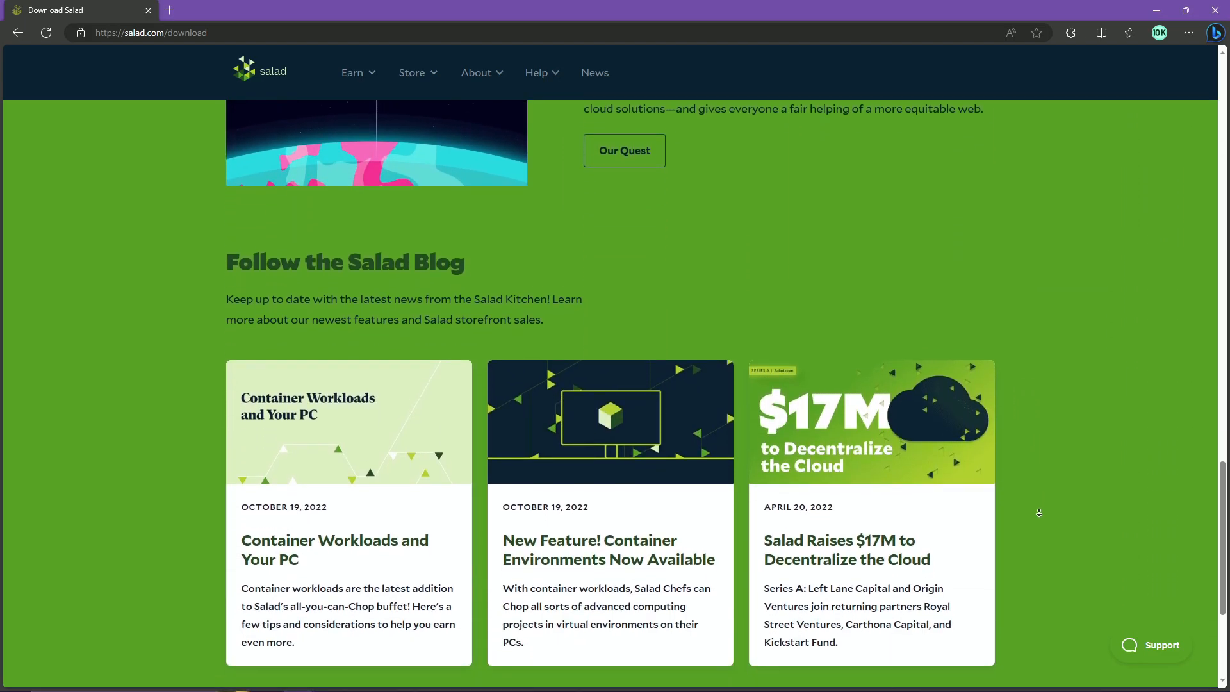
scroll("up", 3)
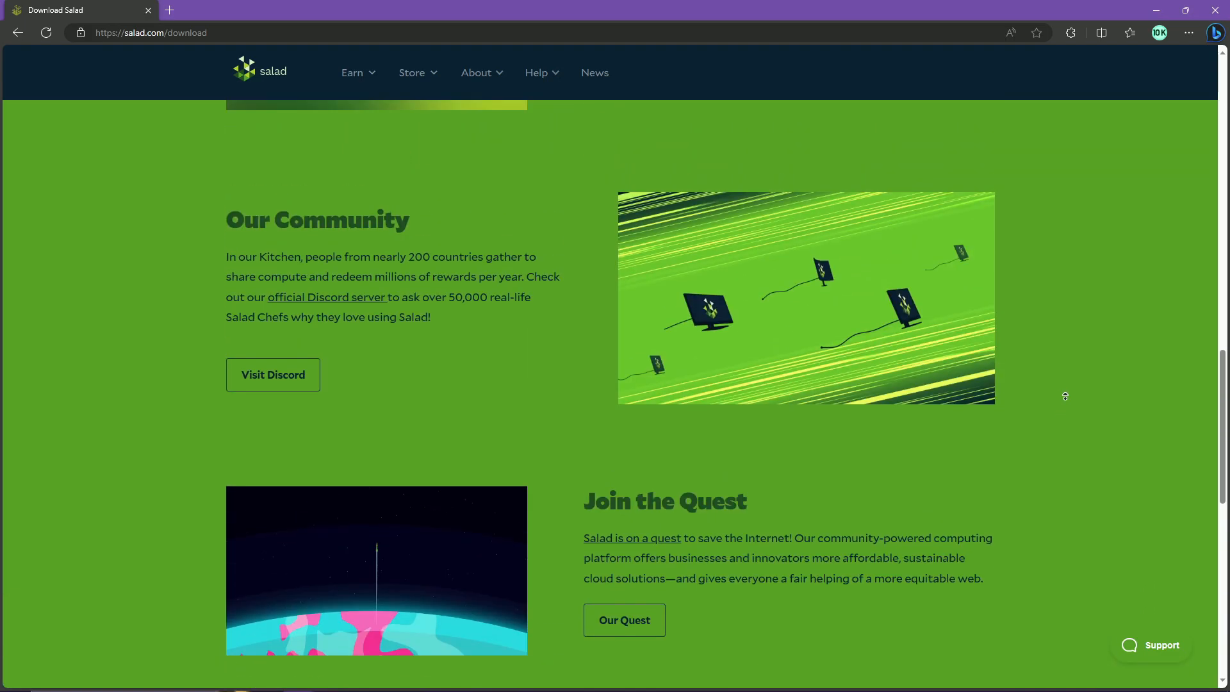
scroll("down", 3)
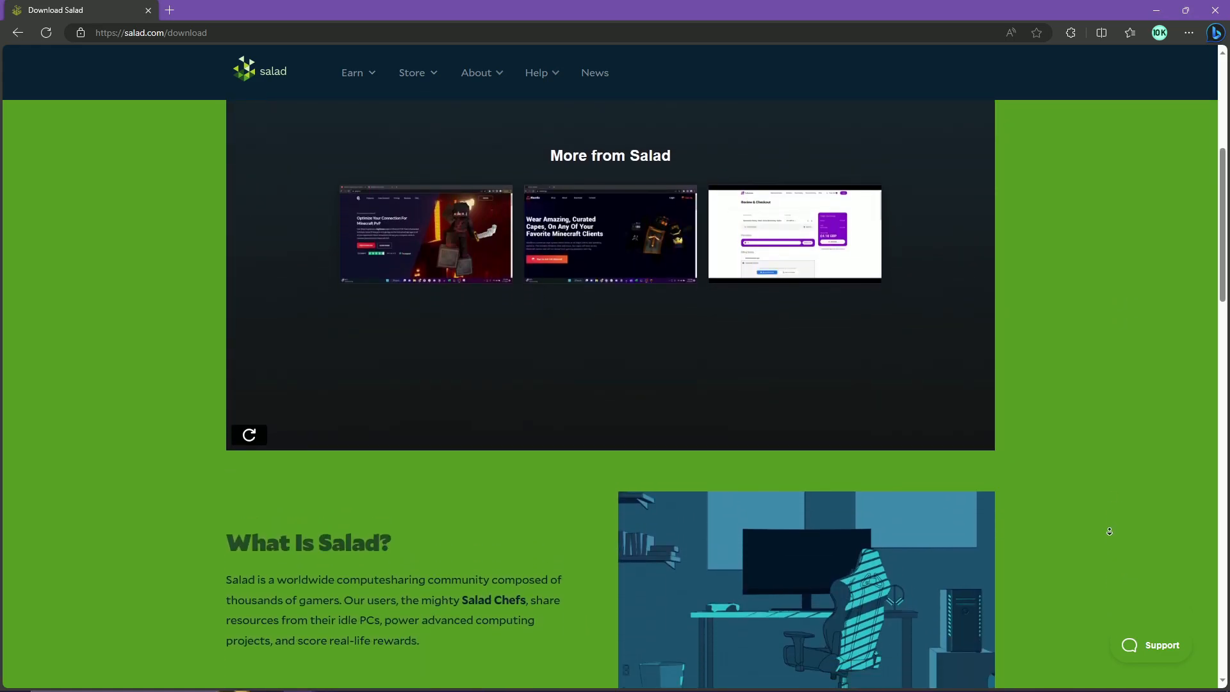
scroll("down", 3)
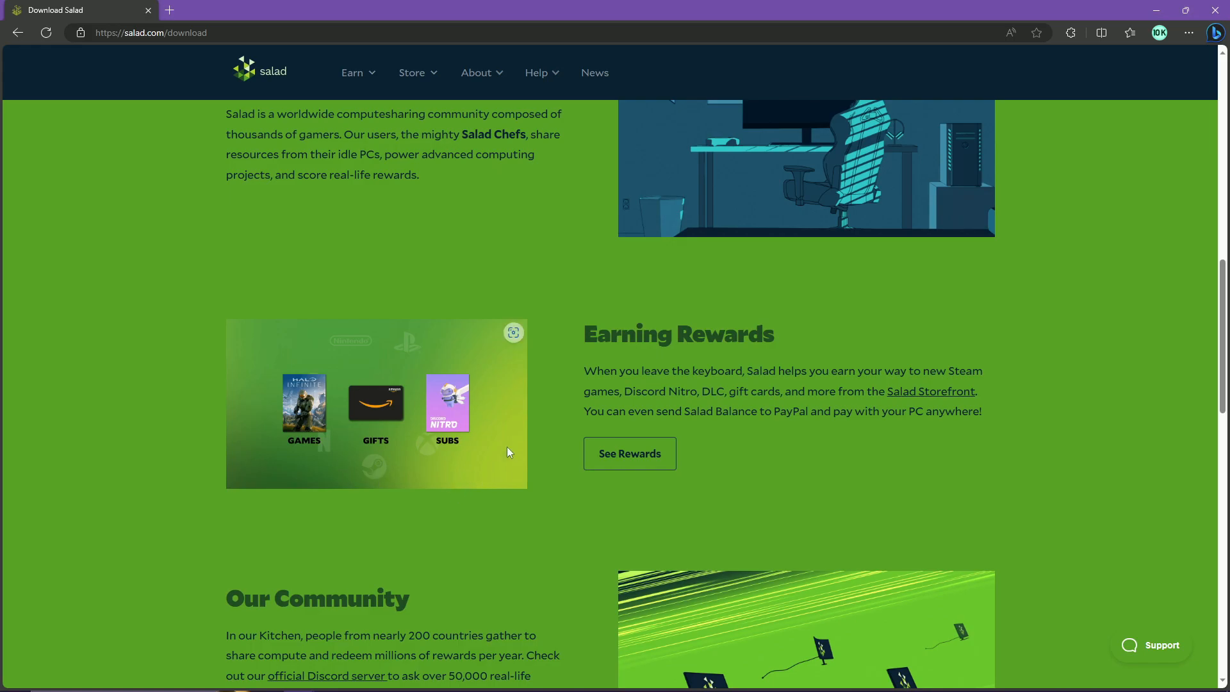
mouse_move(351, 391)
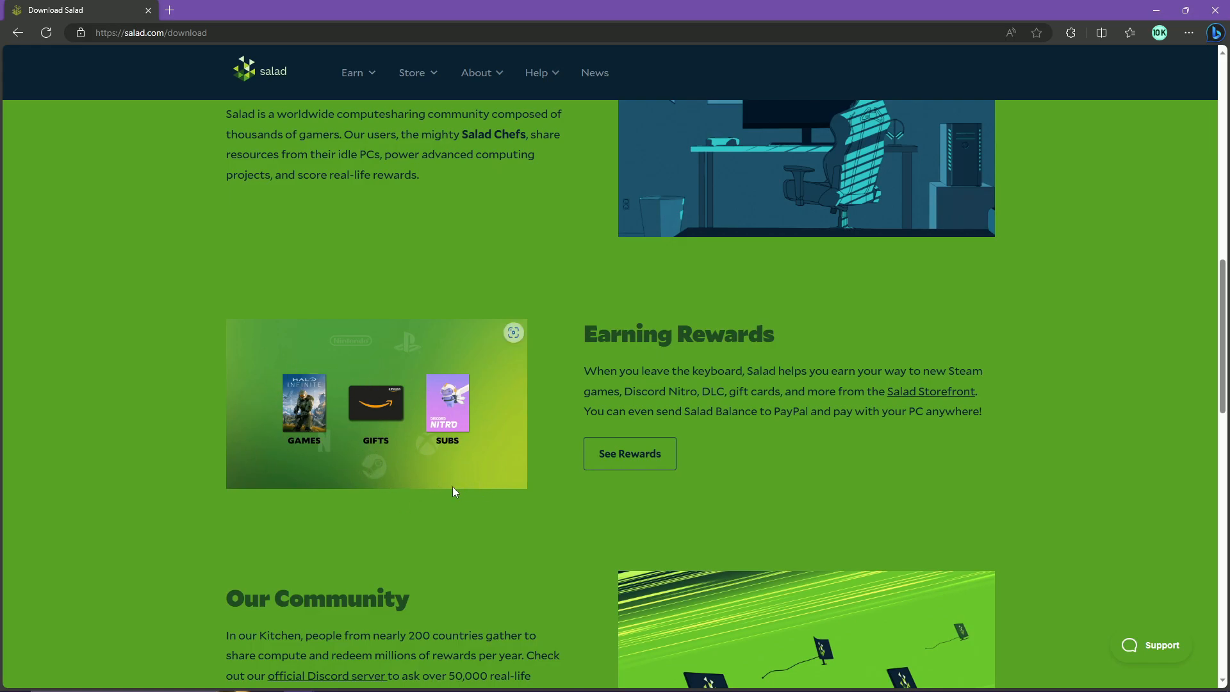
mouse_move(483, 323)
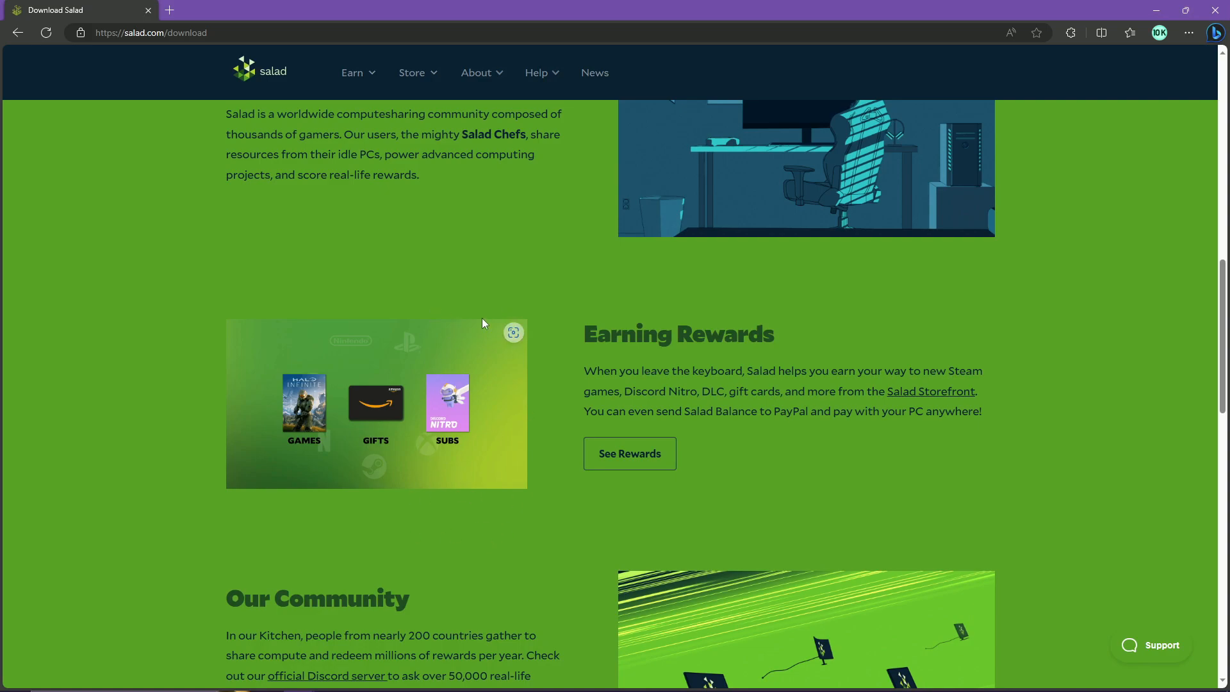
mouse_move(473, 547)
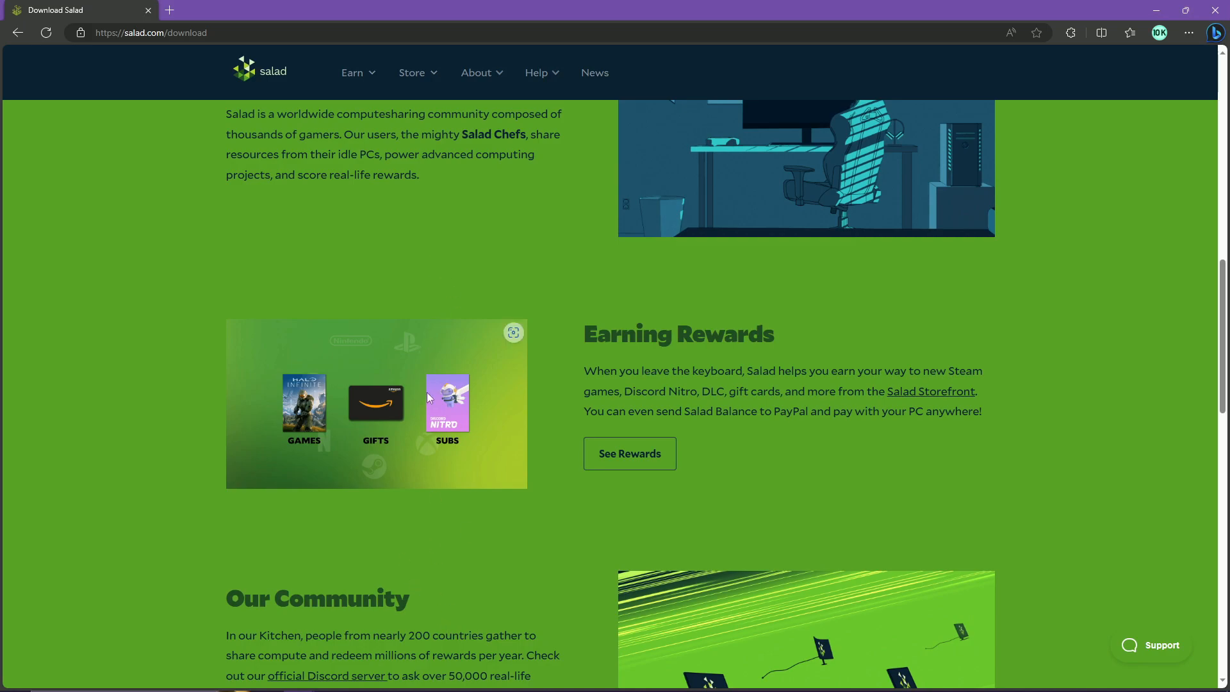
mouse_move(524, 253)
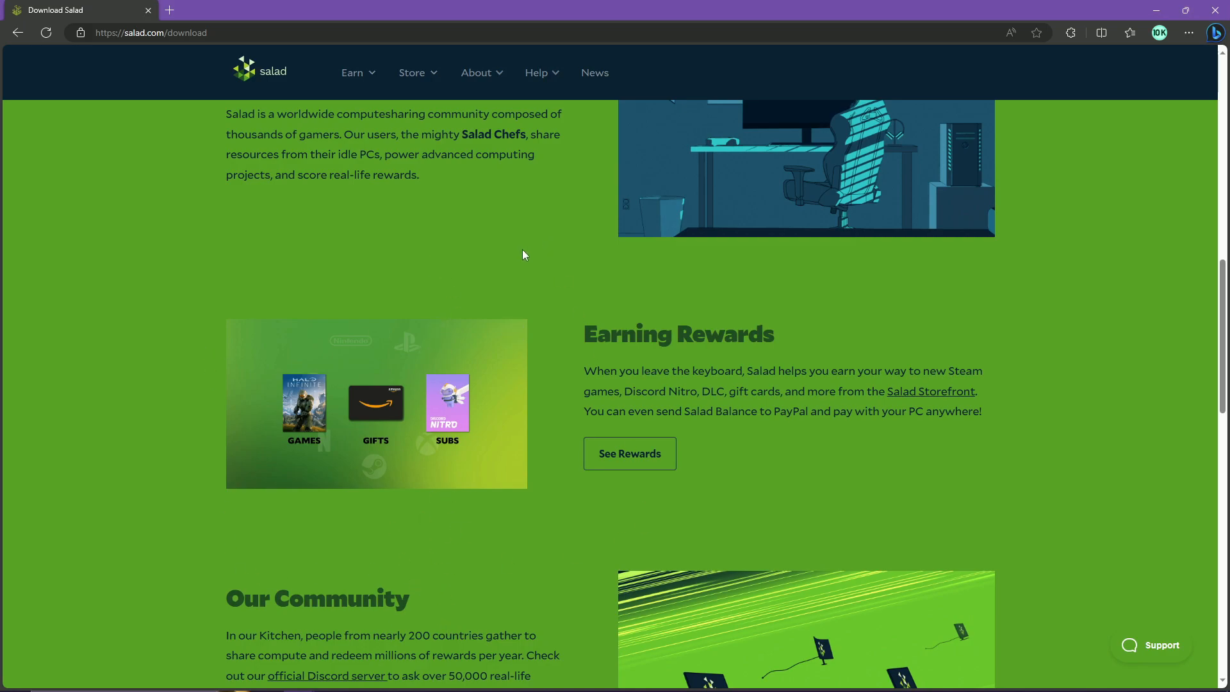
mouse_move(558, 266)
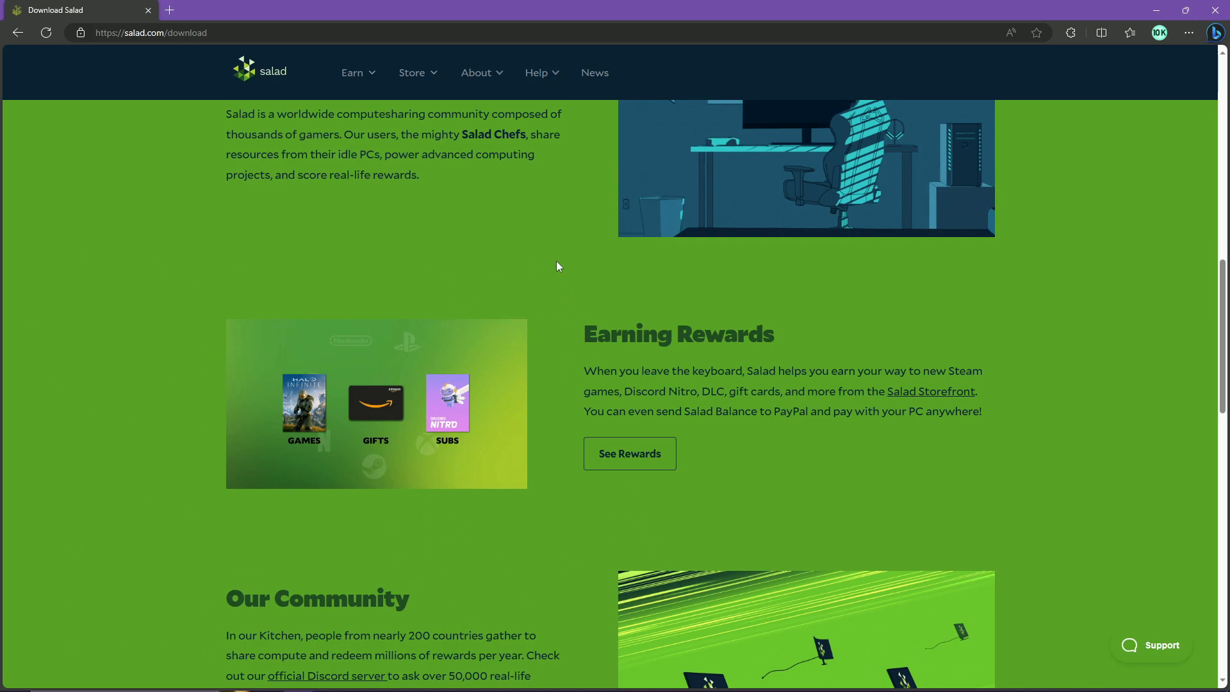
mouse_move(238, 612)
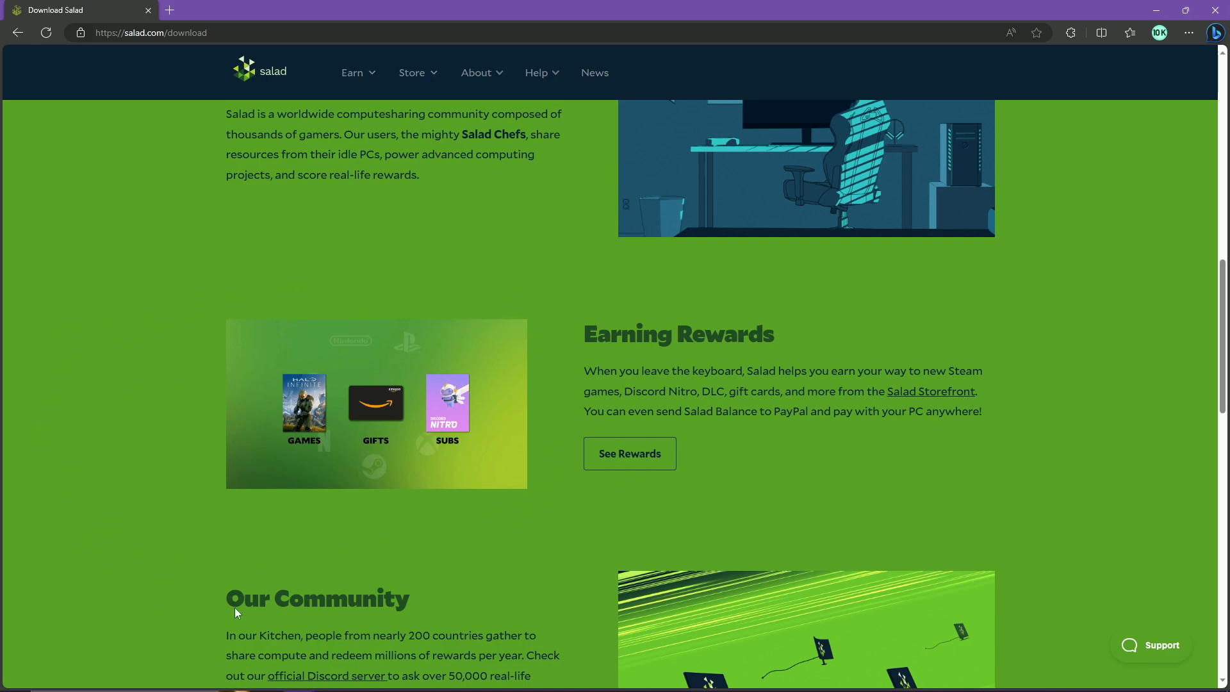
mouse_move(2, 448)
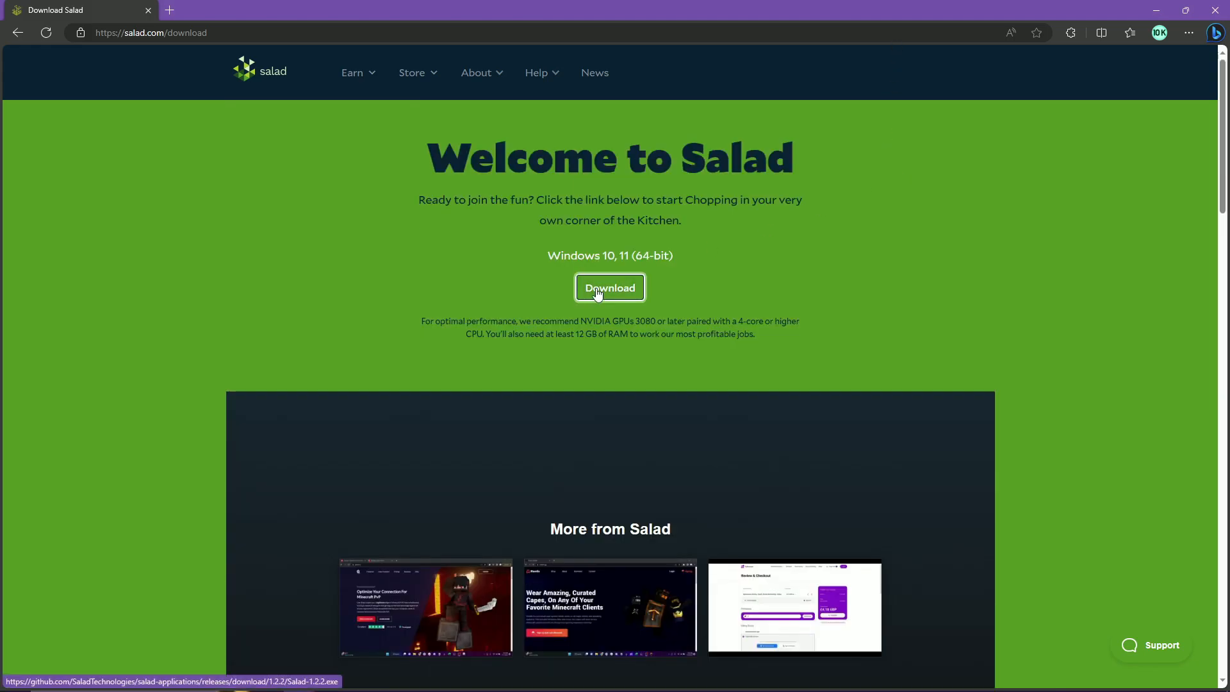
Start saving Salad-1.2.2.exe, cancel the download, and check the background apps tray.
left_click(610, 287)
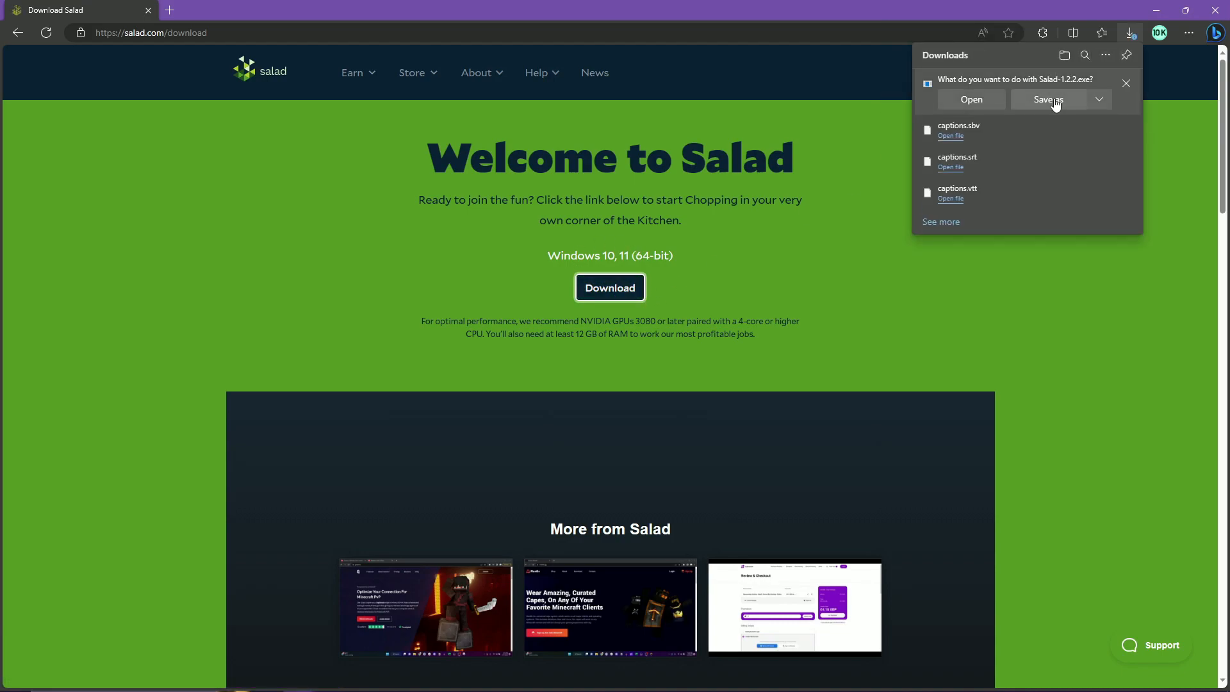
left_click(1046, 99)
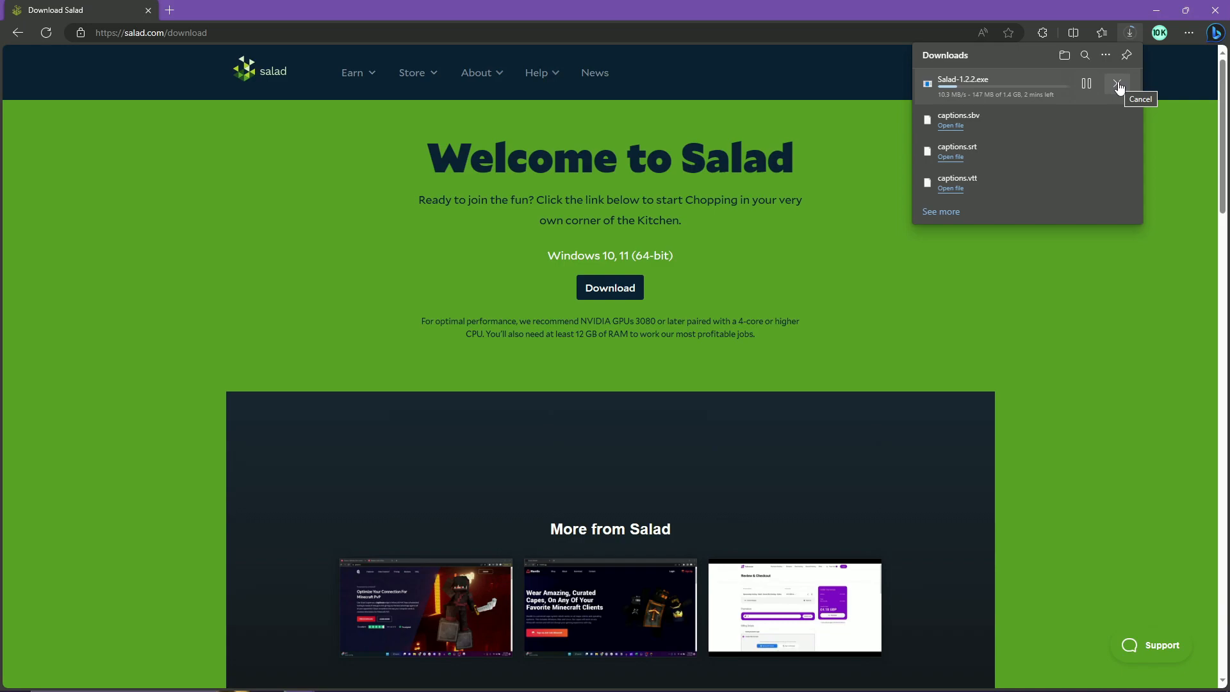
left_click(1117, 85)
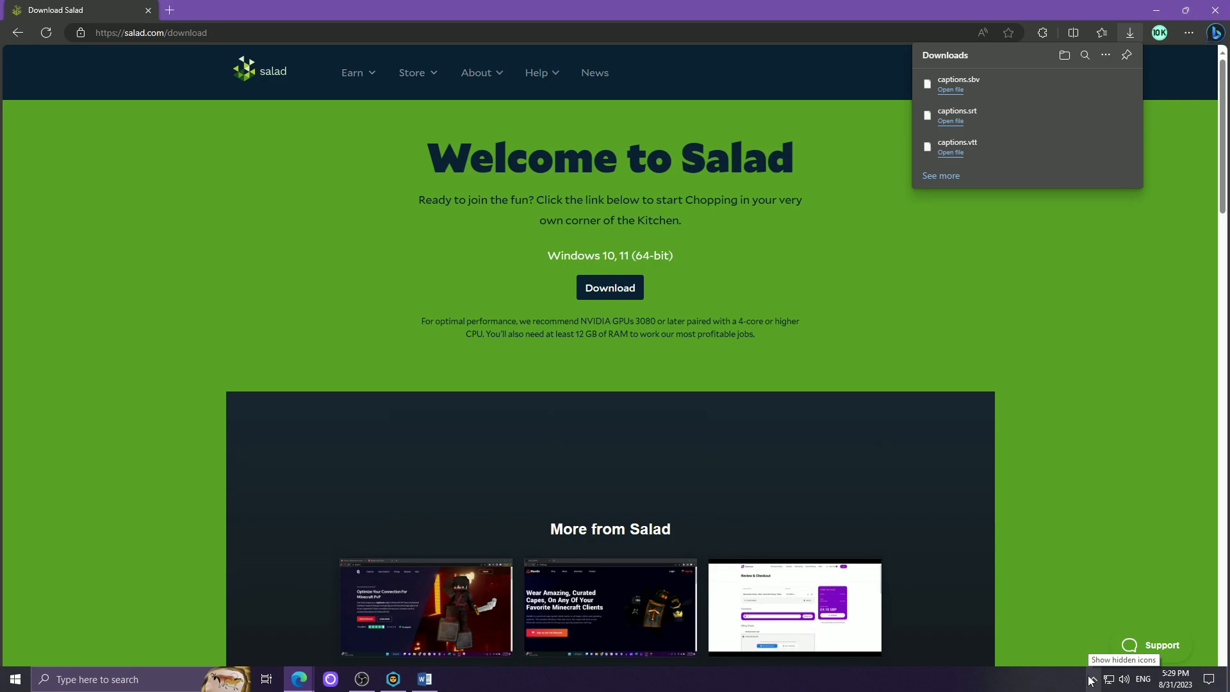
left_click(1089, 679)
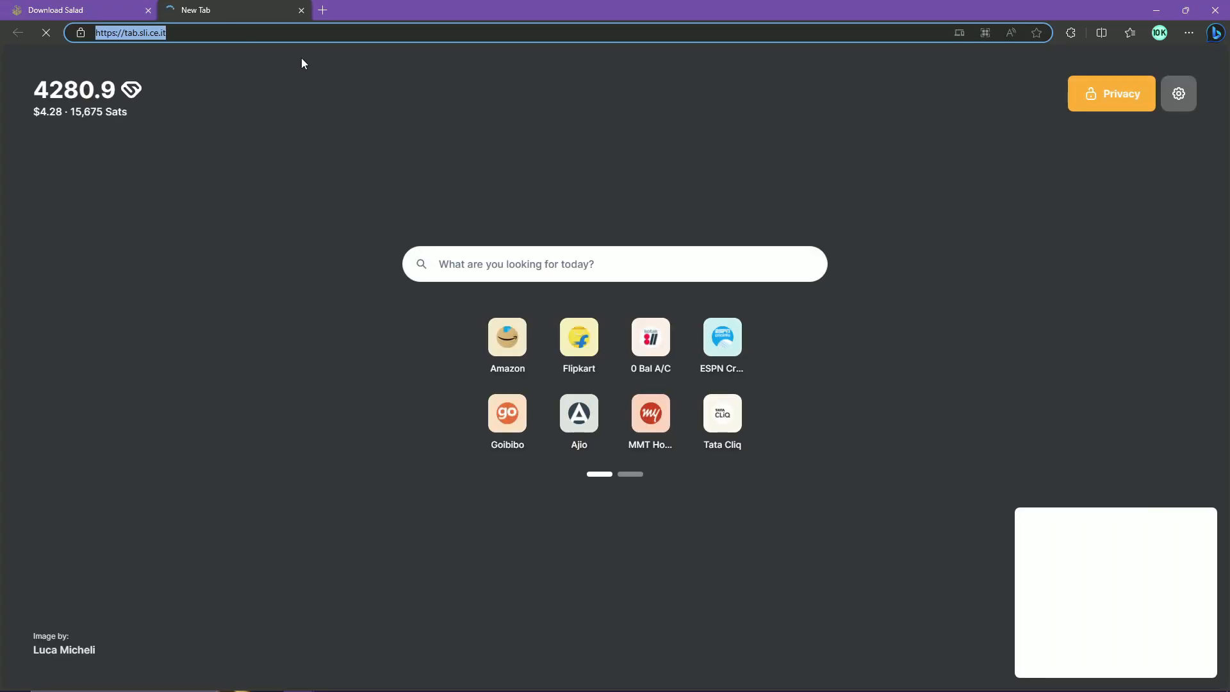
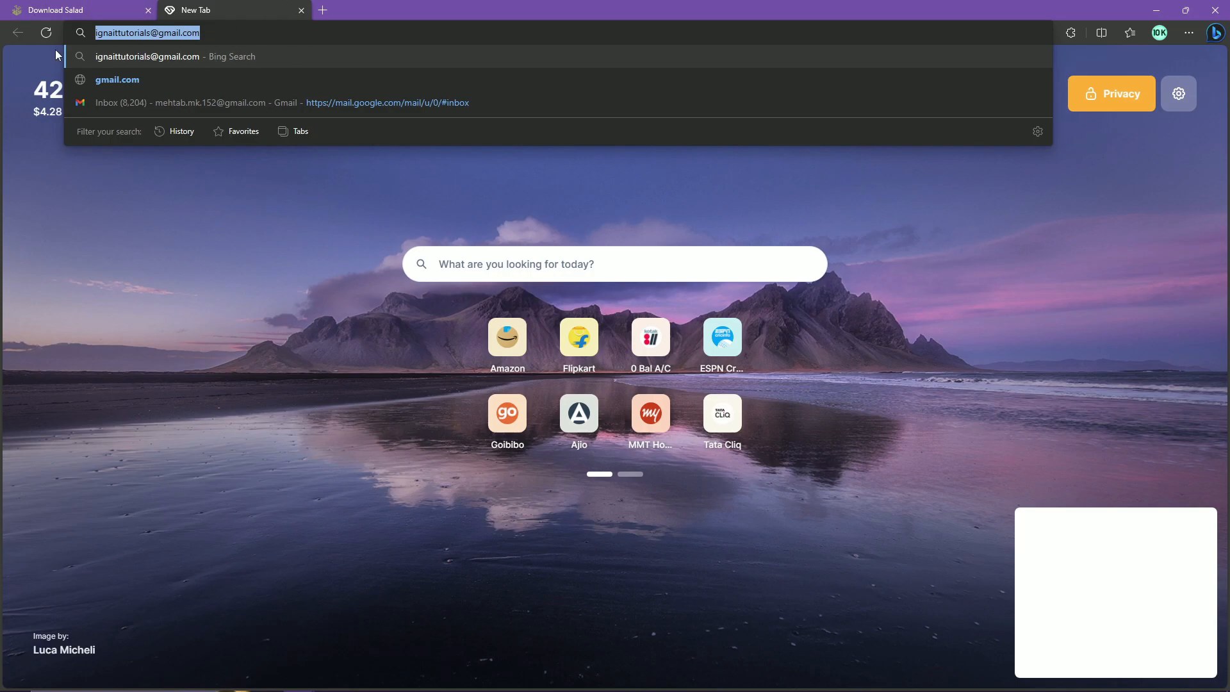
mouse_move(273, 27)
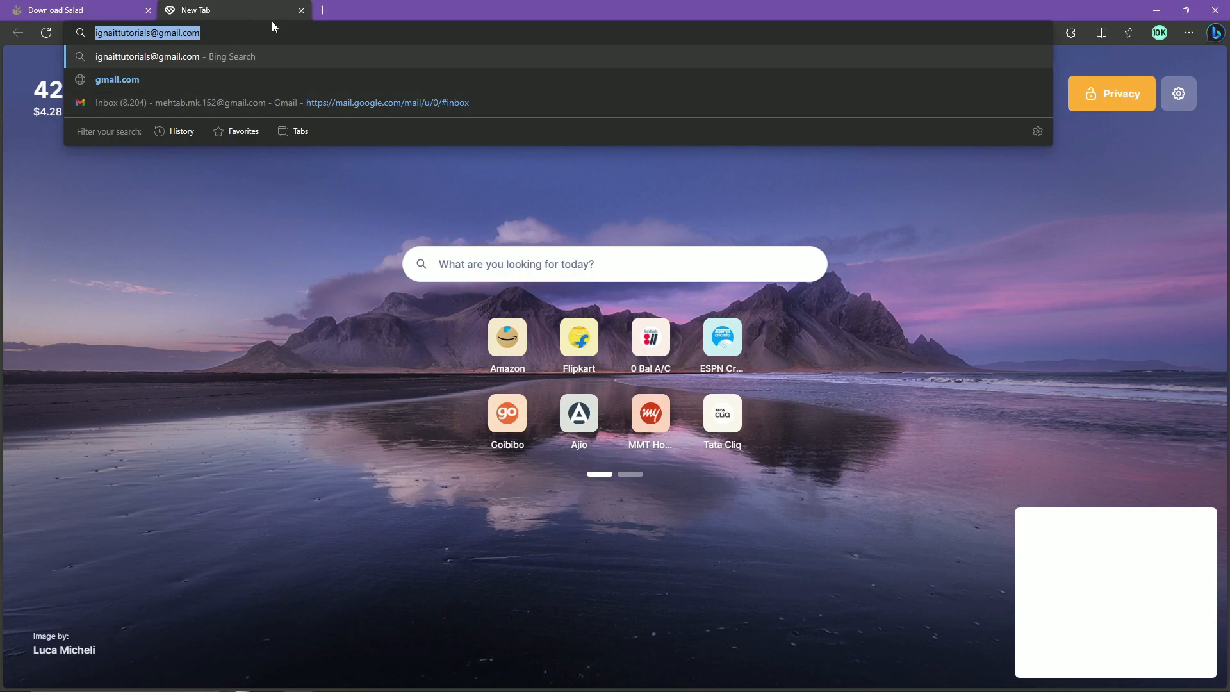
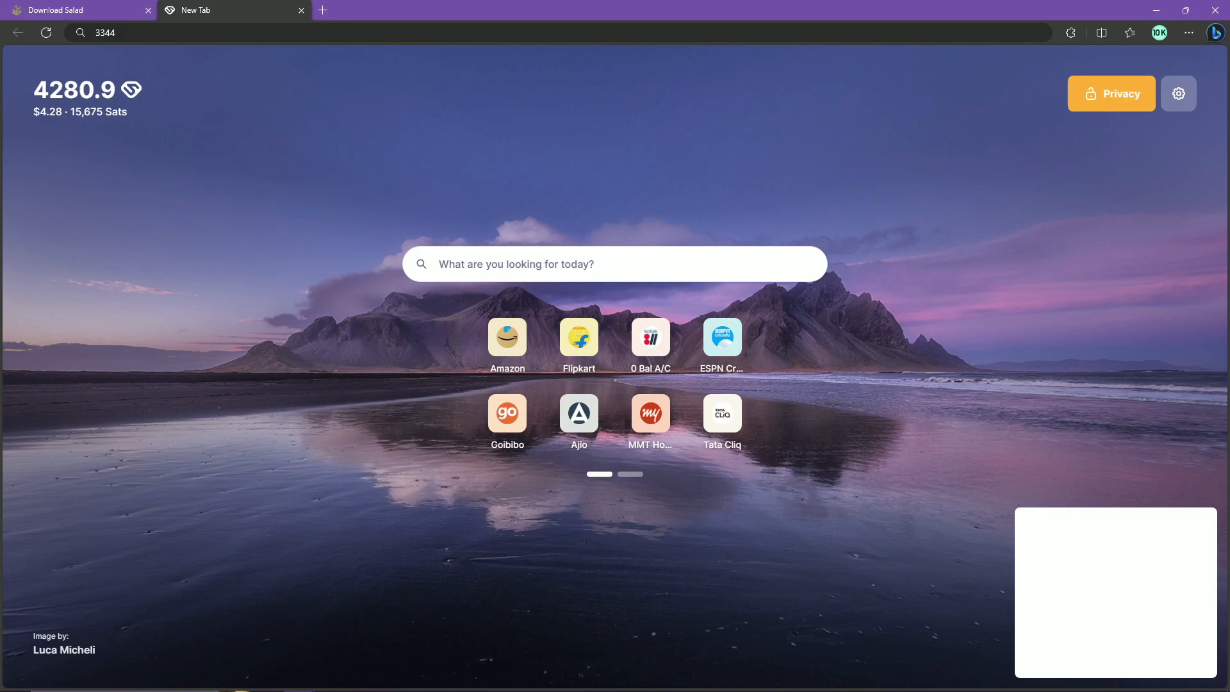
mouse_move(809, 389)
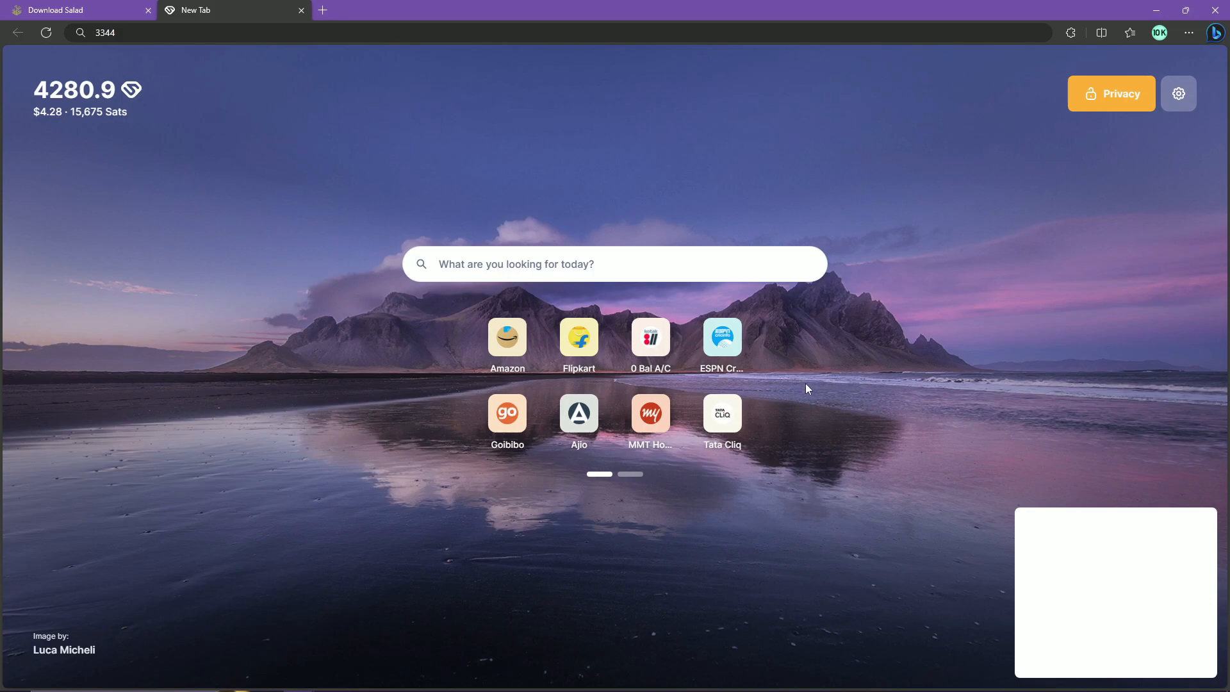
mouse_move(808, 398)
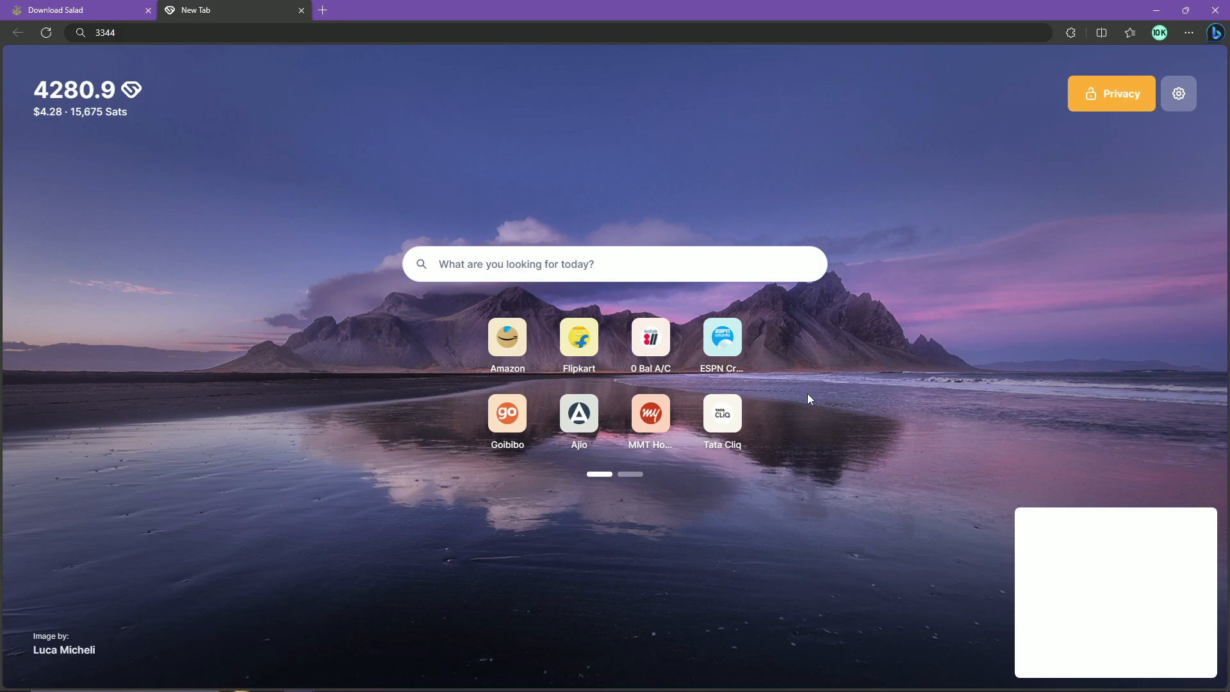
mouse_move(816, 401)
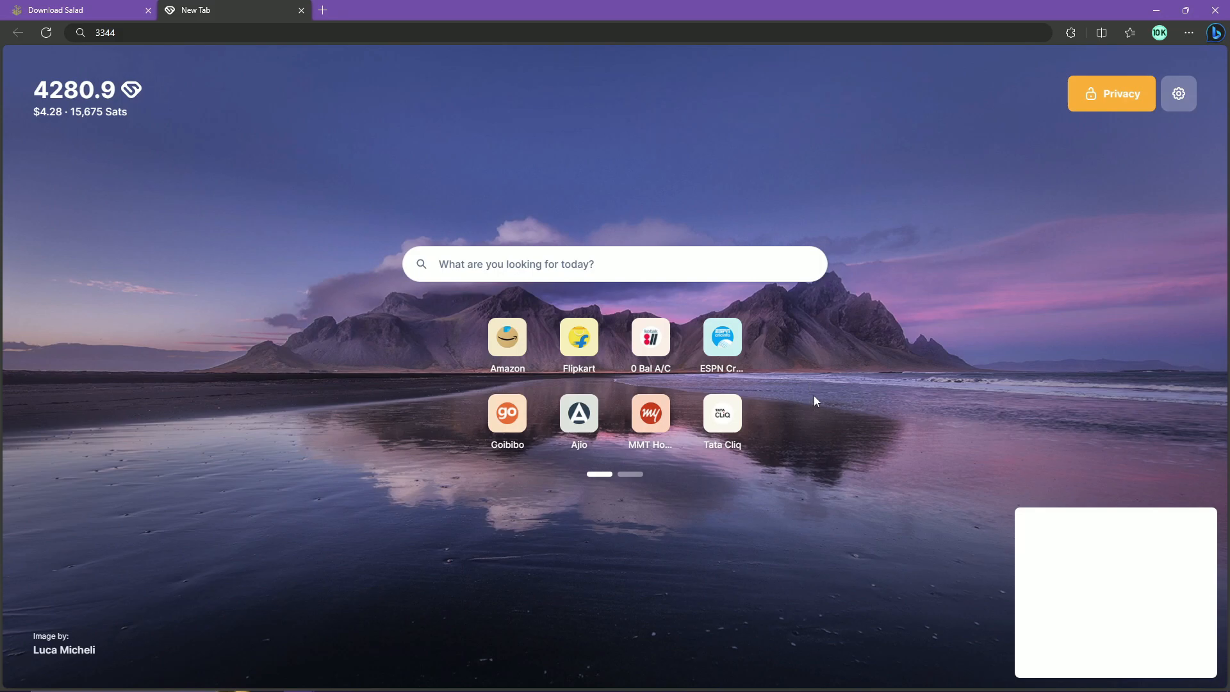
left_click(75, 9)
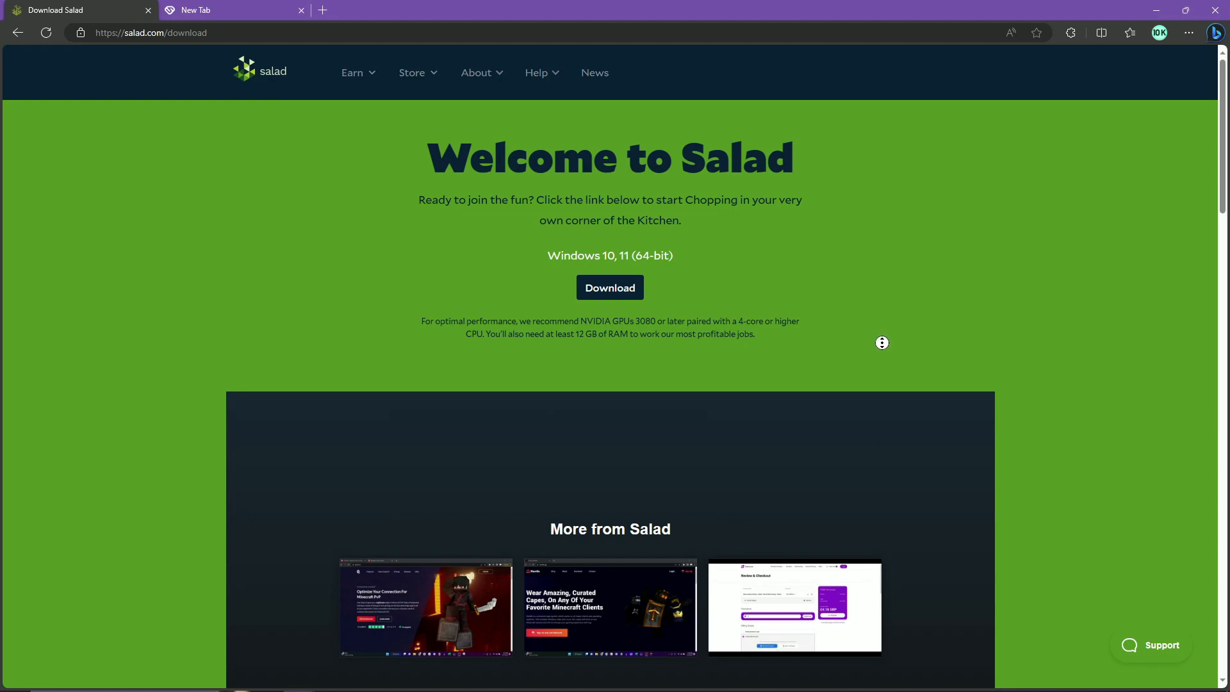
scroll("down", 3)
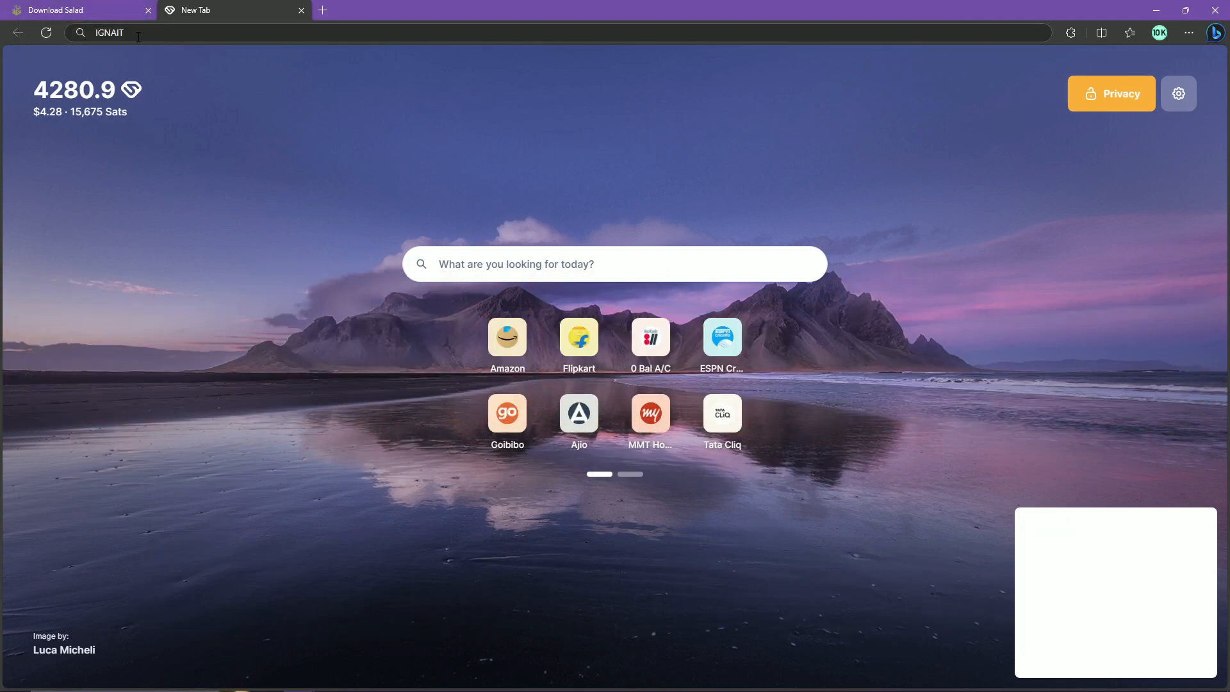
mouse_move(148, 48)
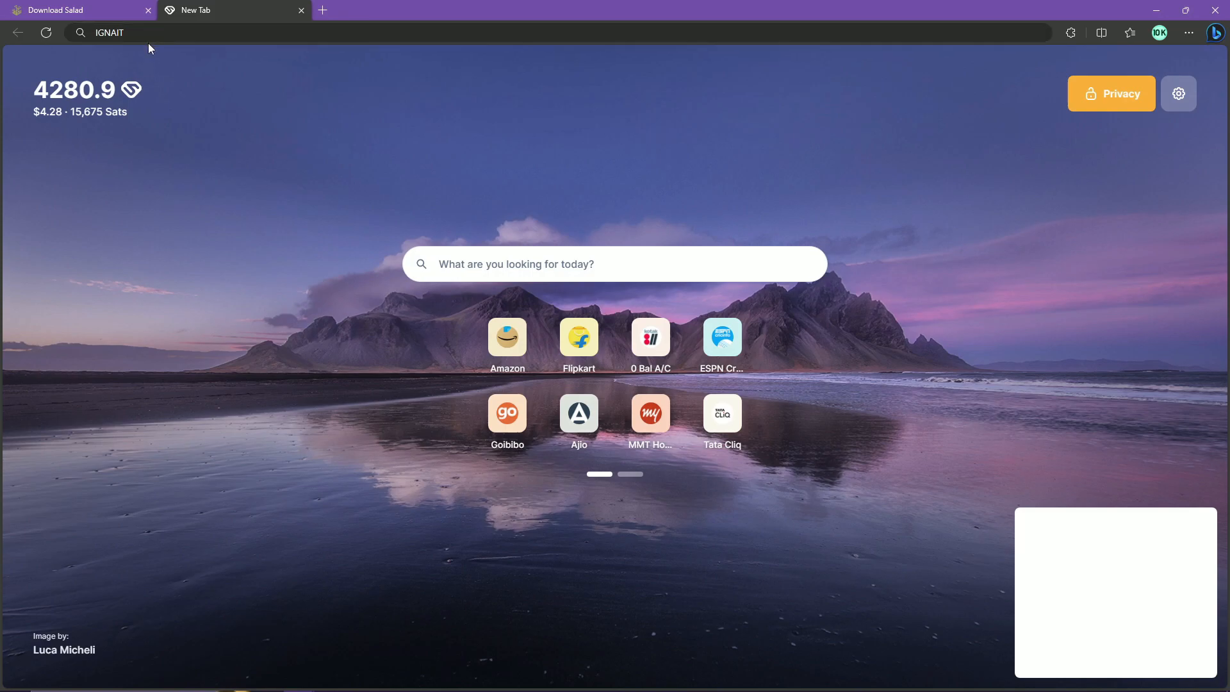
mouse_move(165, 92)
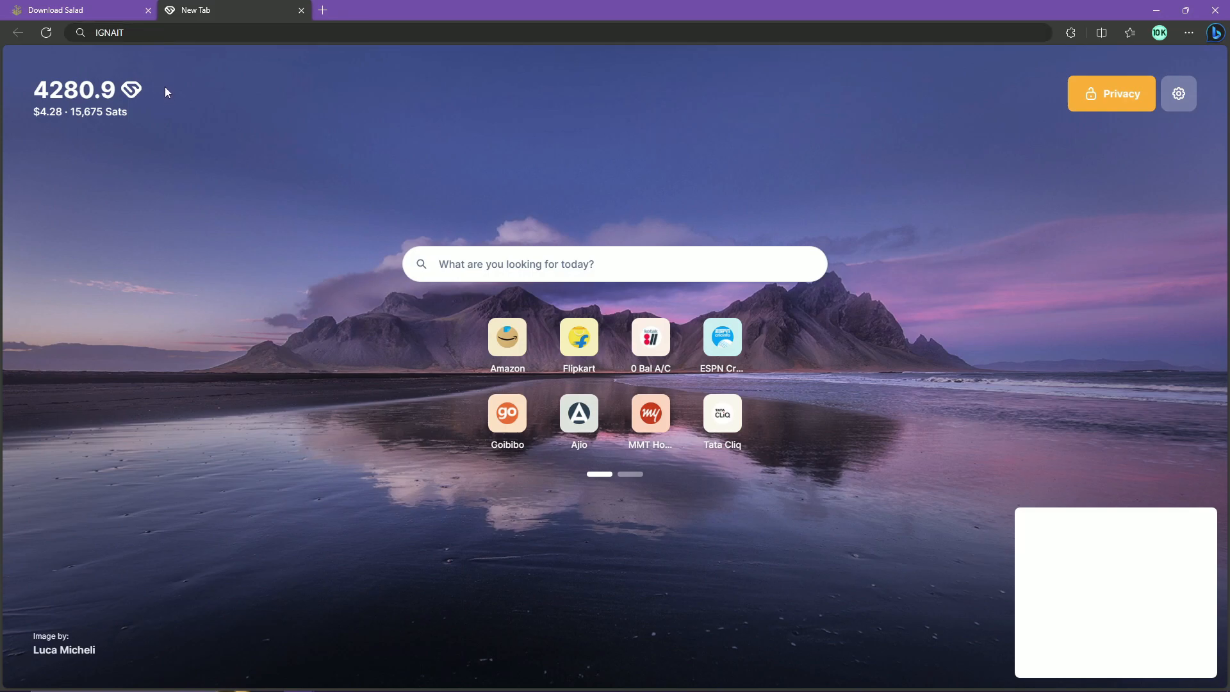
mouse_move(219, 129)
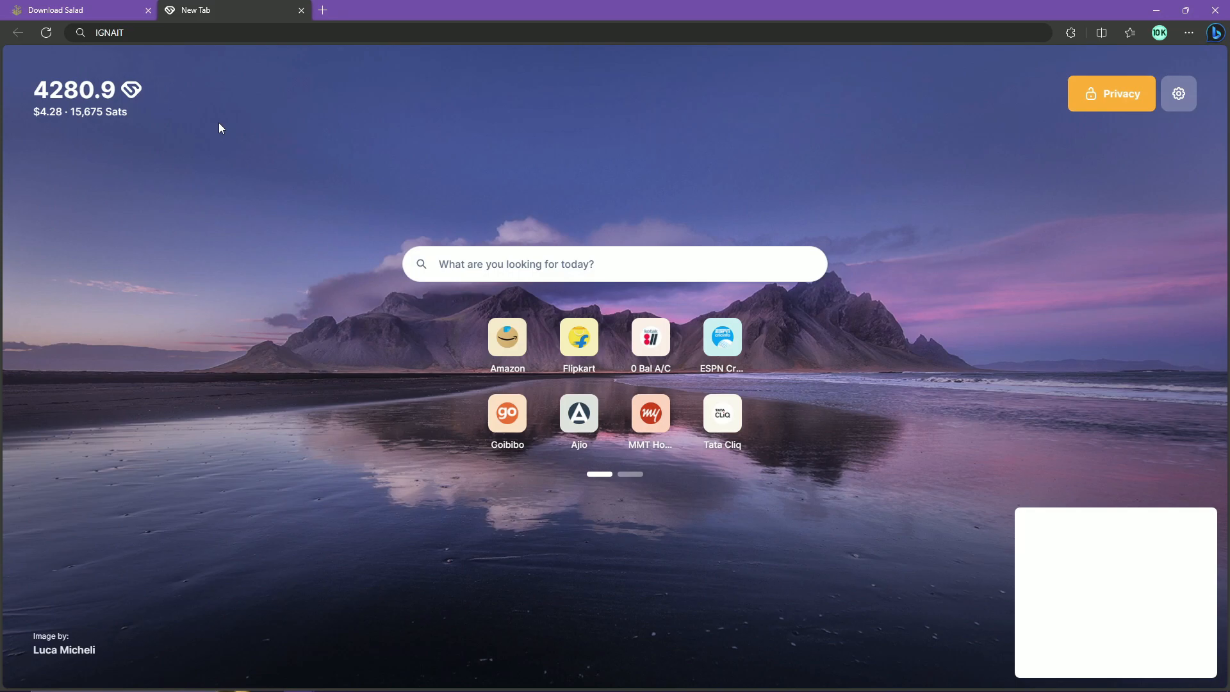
mouse_move(214, 139)
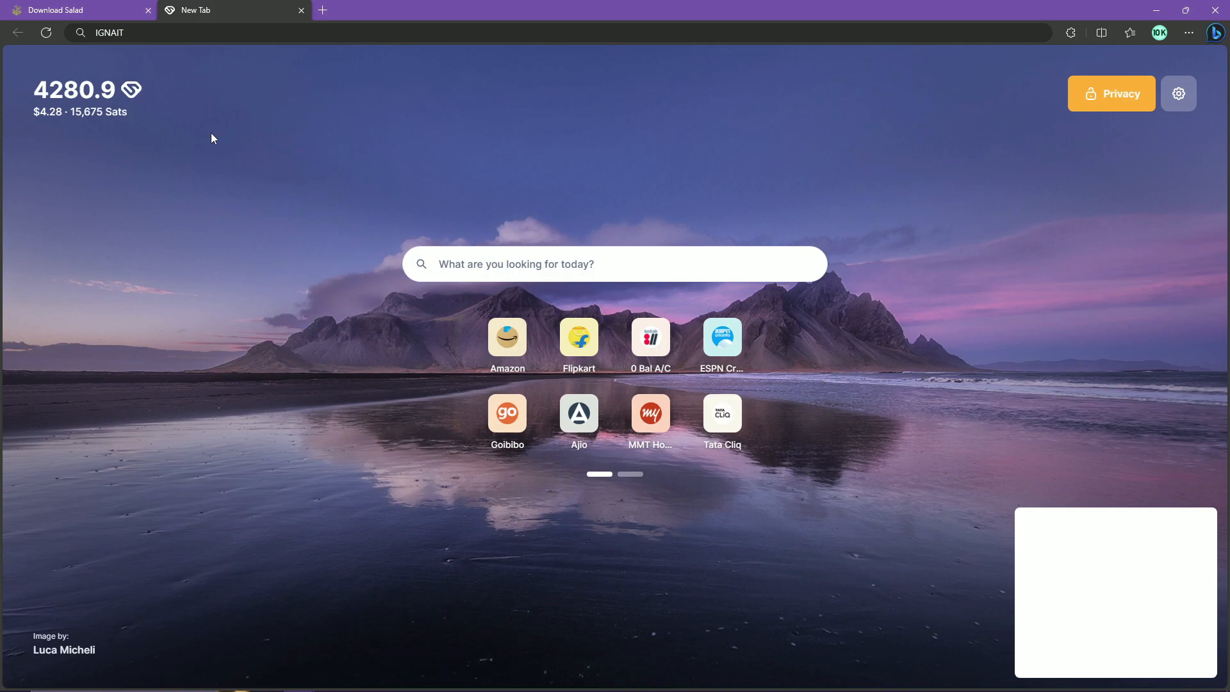
mouse_move(232, 150)
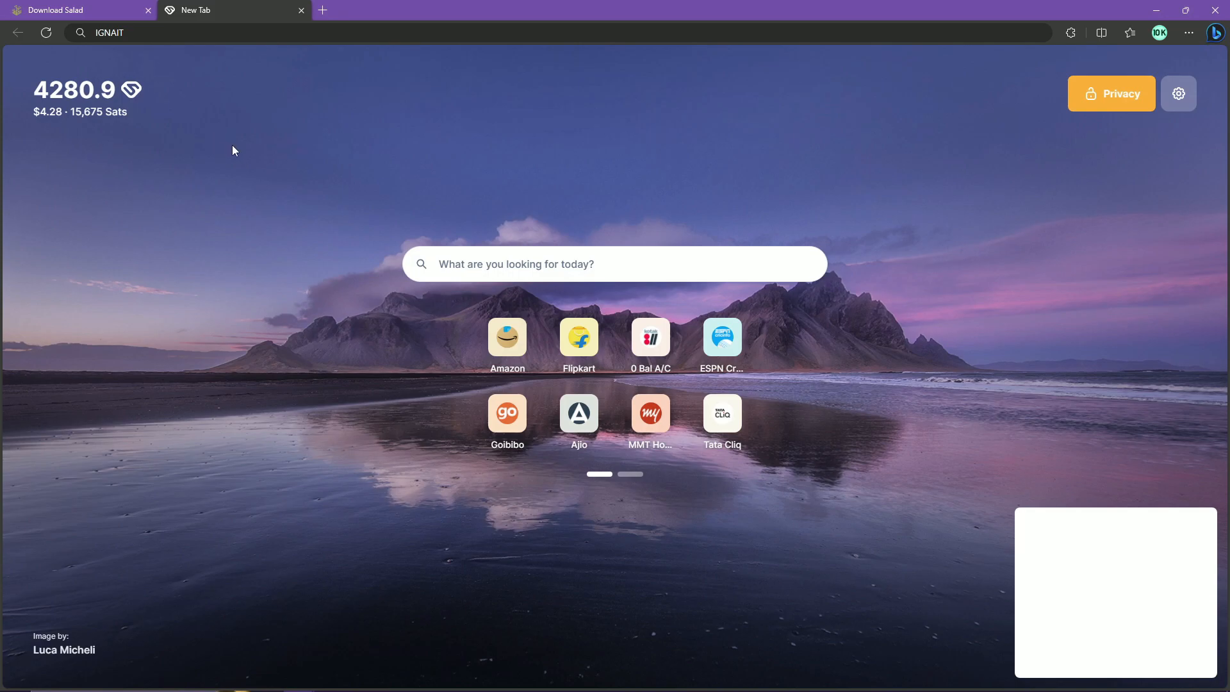
mouse_move(243, 151)
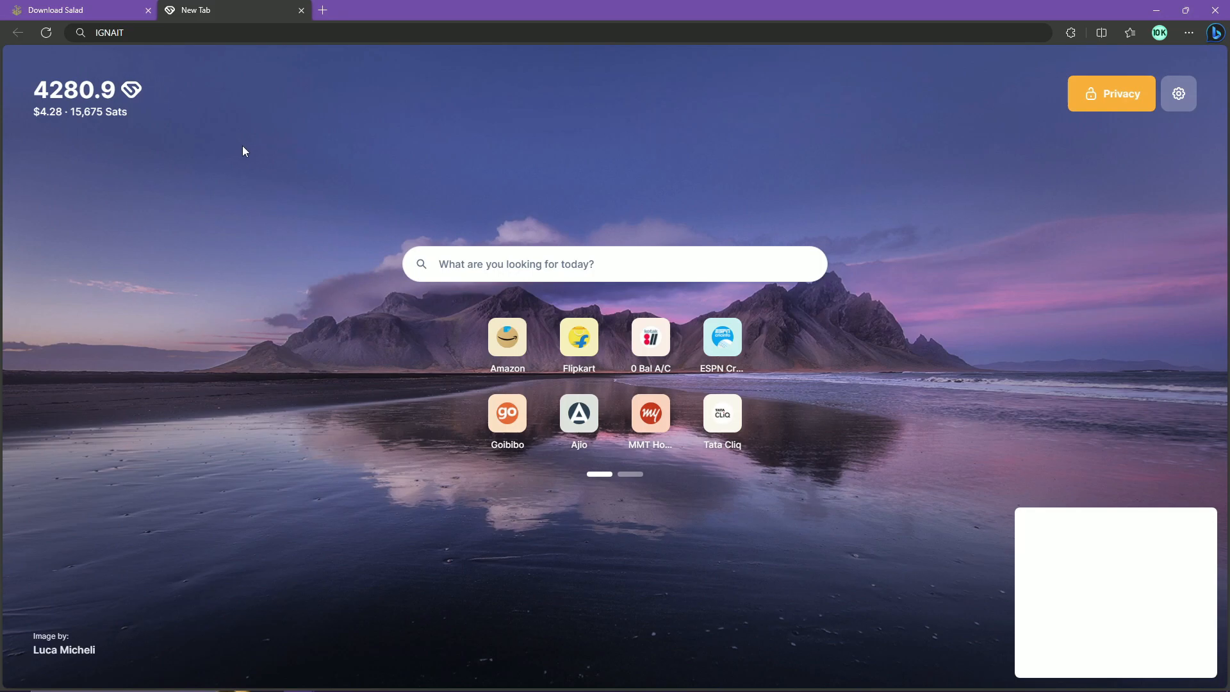
mouse_move(269, 162)
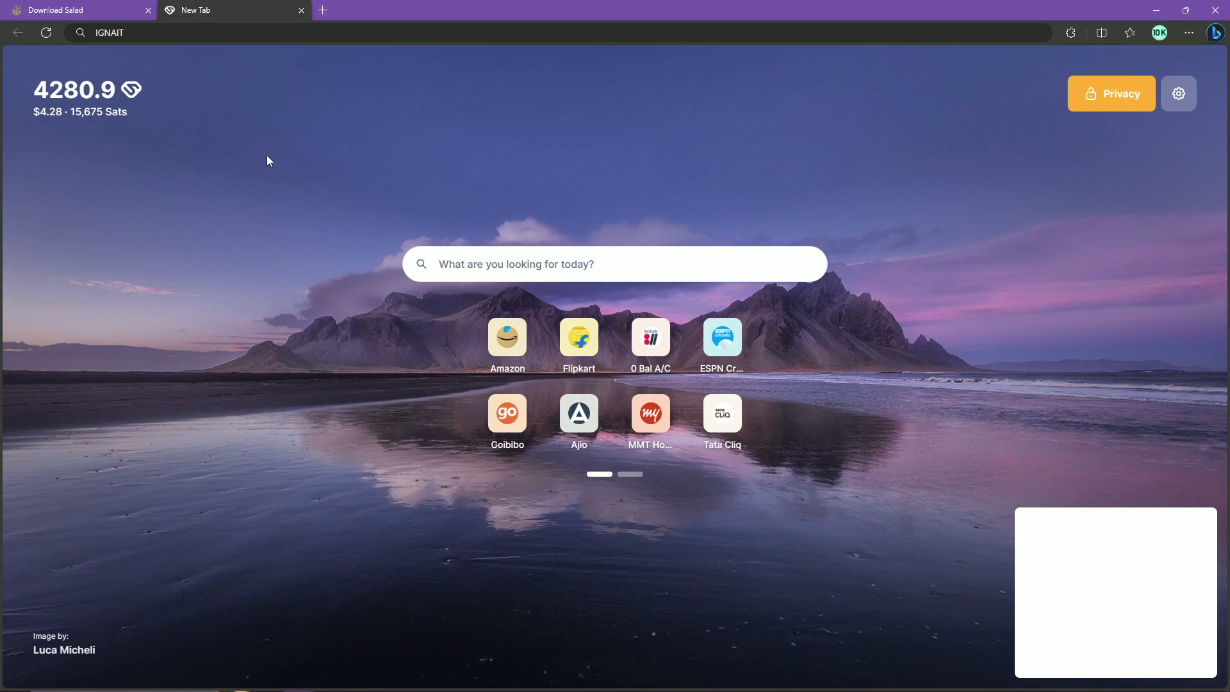
mouse_move(282, 161)
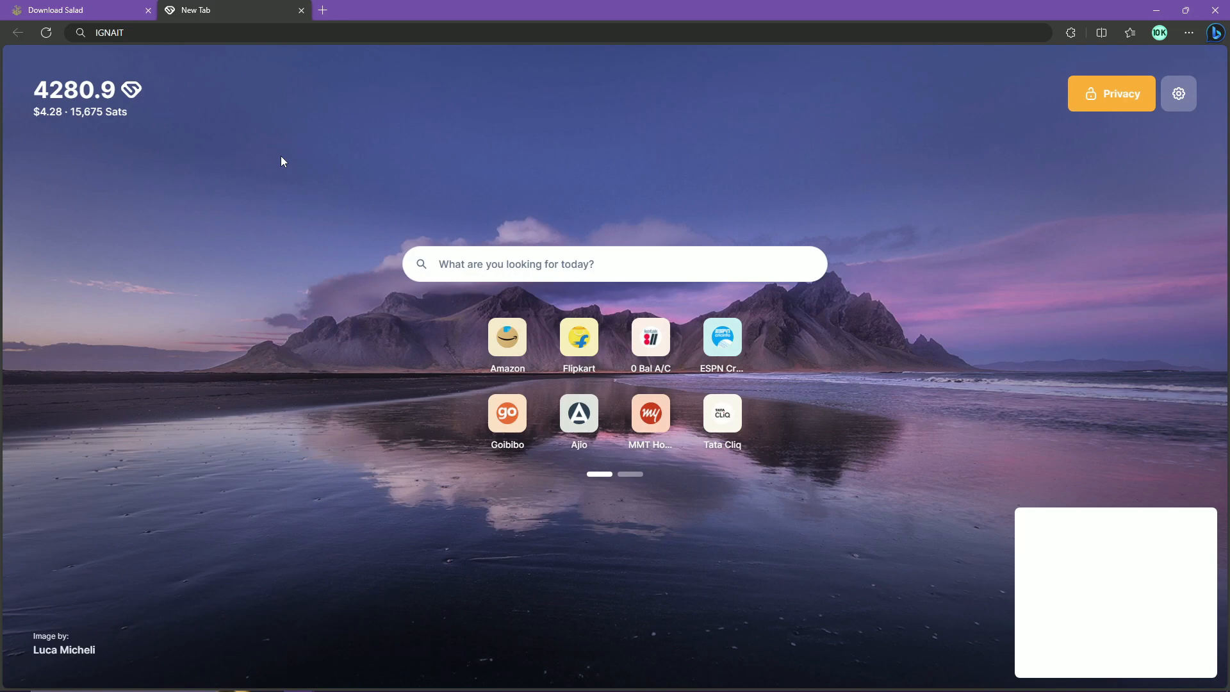
mouse_move(286, 162)
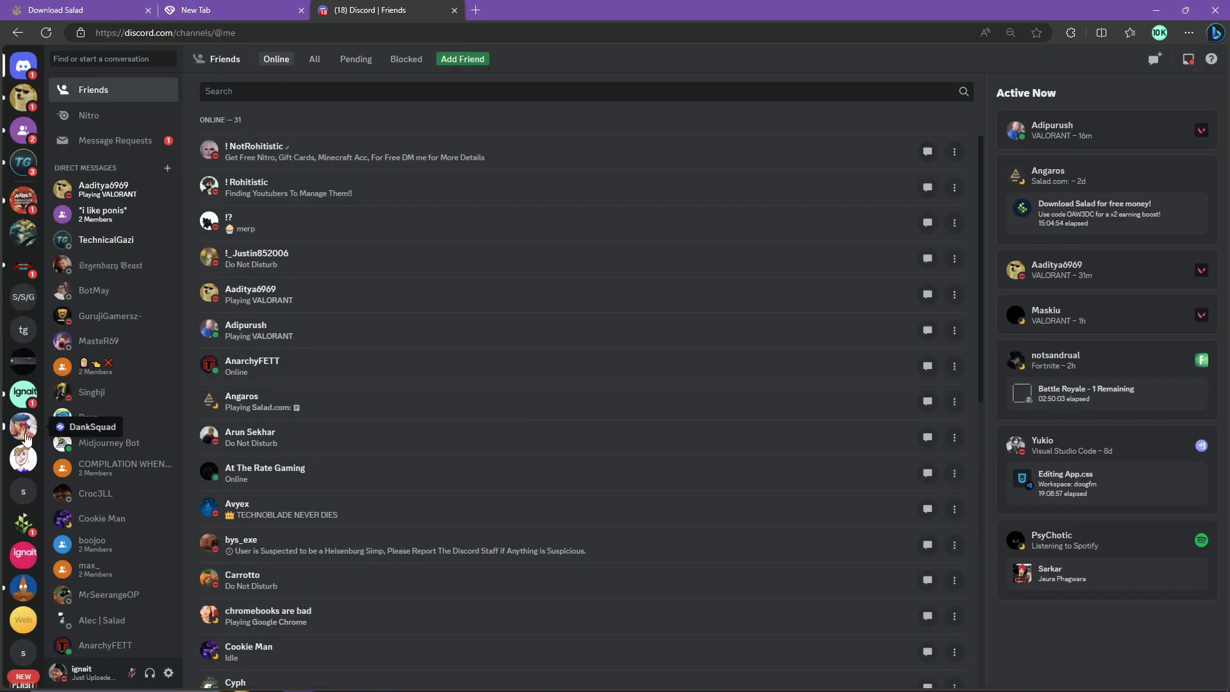
Visit the SaladChefs server, then the tutorials hub's #$1-daily and #faq channels.
left_click(23, 426)
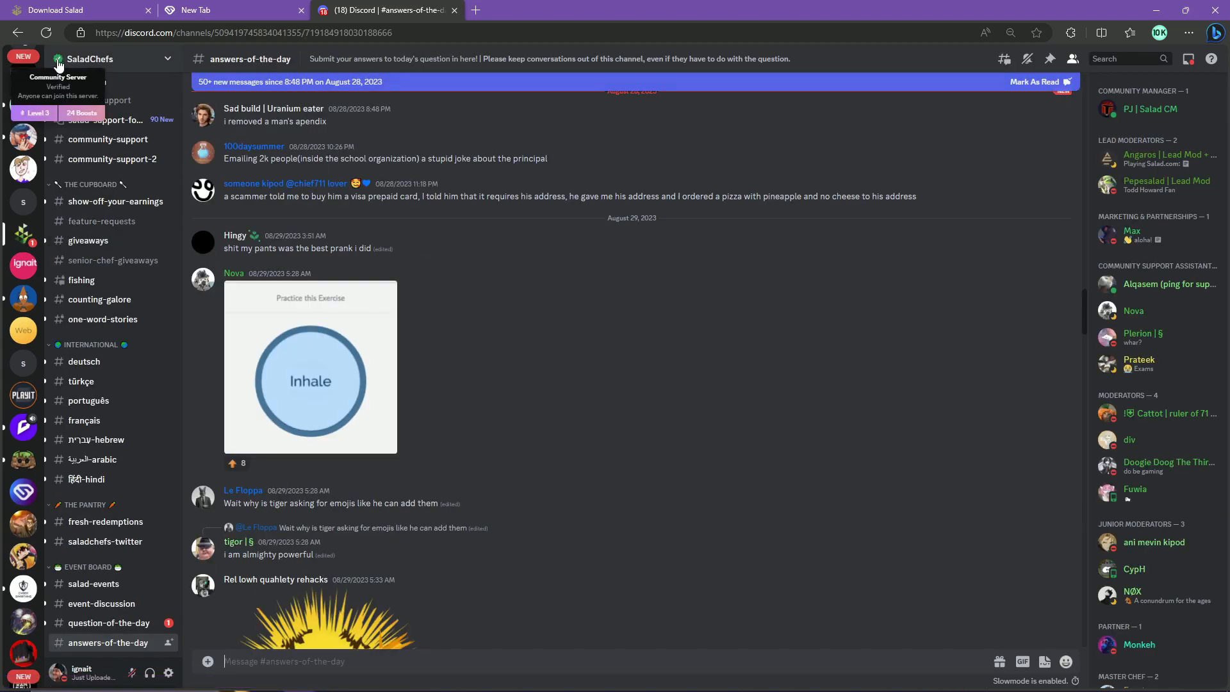
scroll("down", 3)
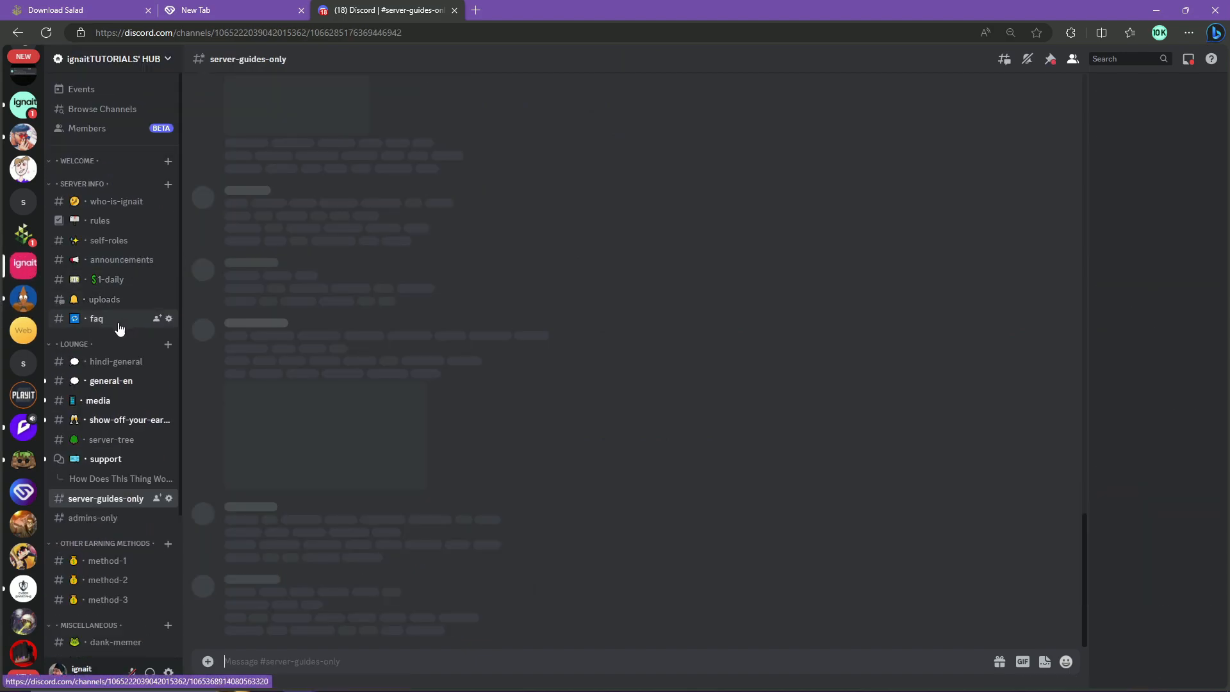
left_click(108, 279)
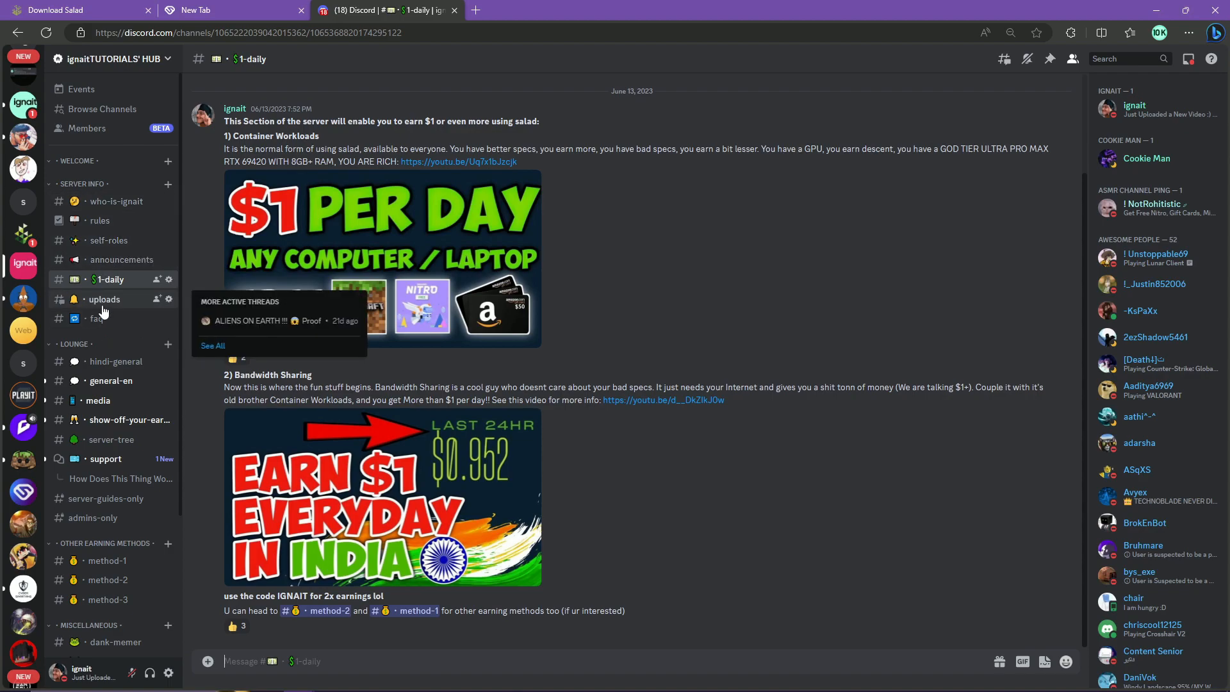
left_click(96, 317)
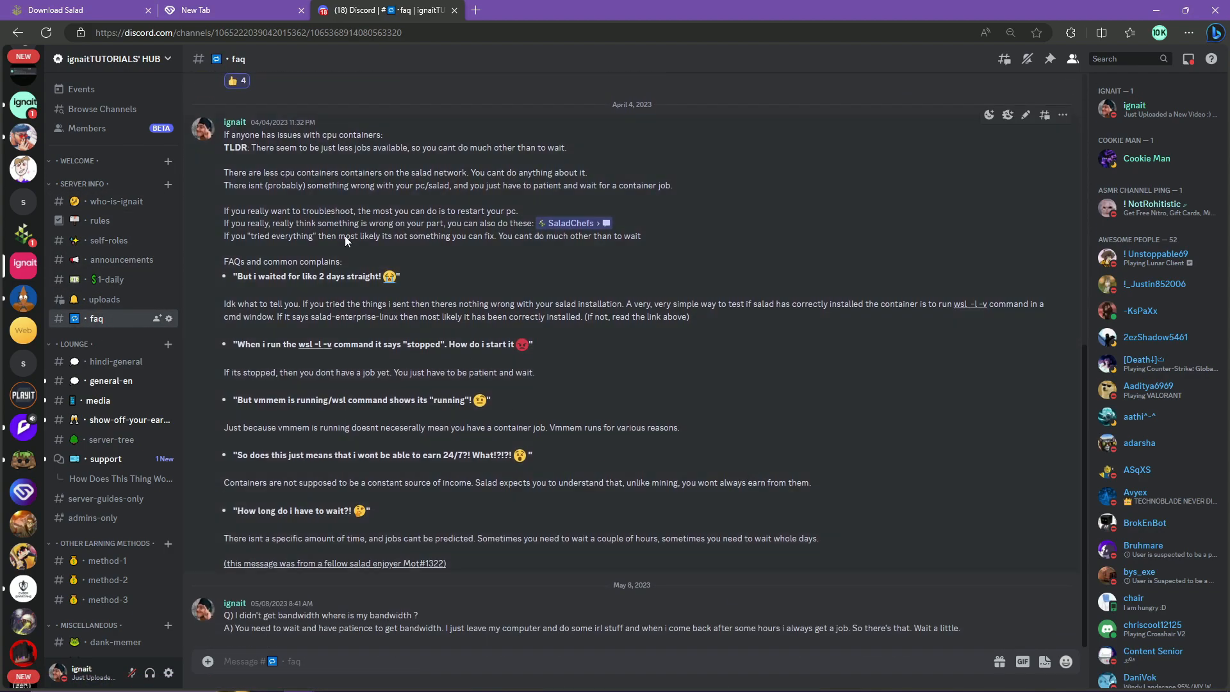
left_click(74, 10)
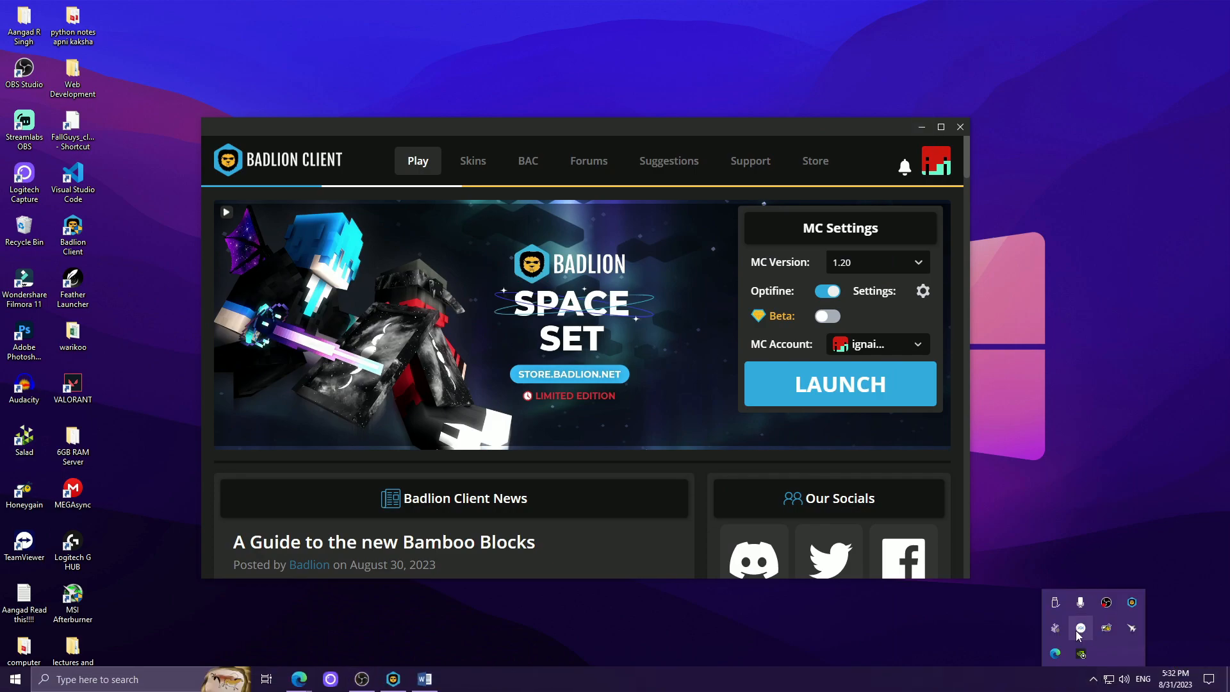
Bring up Salad's earnings window from the tray and go into Resource Preferences.
left_click(1080, 628)
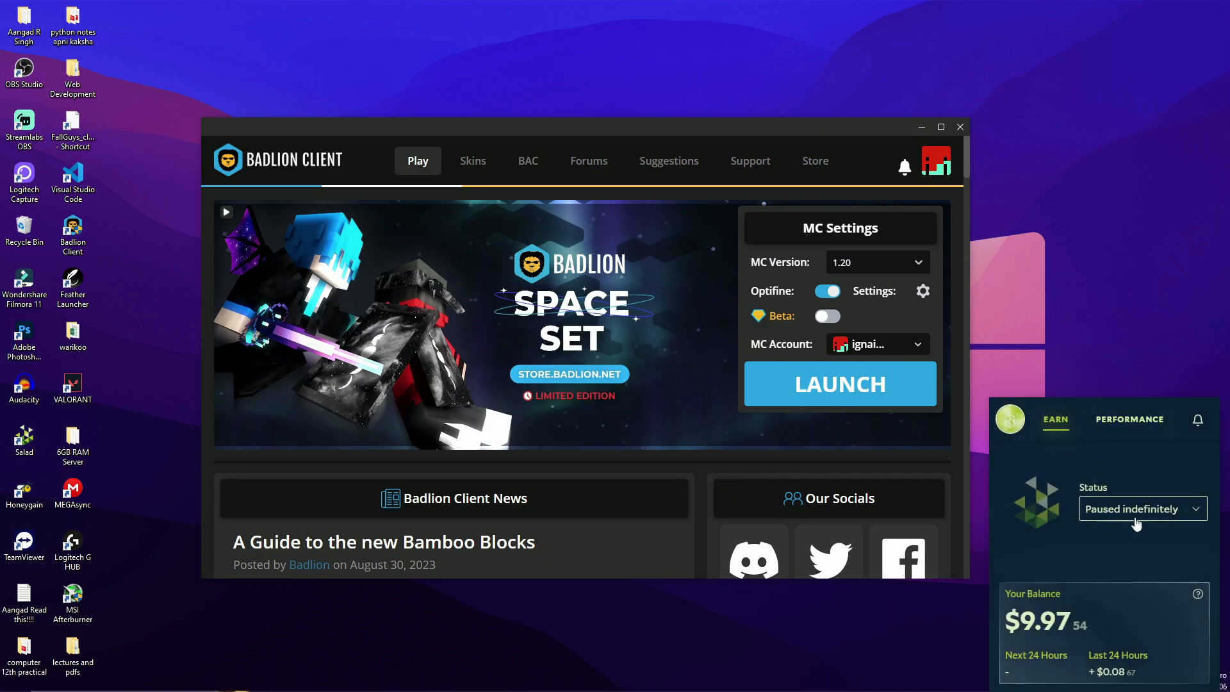
left_click(1140, 509)
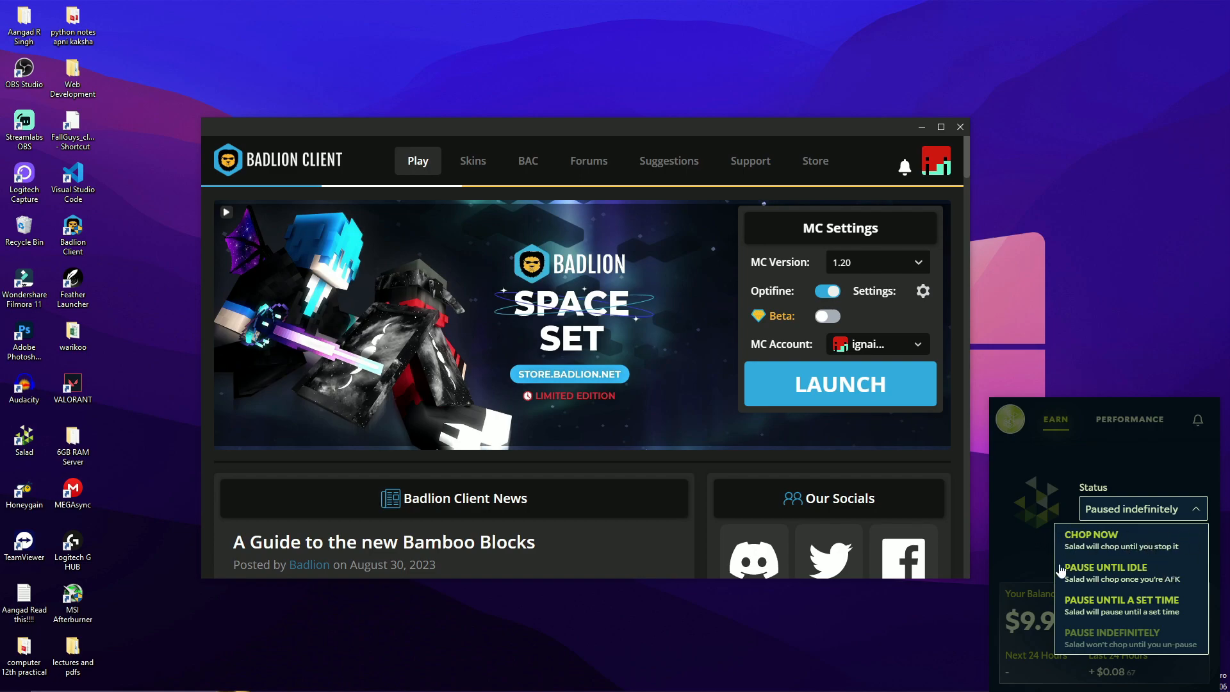
mouse_move(1073, 603)
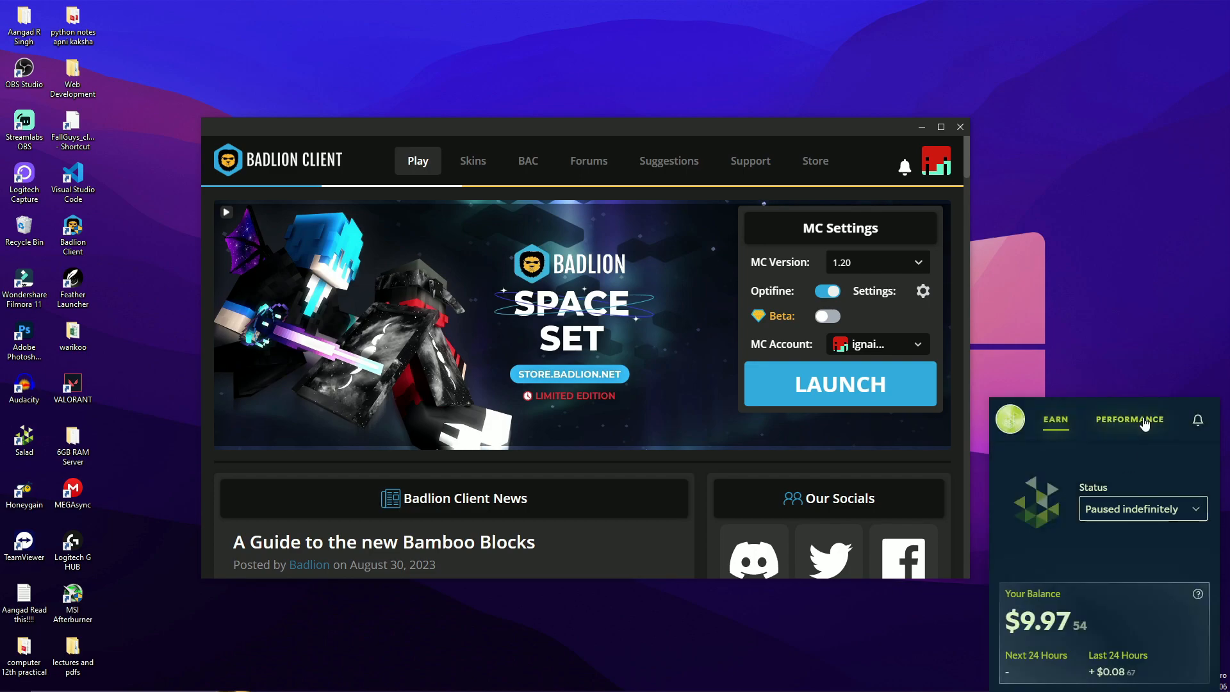
left_click(1129, 419)
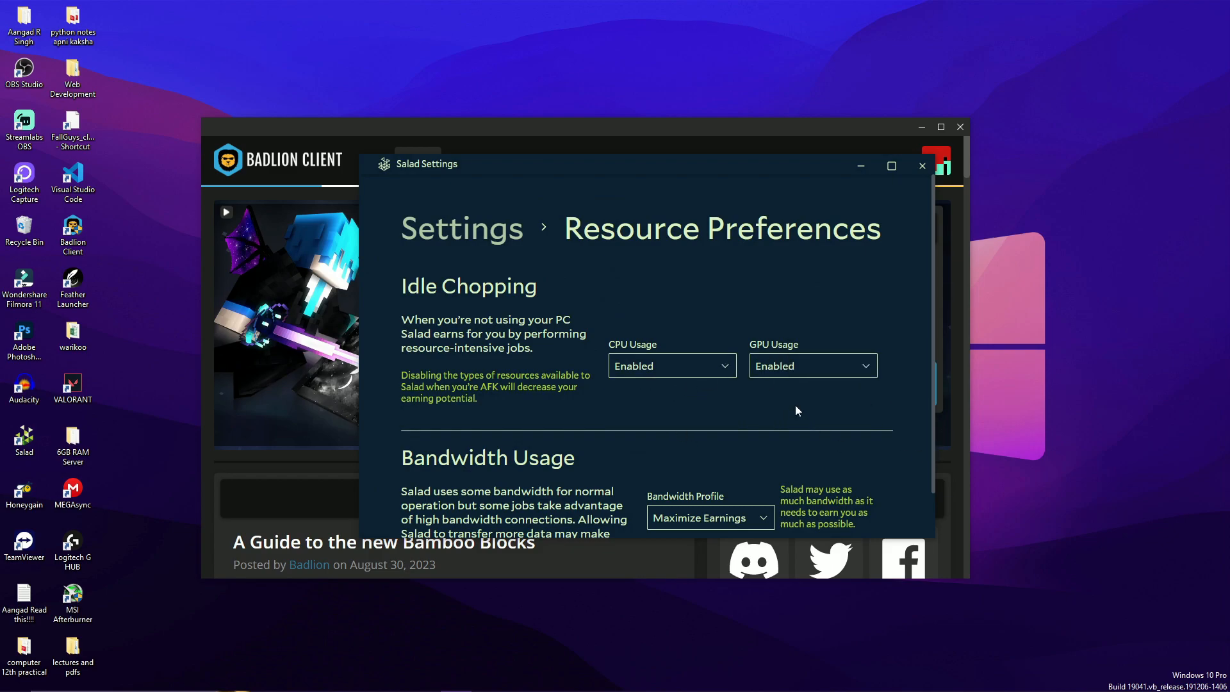
mouse_move(934, 474)
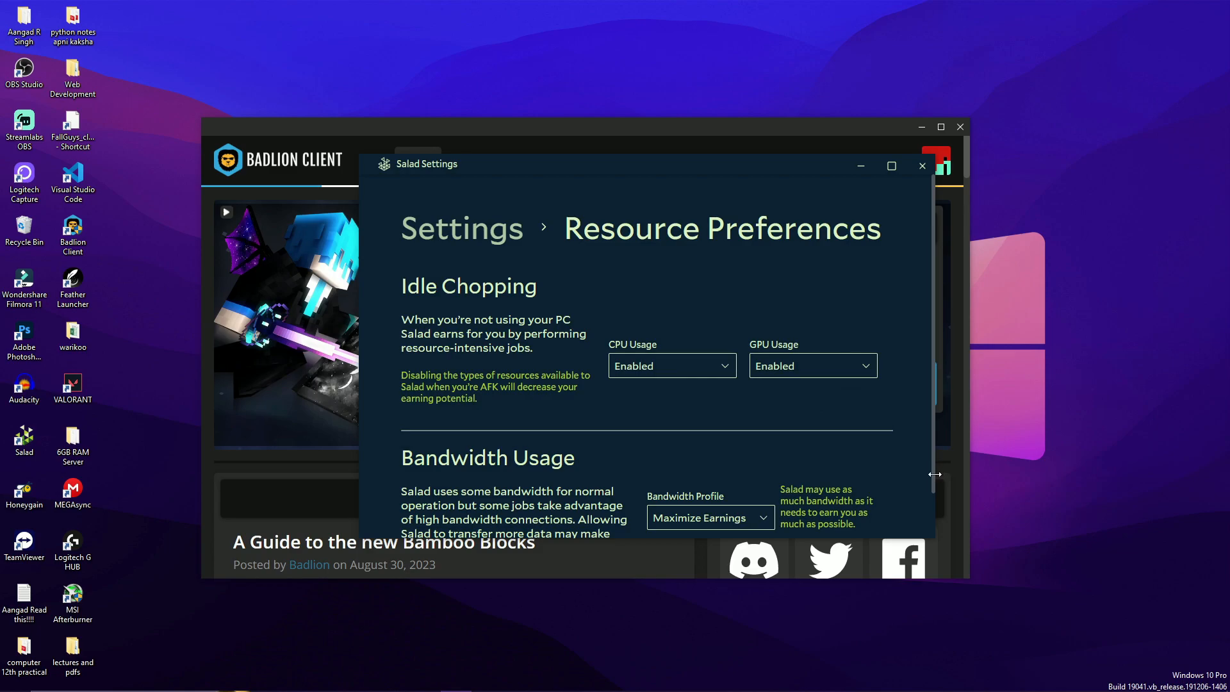
scroll("down", 3)
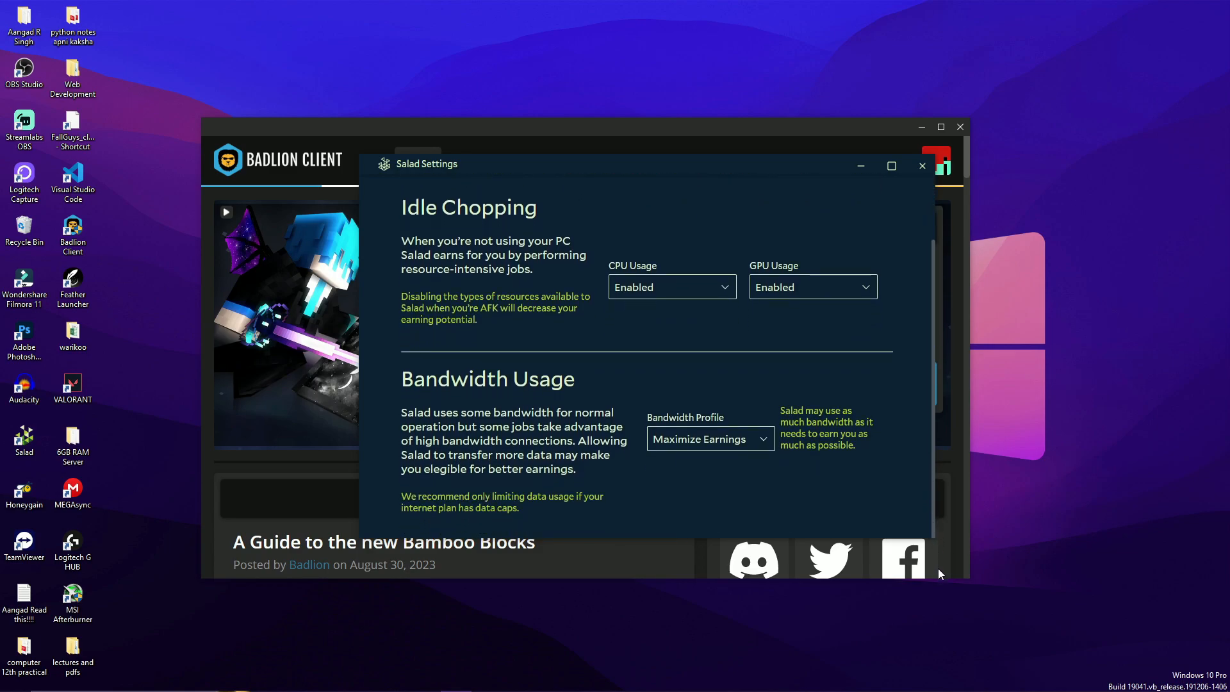
mouse_move(925, 557)
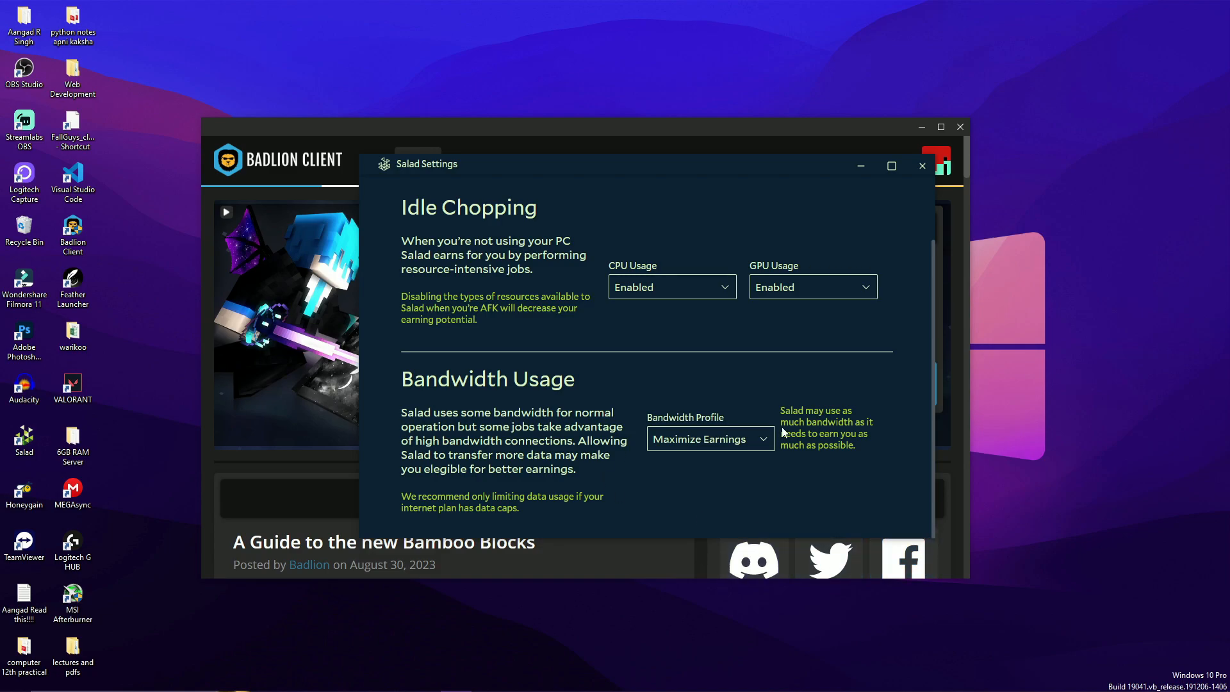
Review the Bandwidth Profile choices and keep Maximize Earnings.
left_click(707, 438)
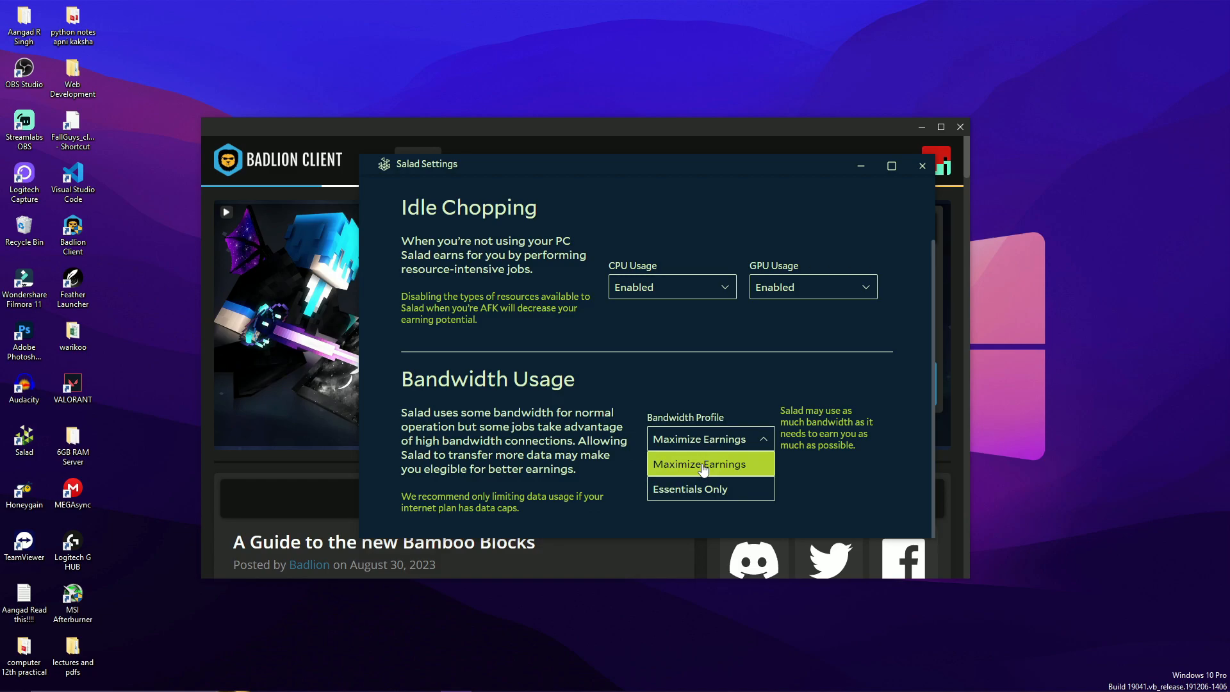
left_click(703, 464)
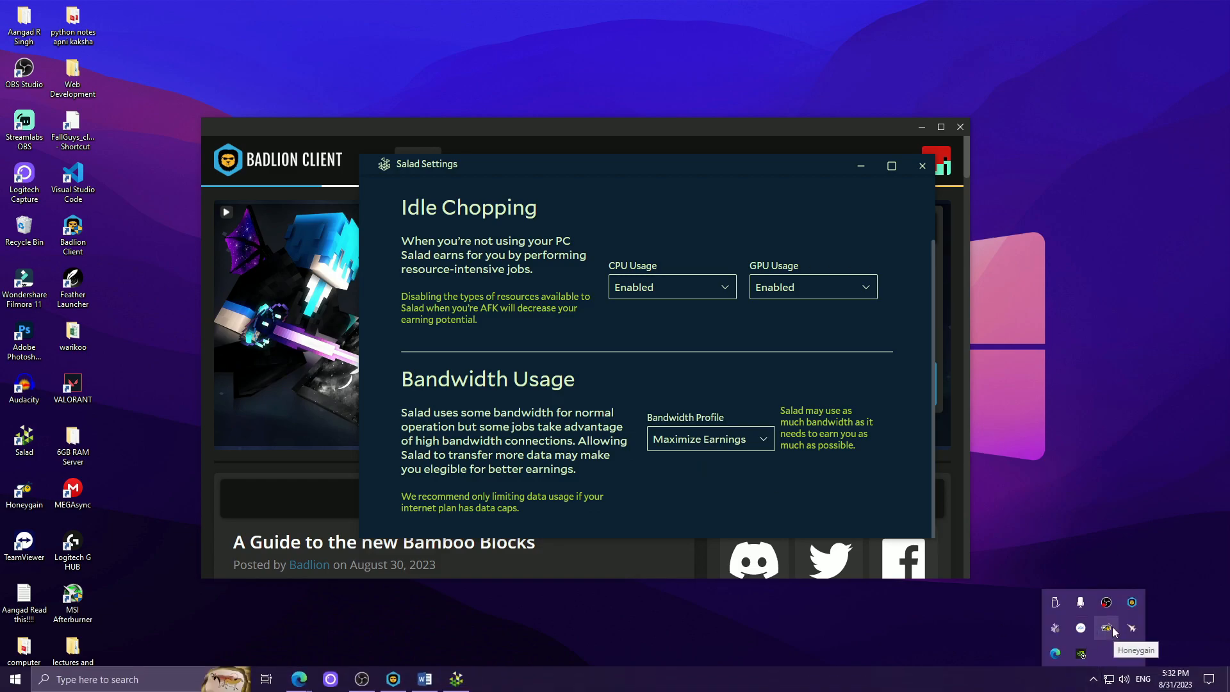
mouse_move(765, 453)
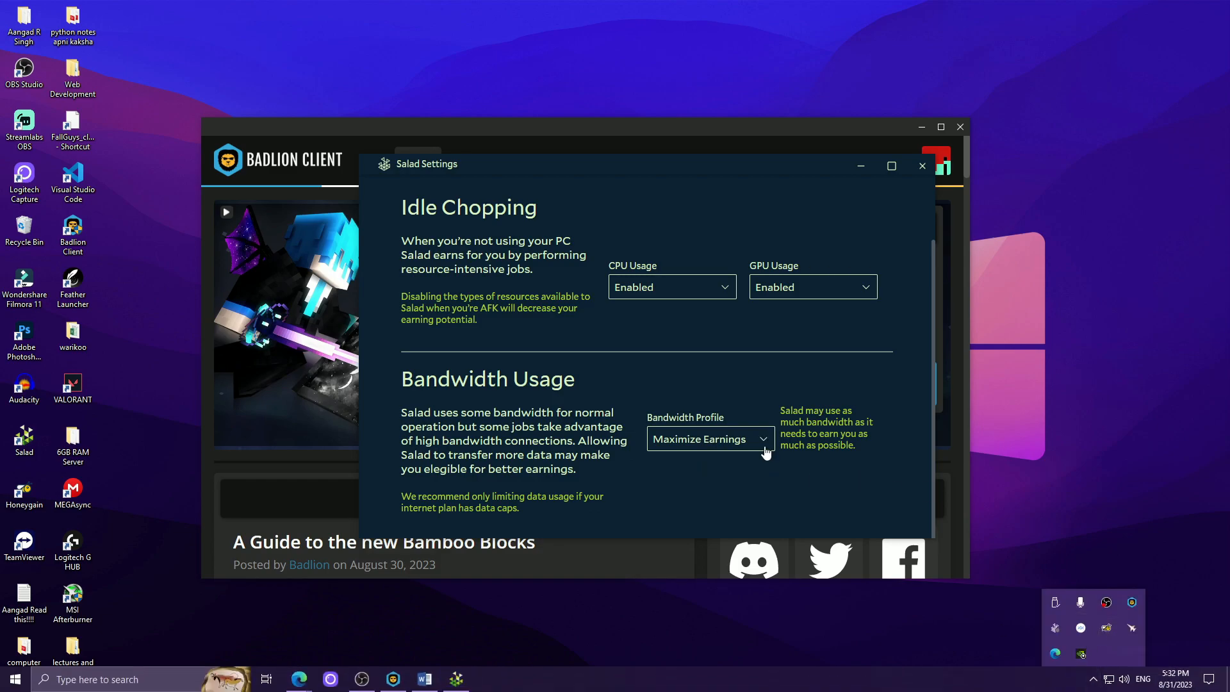
left_click(708, 438)
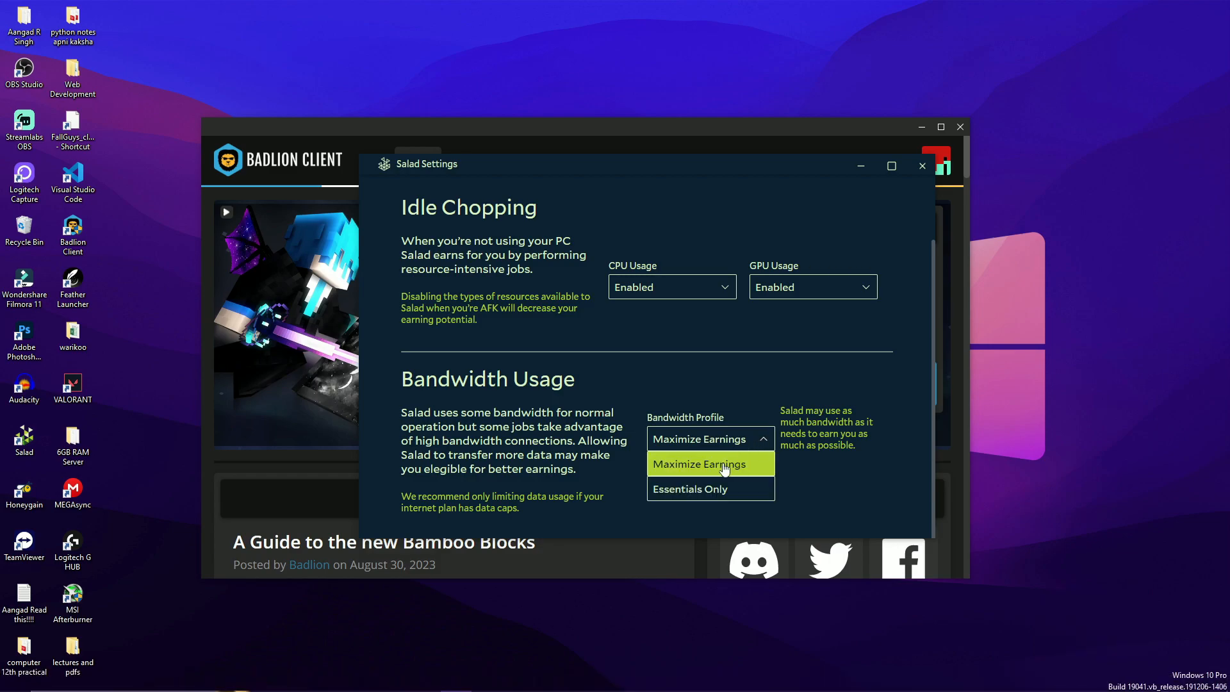
left_click(708, 464)
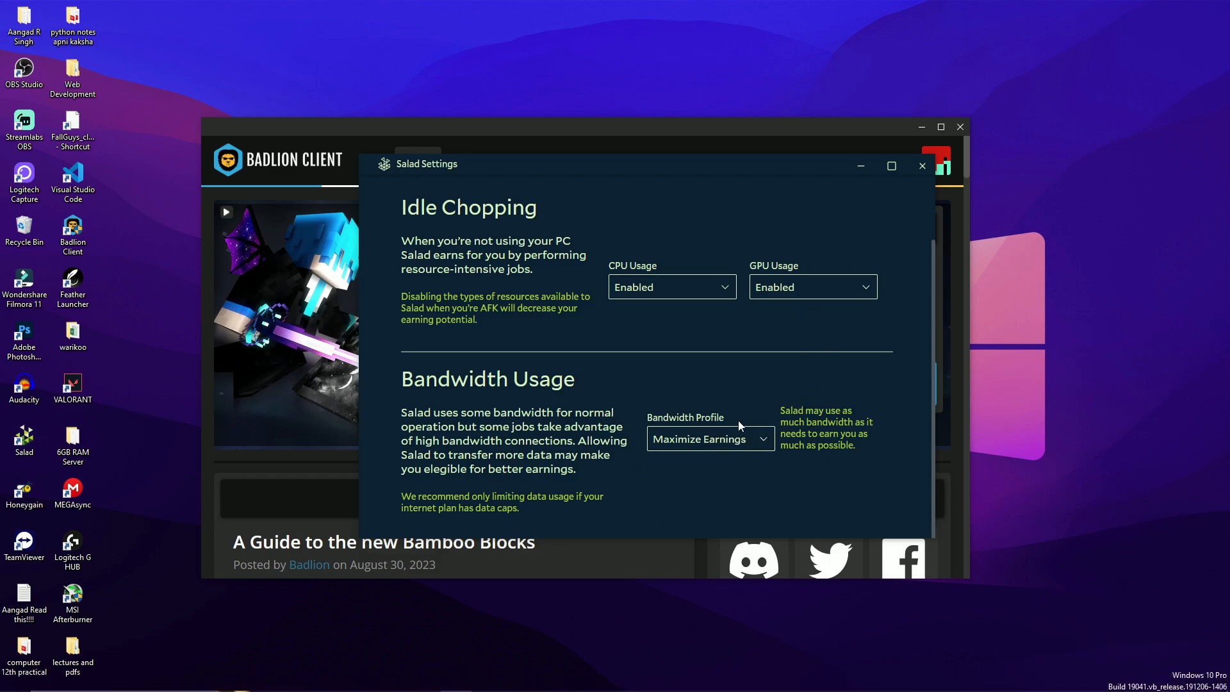
mouse_move(714, 386)
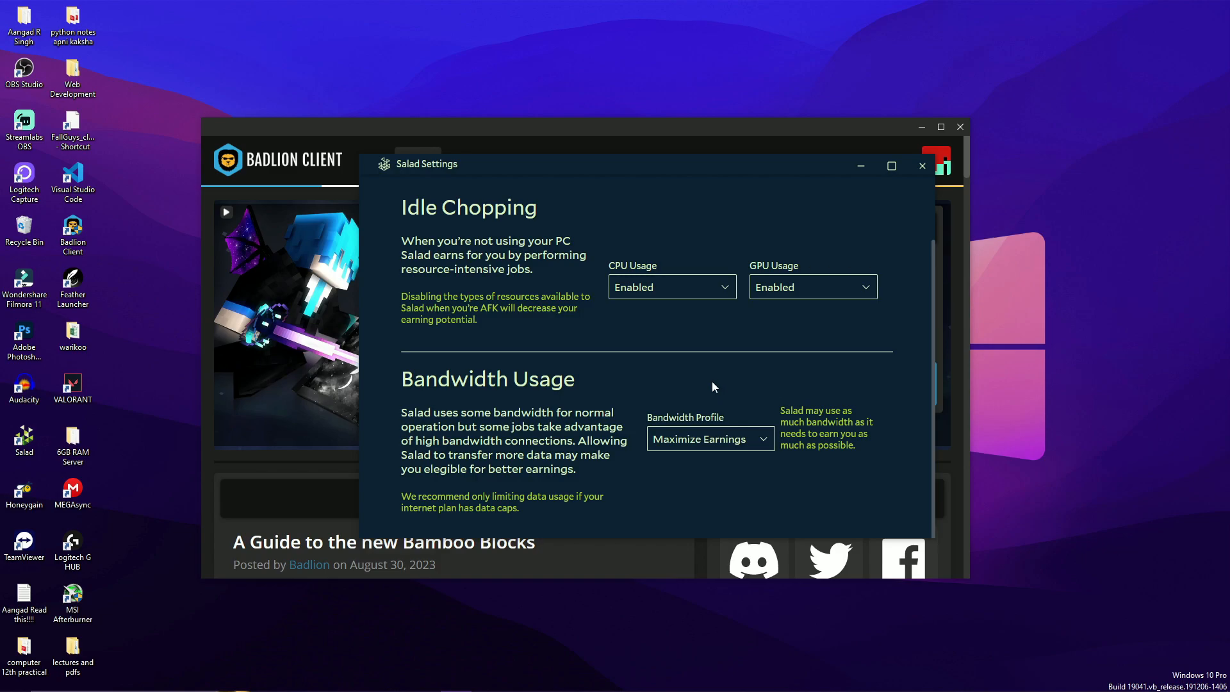
mouse_move(531, 324)
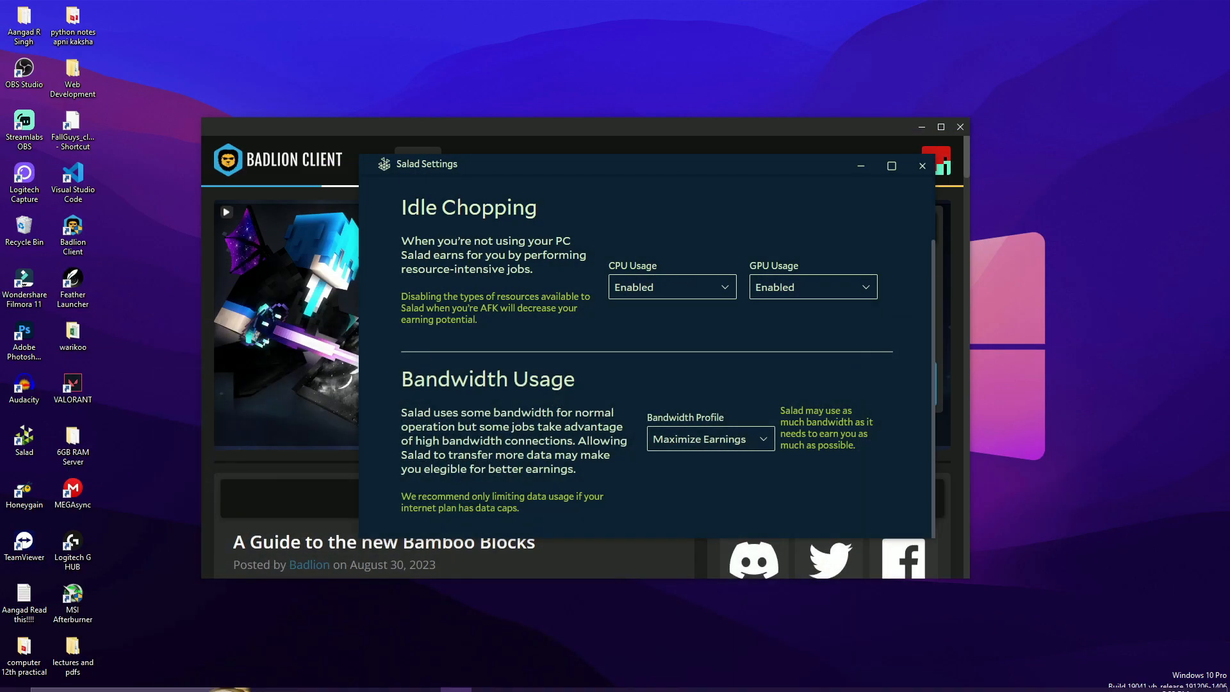
mouse_move(743, 444)
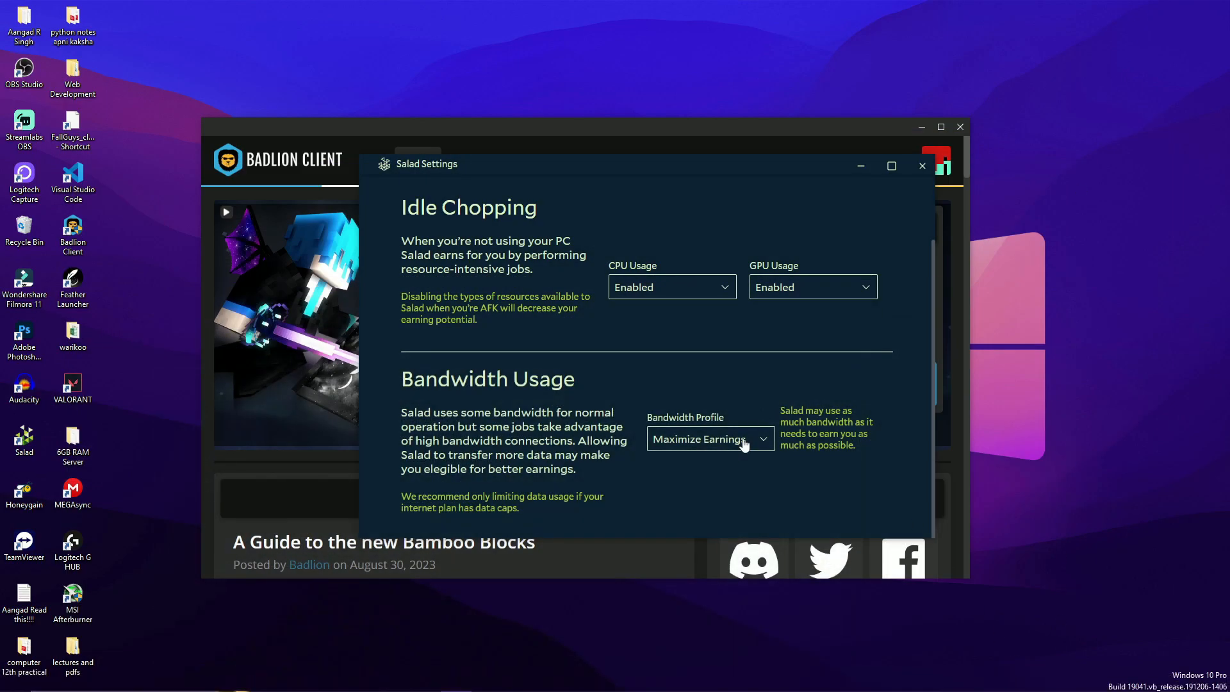
Review the GPU and CPU usage choices, leaving both enabled, and close settings.
left_click(811, 285)
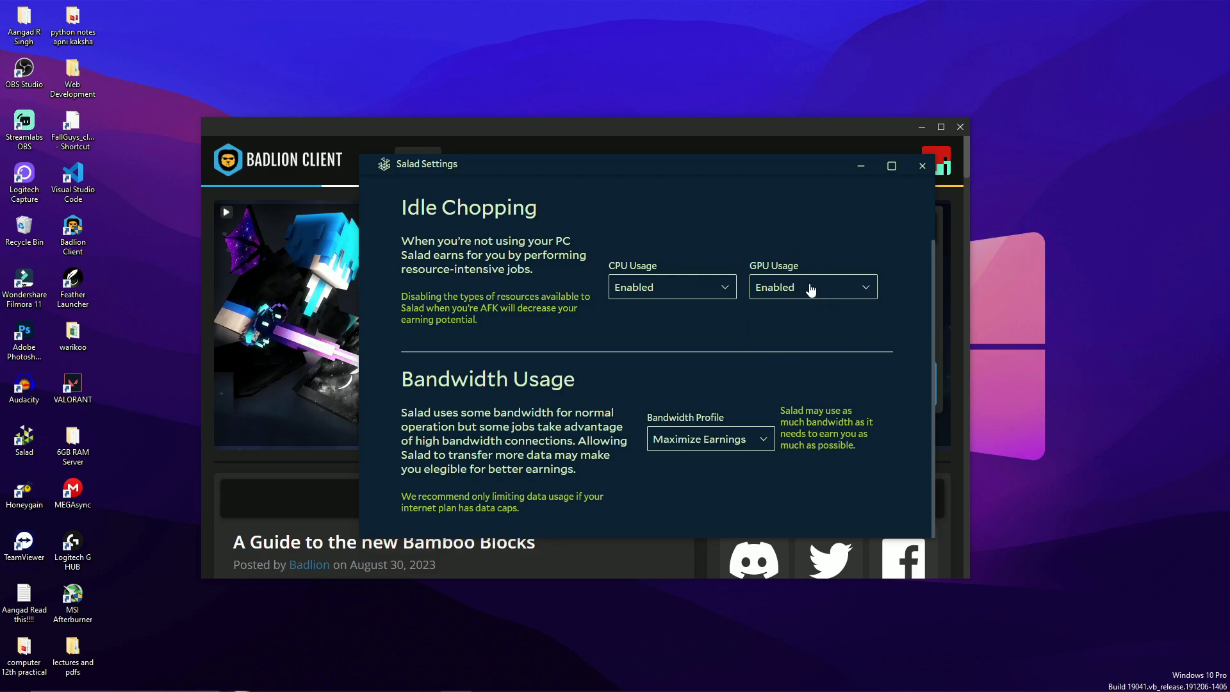
left_click(809, 285)
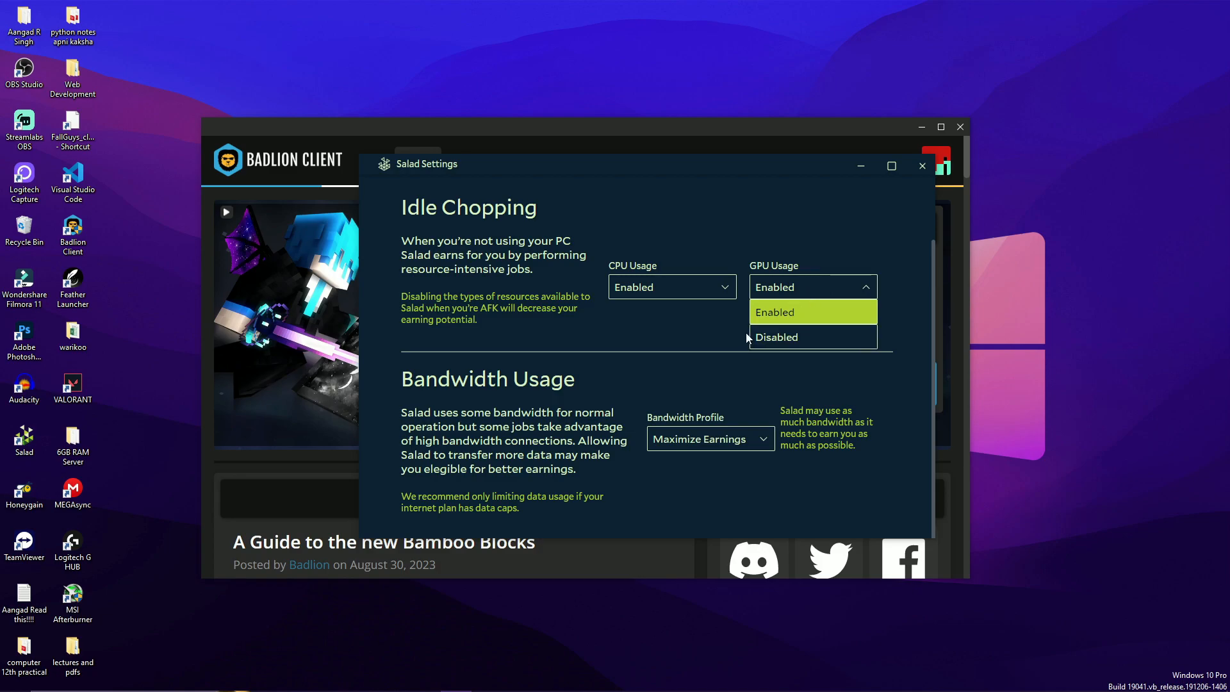
left_click(670, 286)
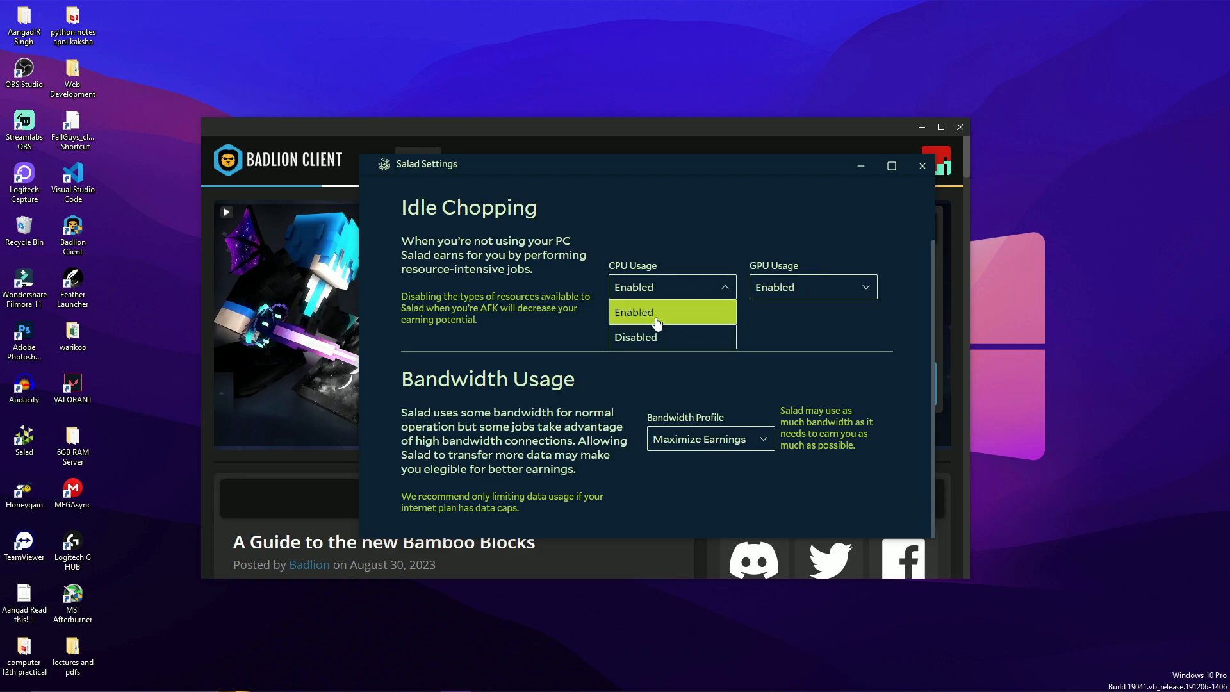
left_click(921, 165)
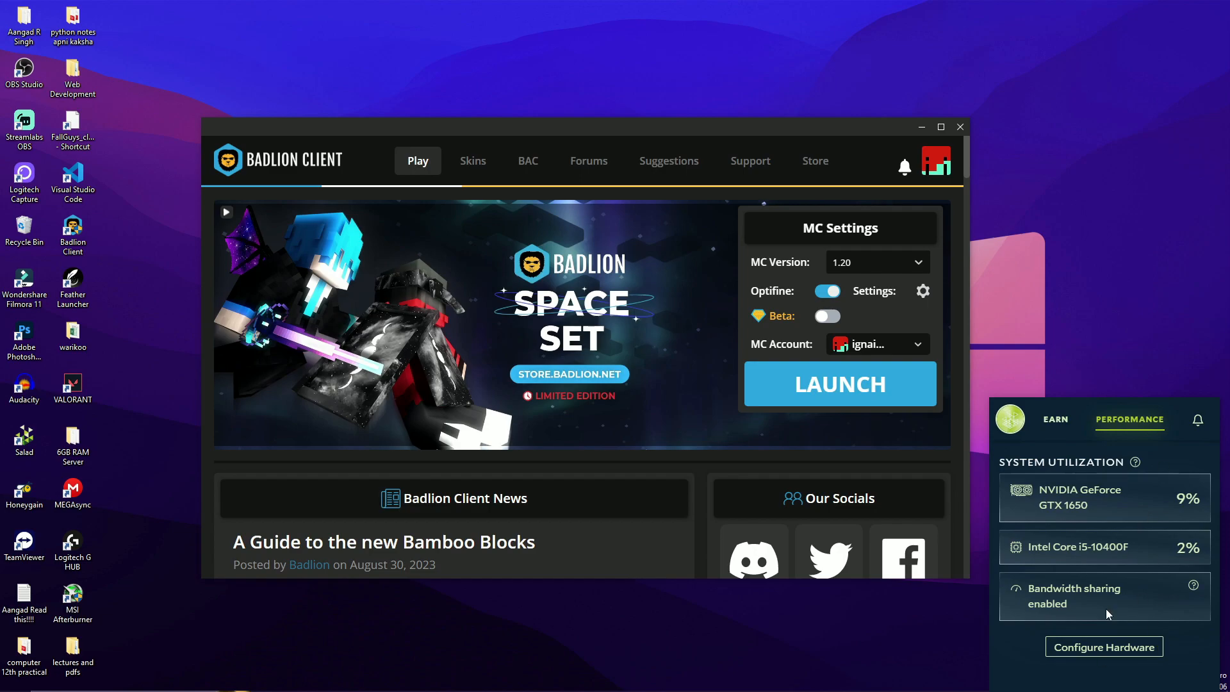
Return to the earnings view and reopen Salad settings from the account menu.
left_click(1054, 419)
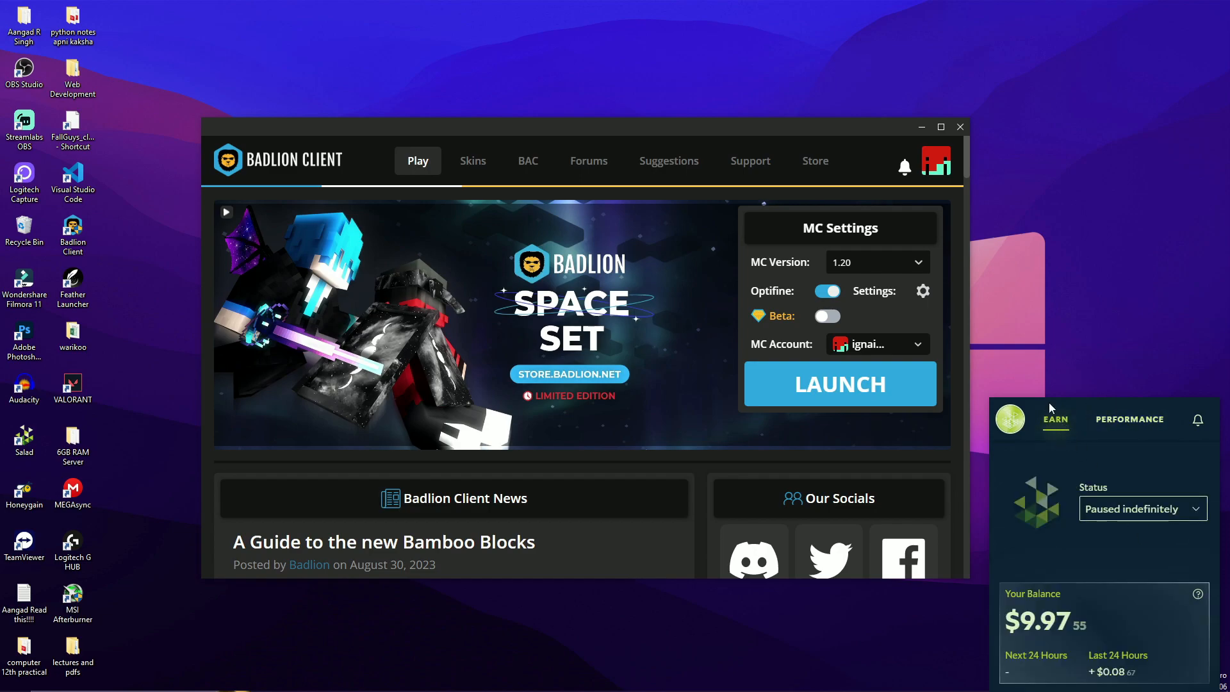
left_click(1010, 418)
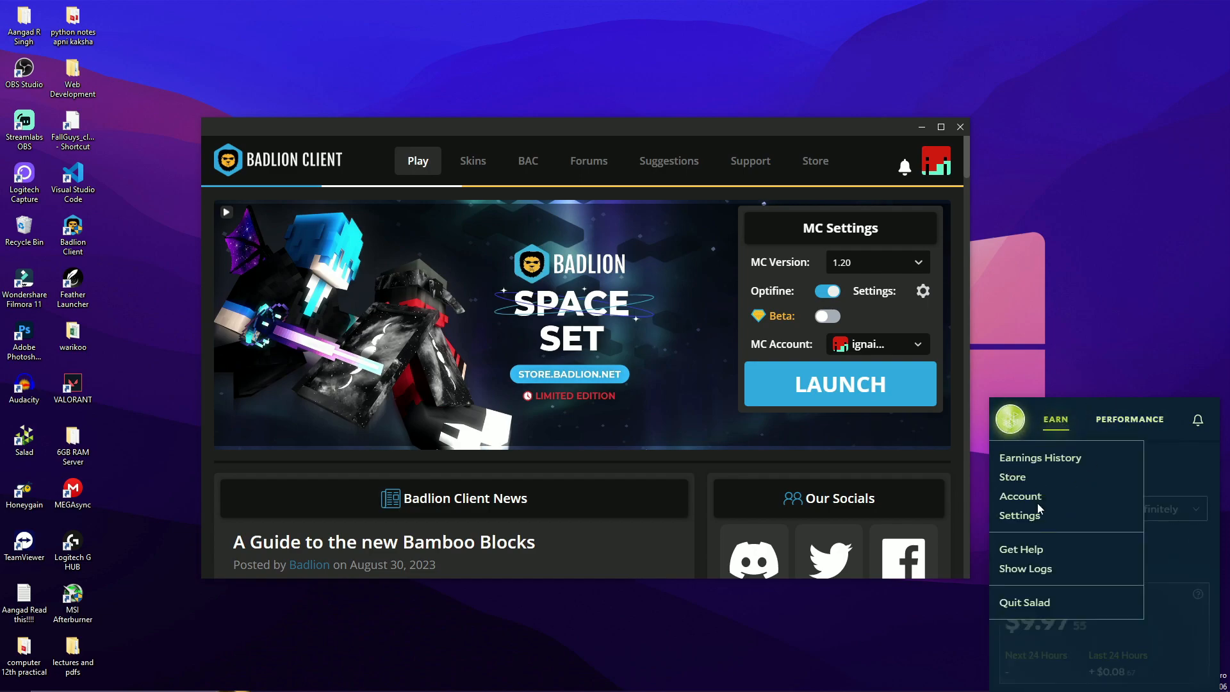
left_click(1021, 515)
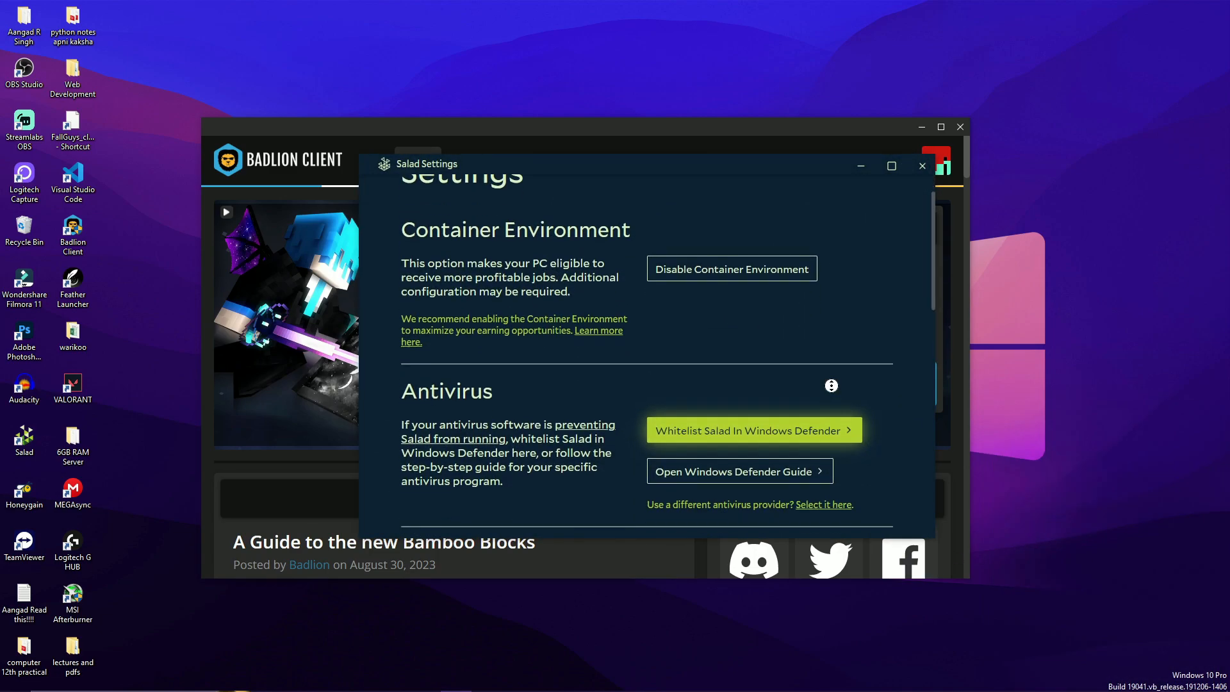
scroll("down", 3)
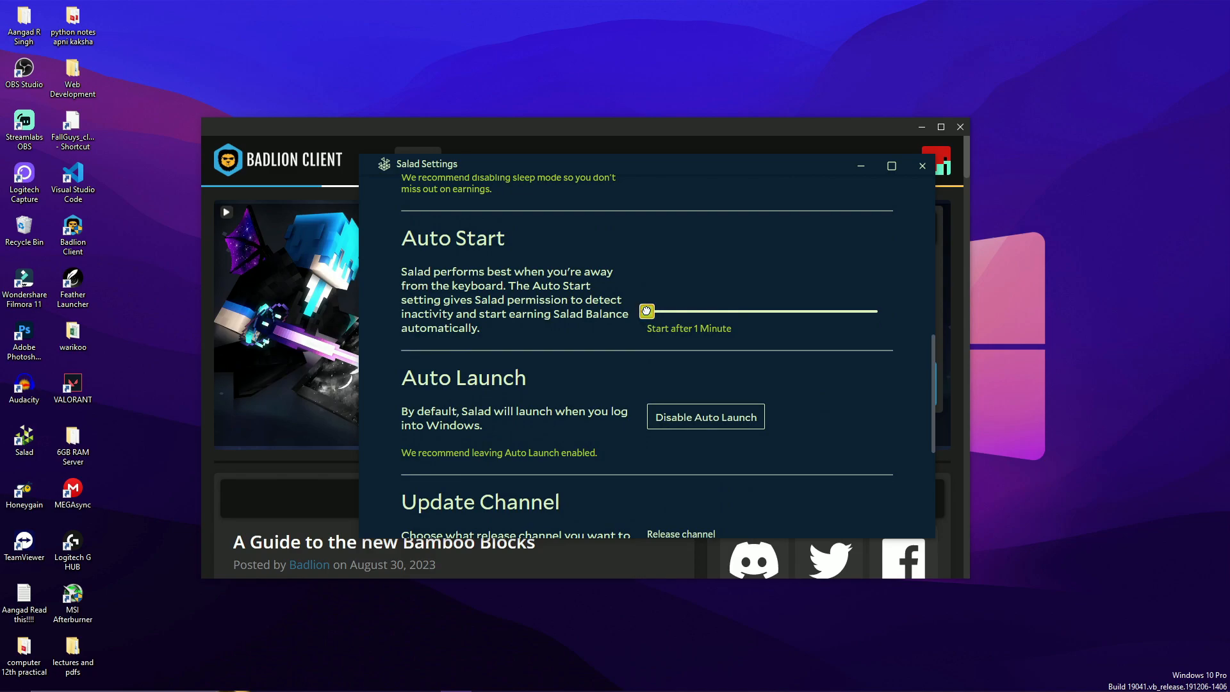
Try Auto Start delays of 40 and 30 minutes, returning it to 1 minute each time.
left_click_drag(645, 312, 799, 311)
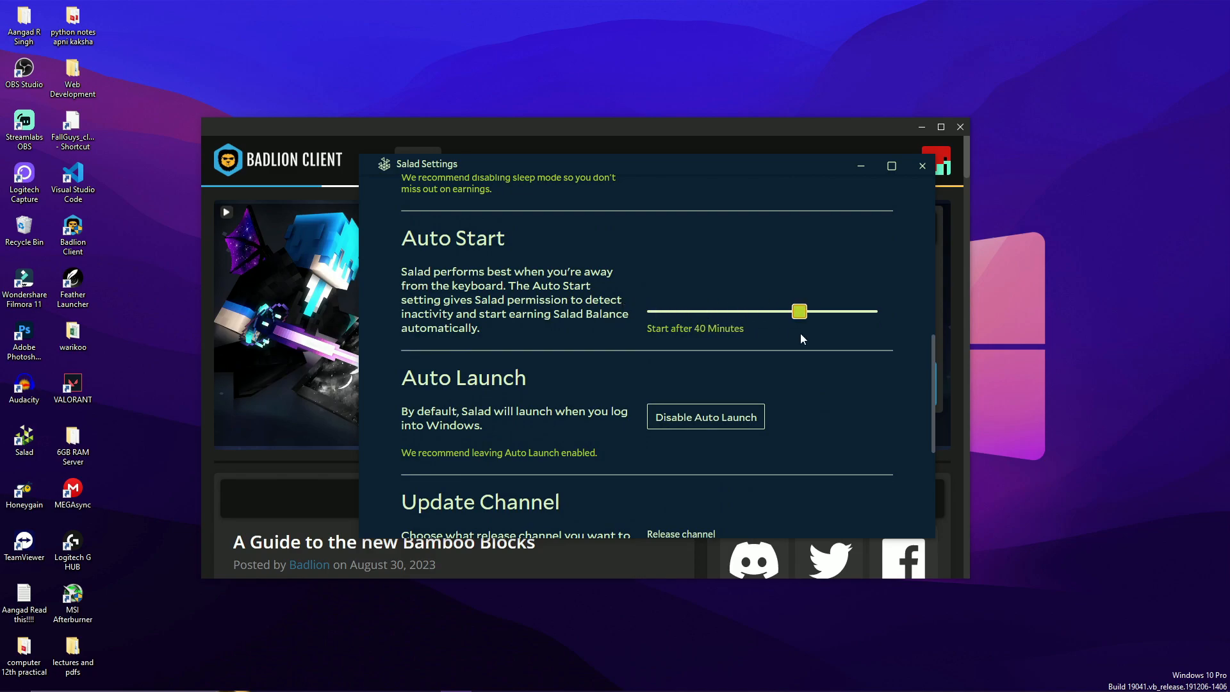
left_click_drag(799, 310, 645, 310)
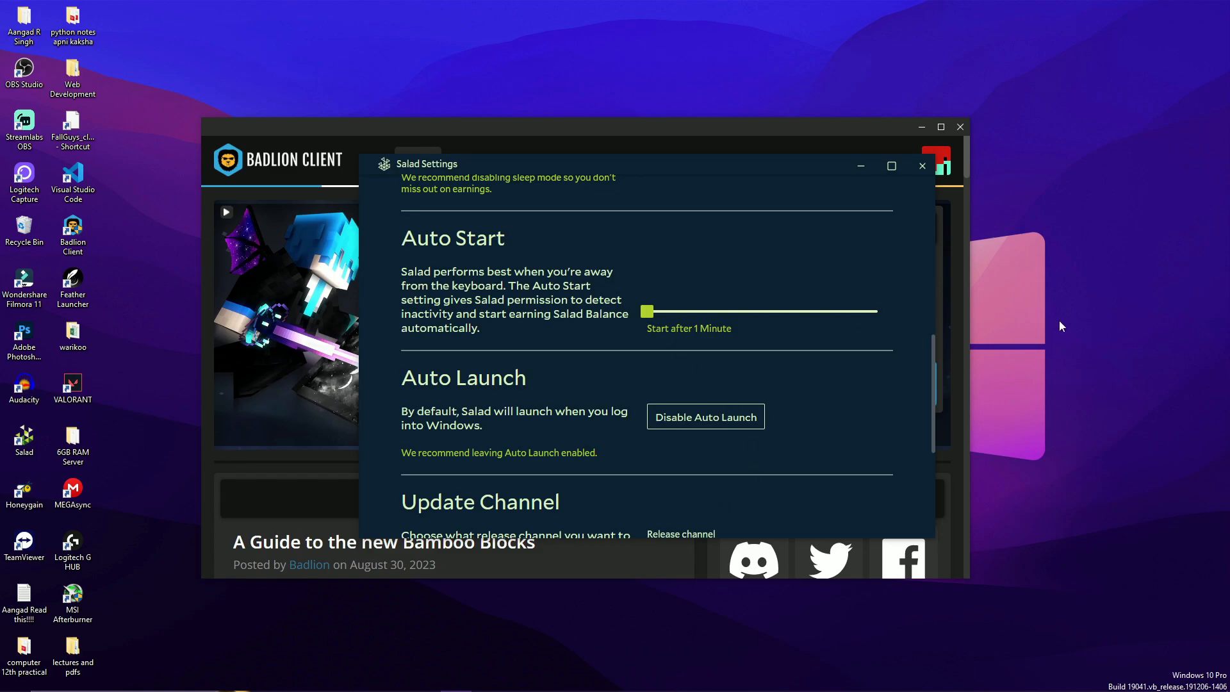
left_click_drag(648, 312, 760, 311)
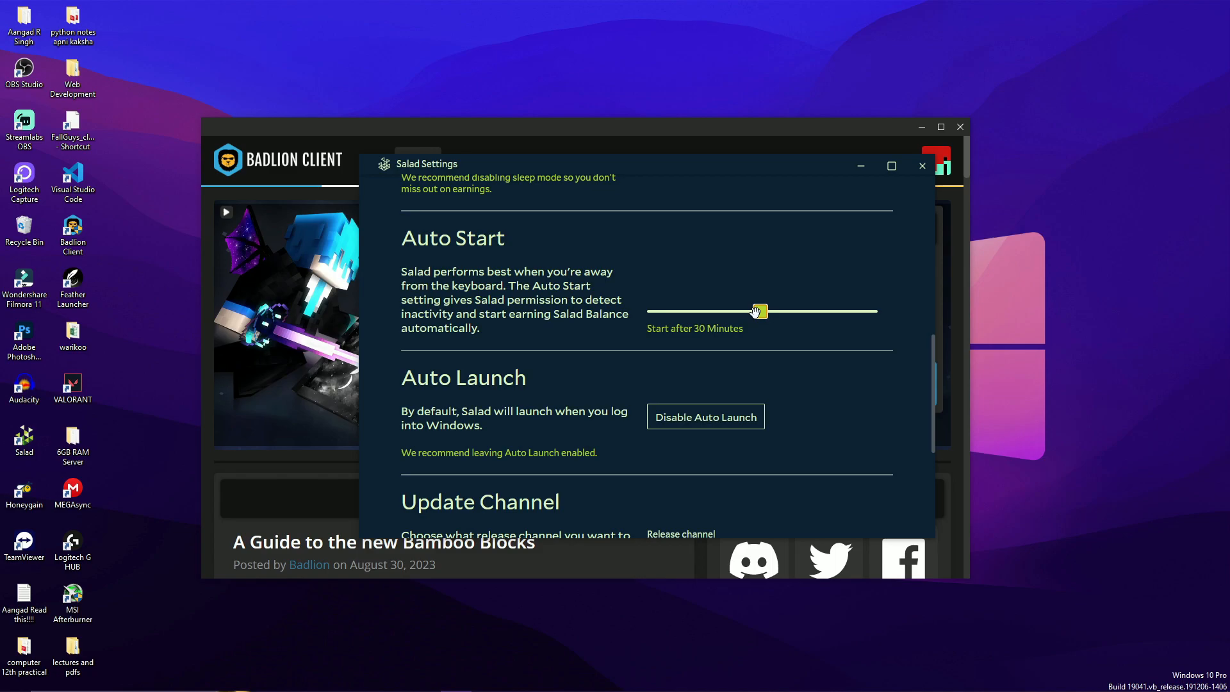
left_click_drag(758, 310, 646, 310)
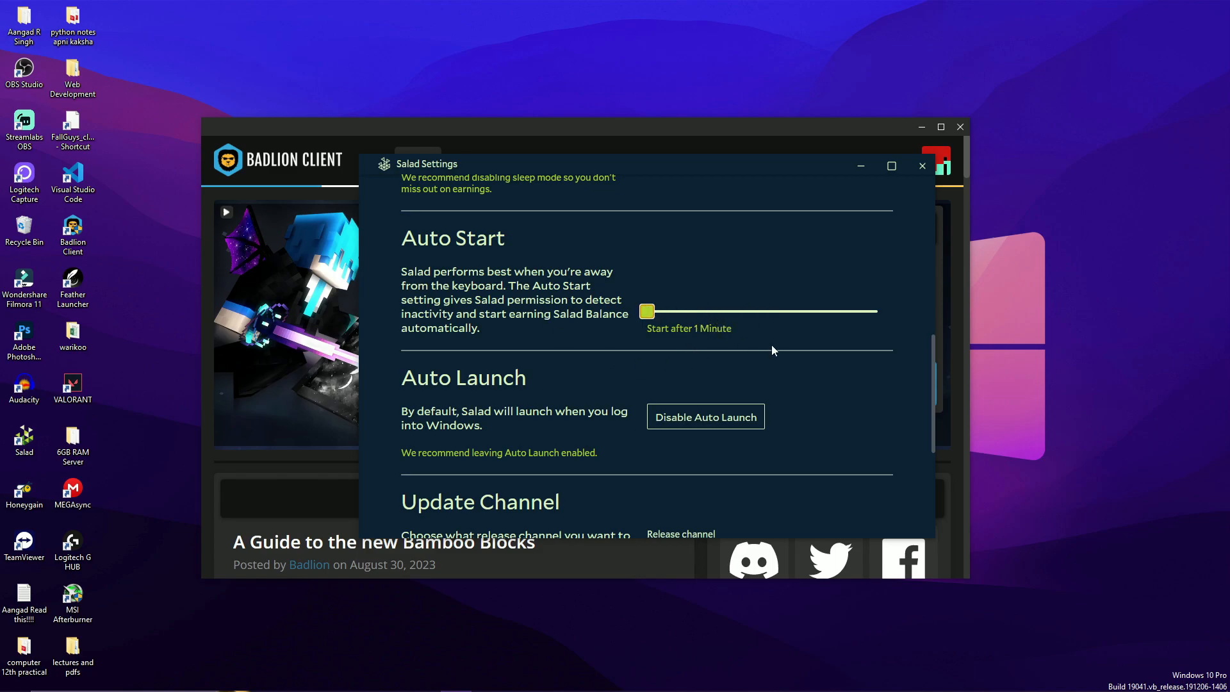
Keep the Beta release channel and go to Workload Preferences.
scroll("down", 3)
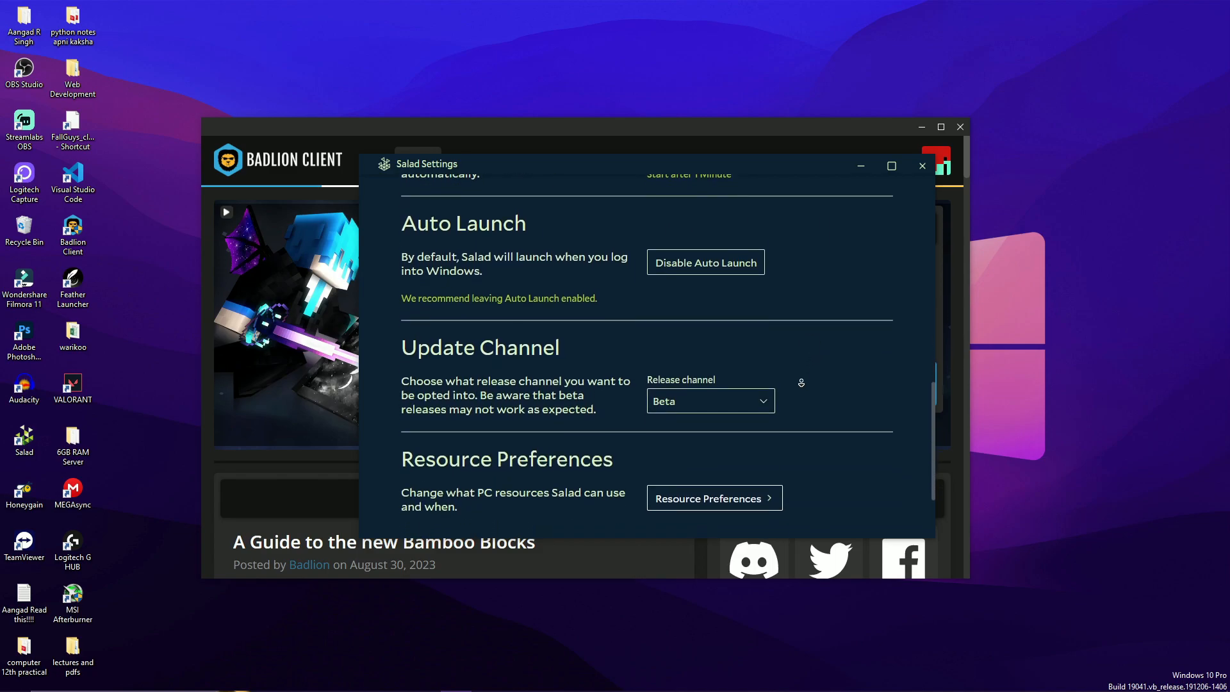
left_click(708, 399)
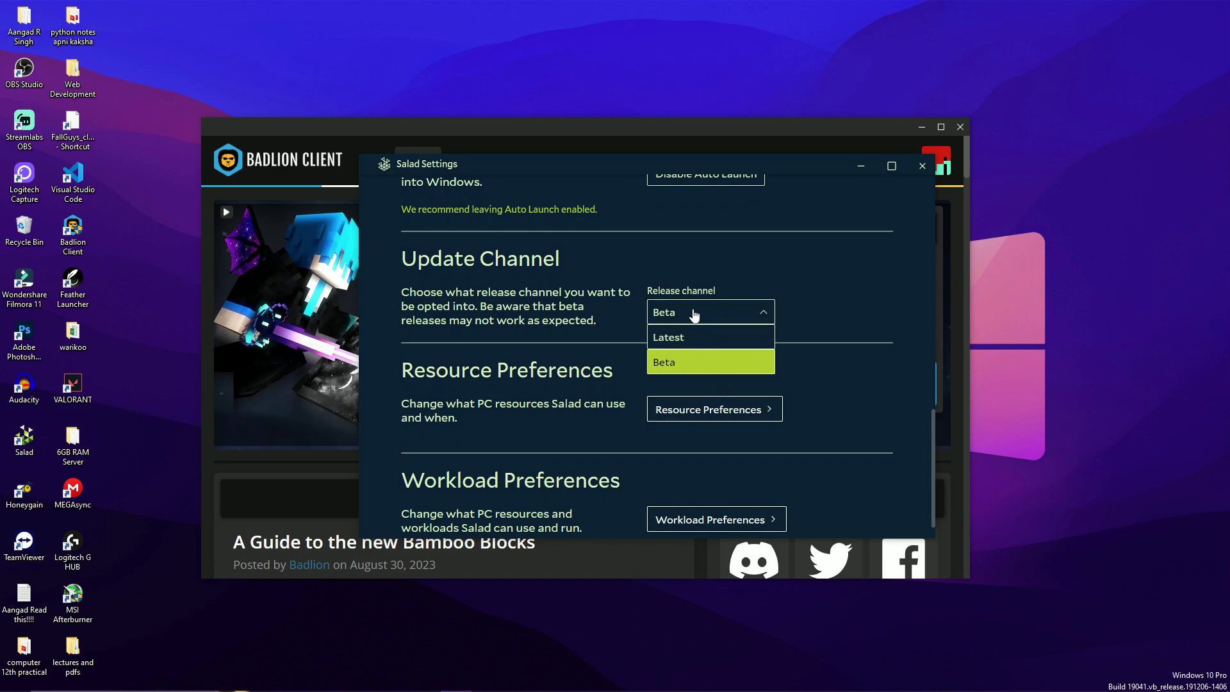
left_click(708, 311)
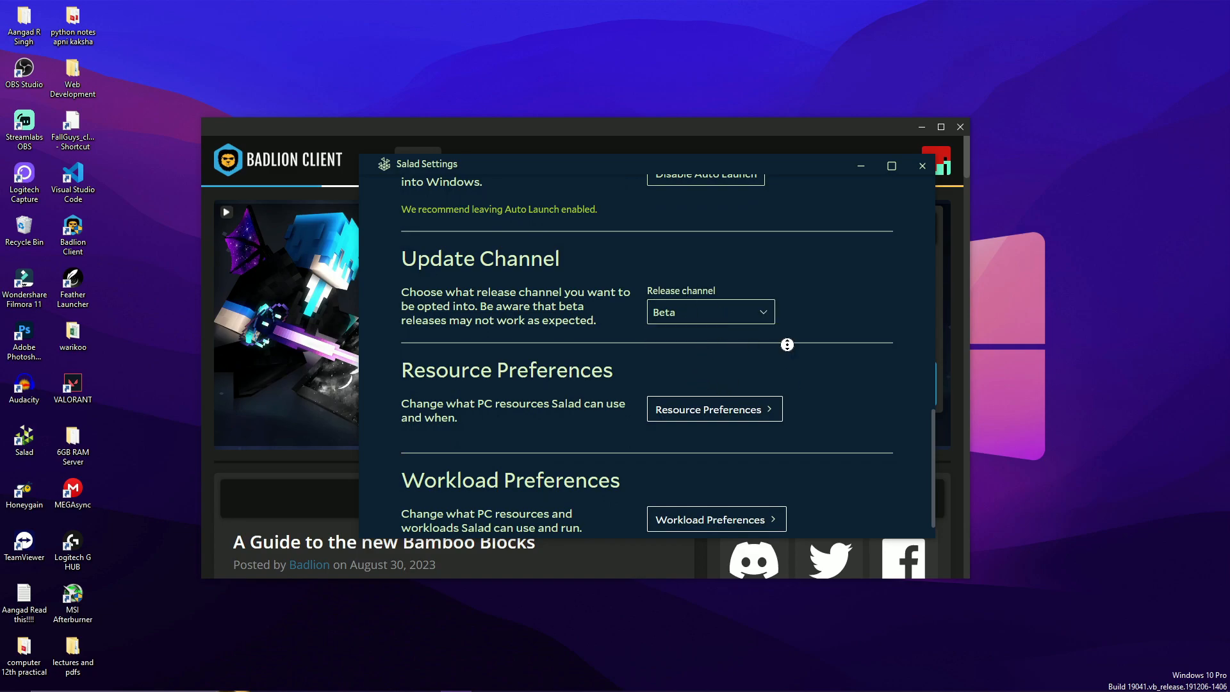
scroll("down", 3)
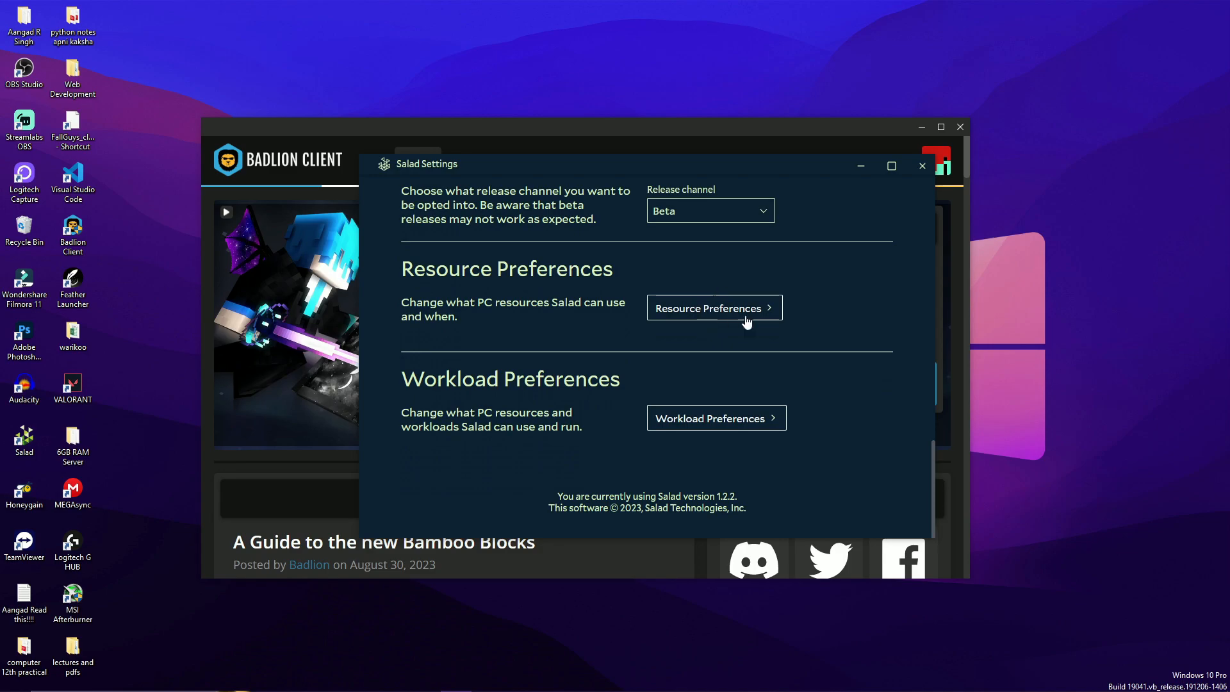
left_click(711, 418)
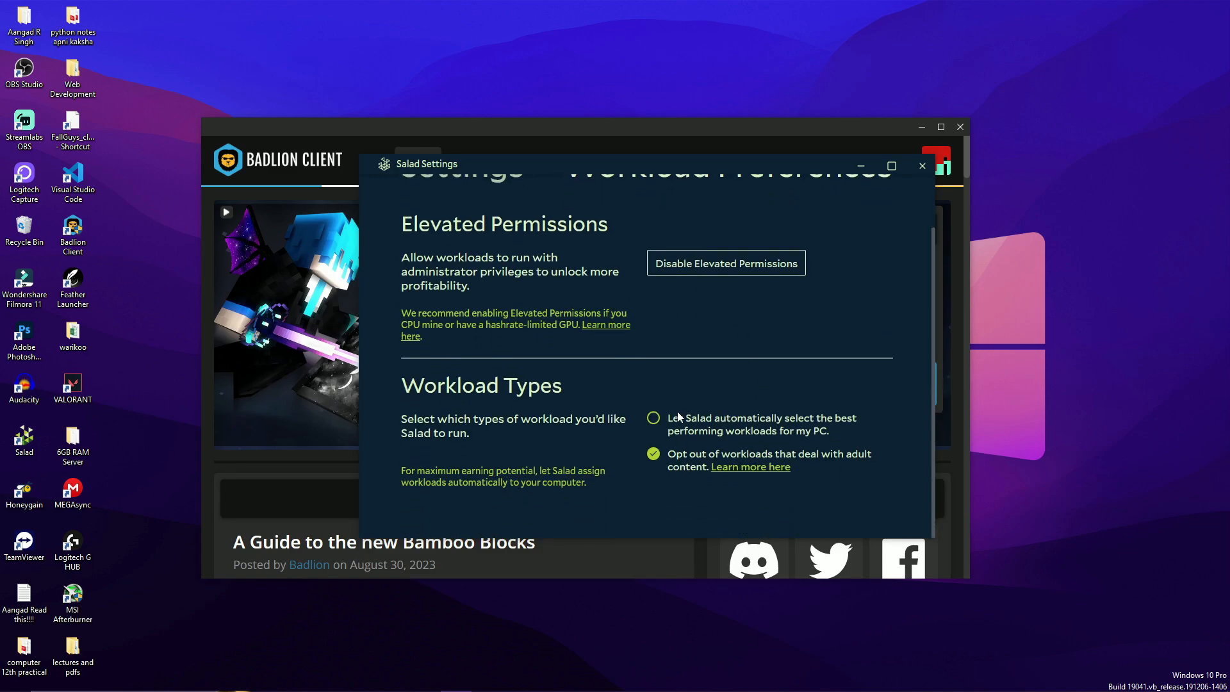
mouse_move(861, 436)
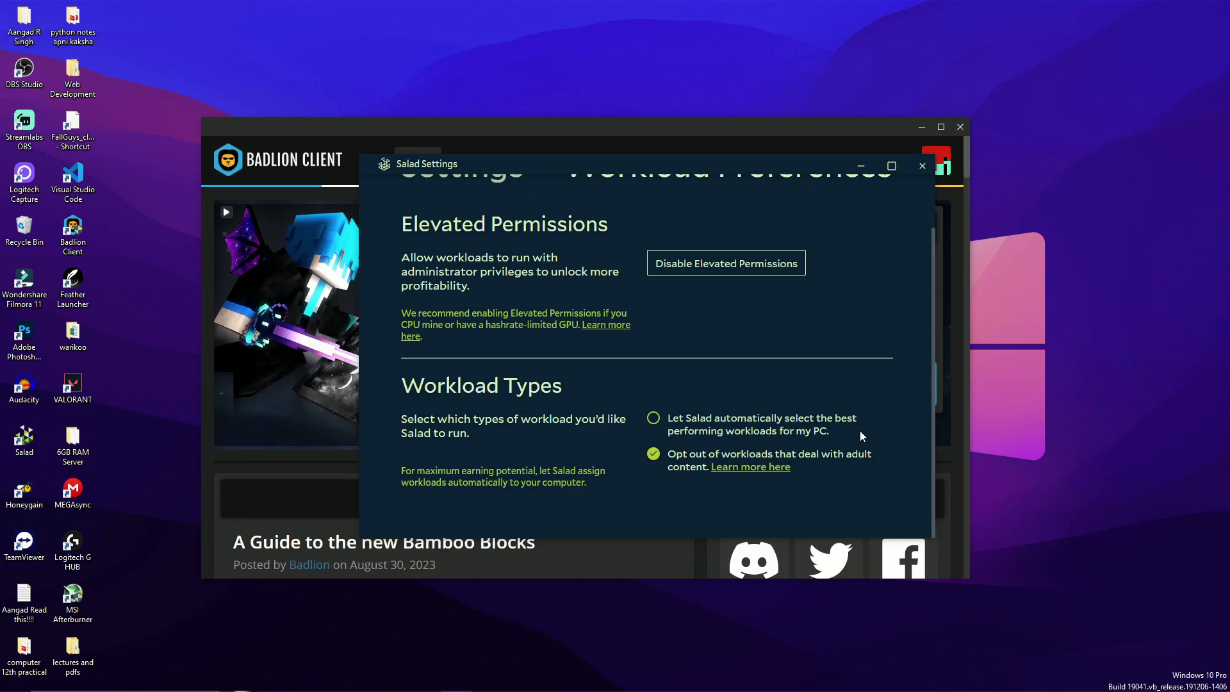
mouse_move(767, 492)
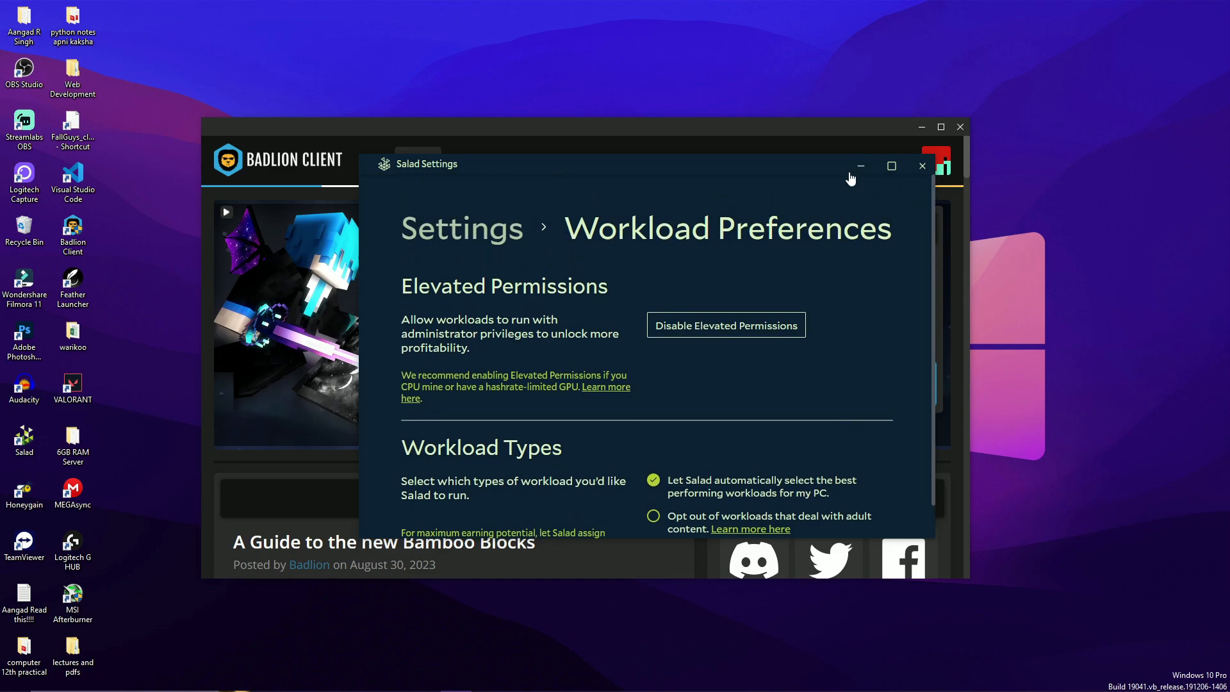
Close Salad settings with automatic workload selection now enabled.
left_click(921, 166)
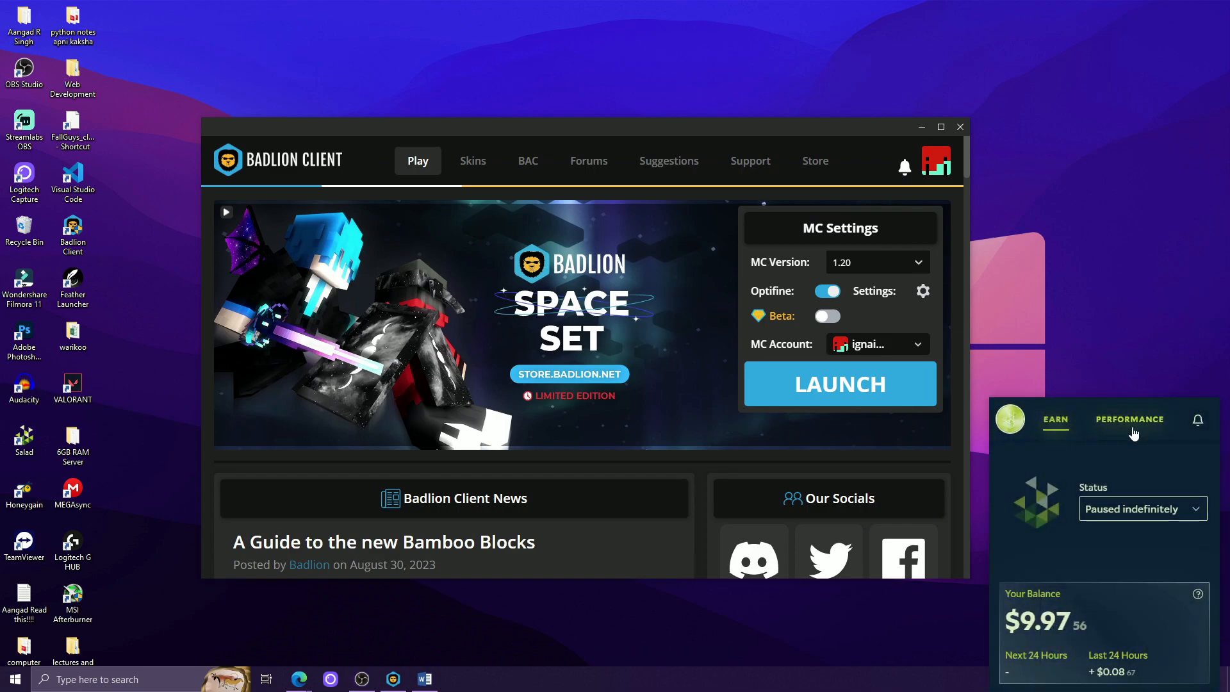
Set earning to Pause Until Idle, then to Pause Until 3 PM.
left_click(1138, 508)
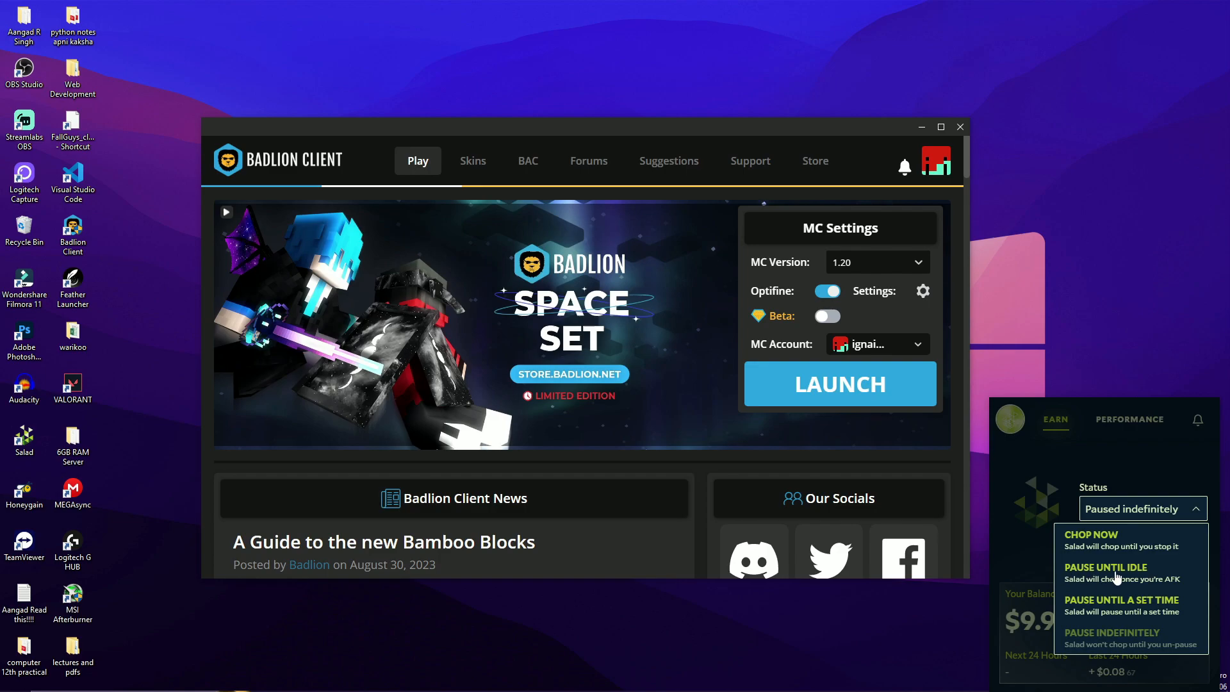
left_click(1105, 566)
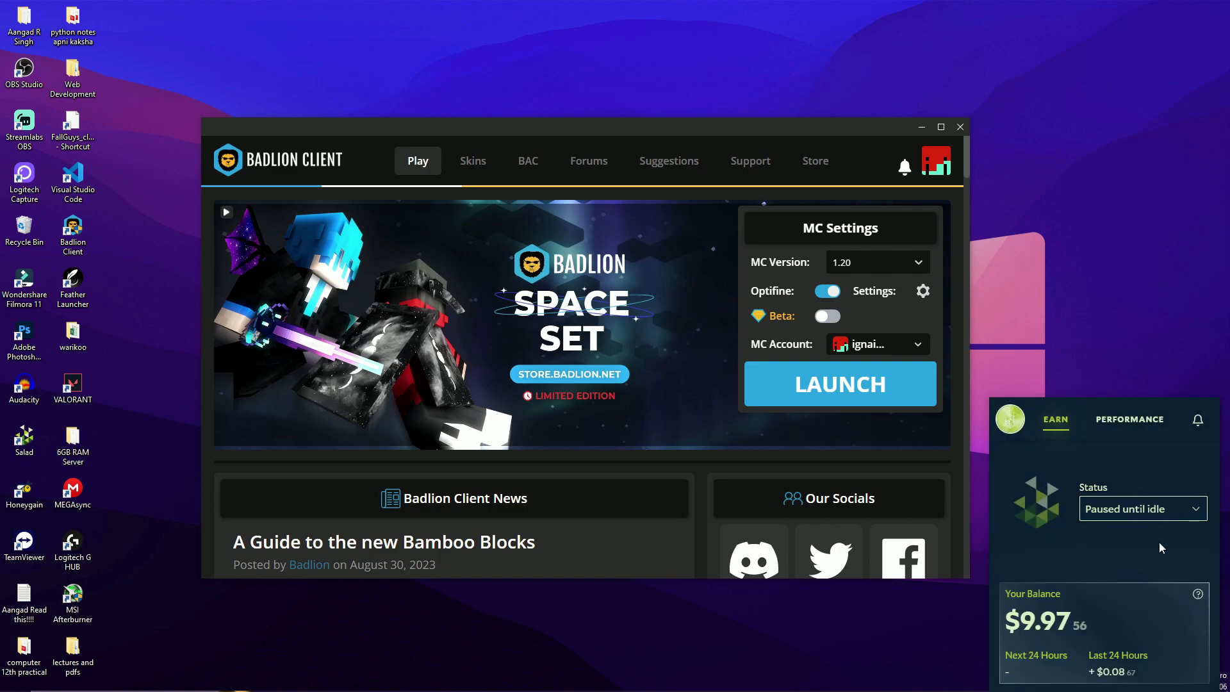
mouse_move(1135, 480)
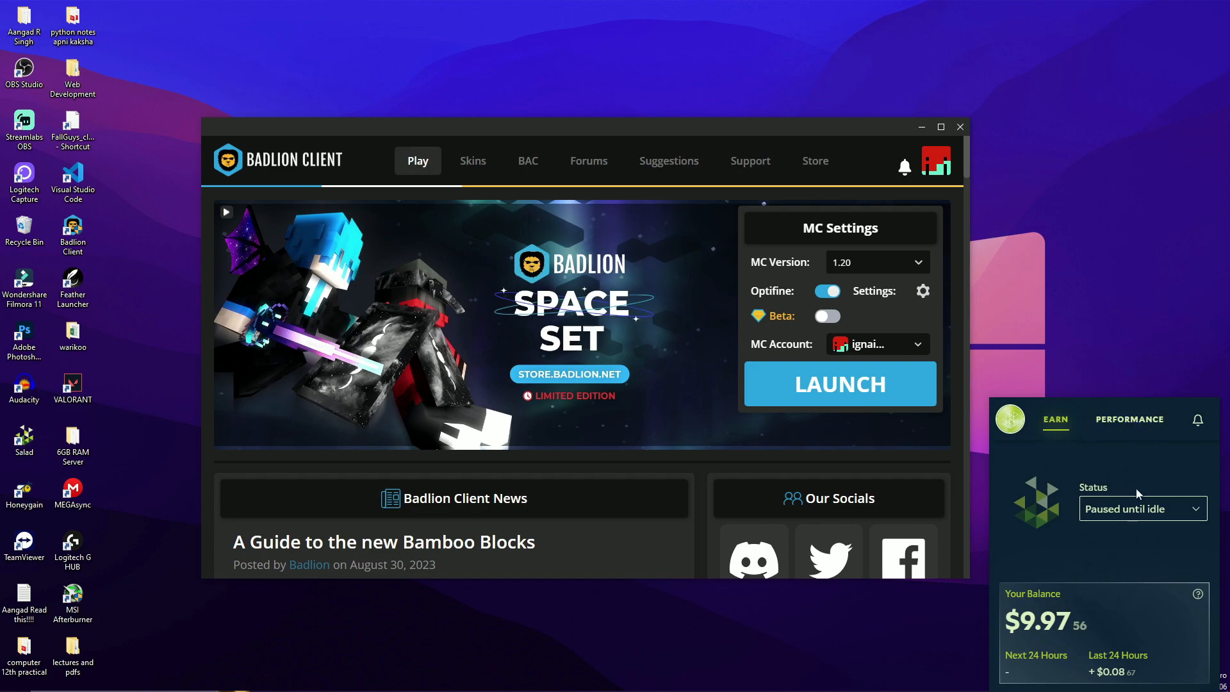
mouse_move(1131, 506)
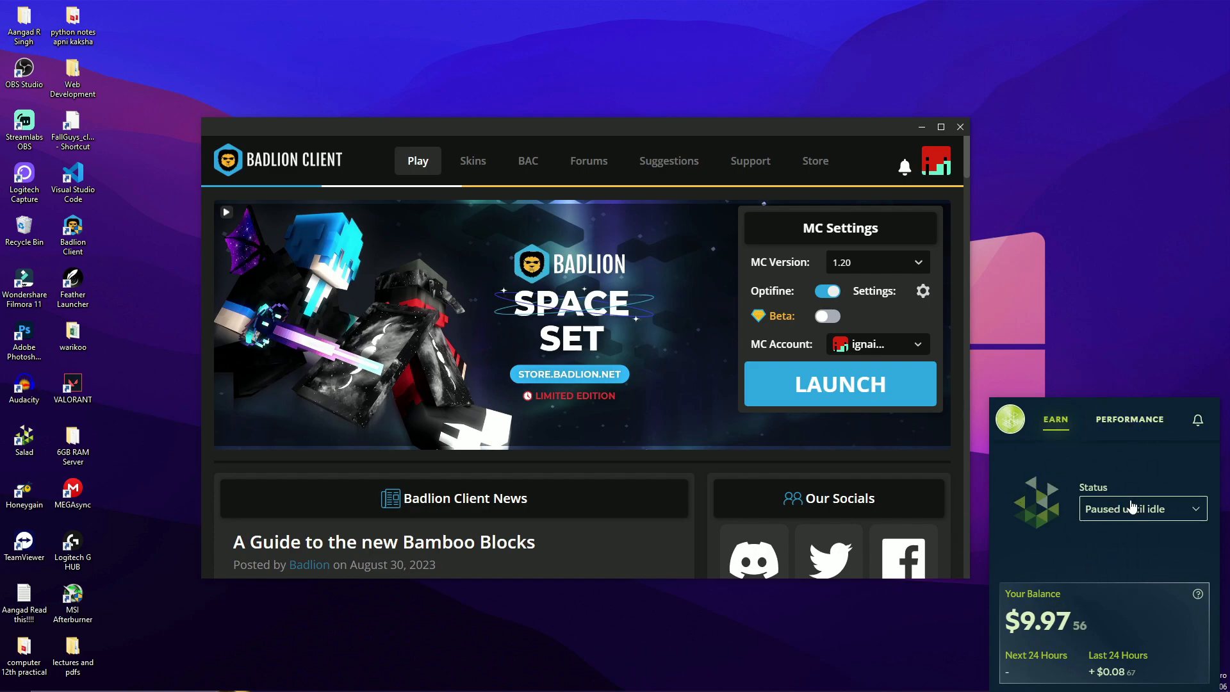
left_click(1142, 508)
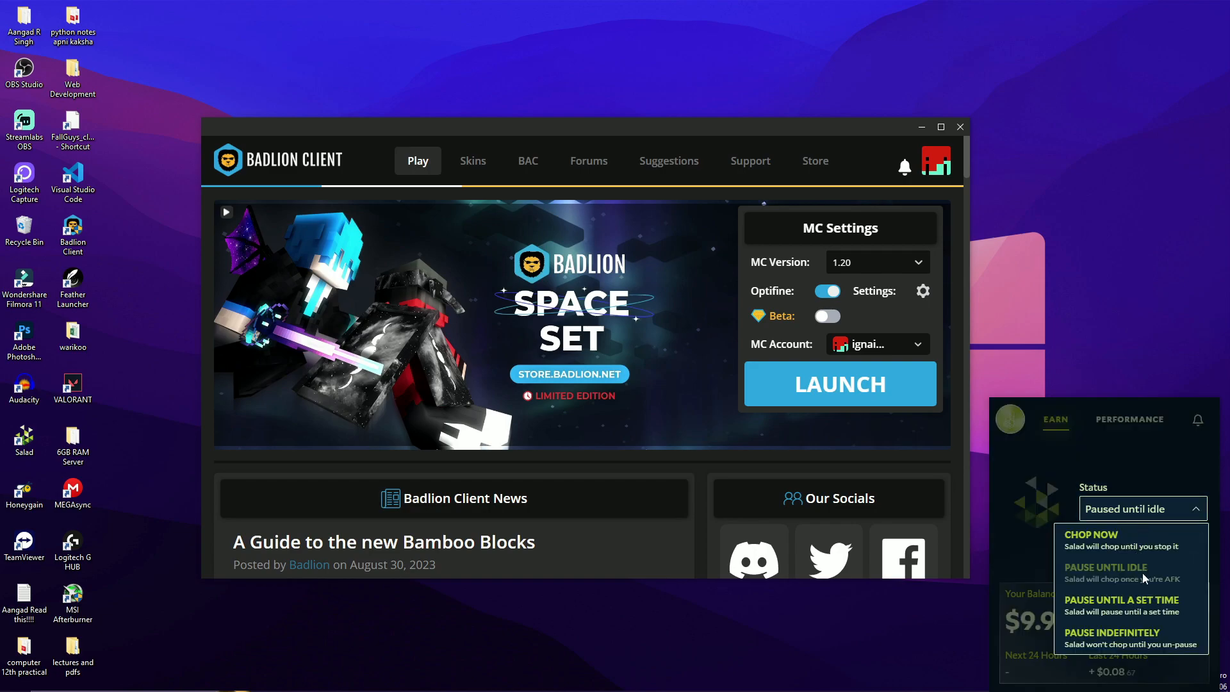
mouse_move(1126, 607)
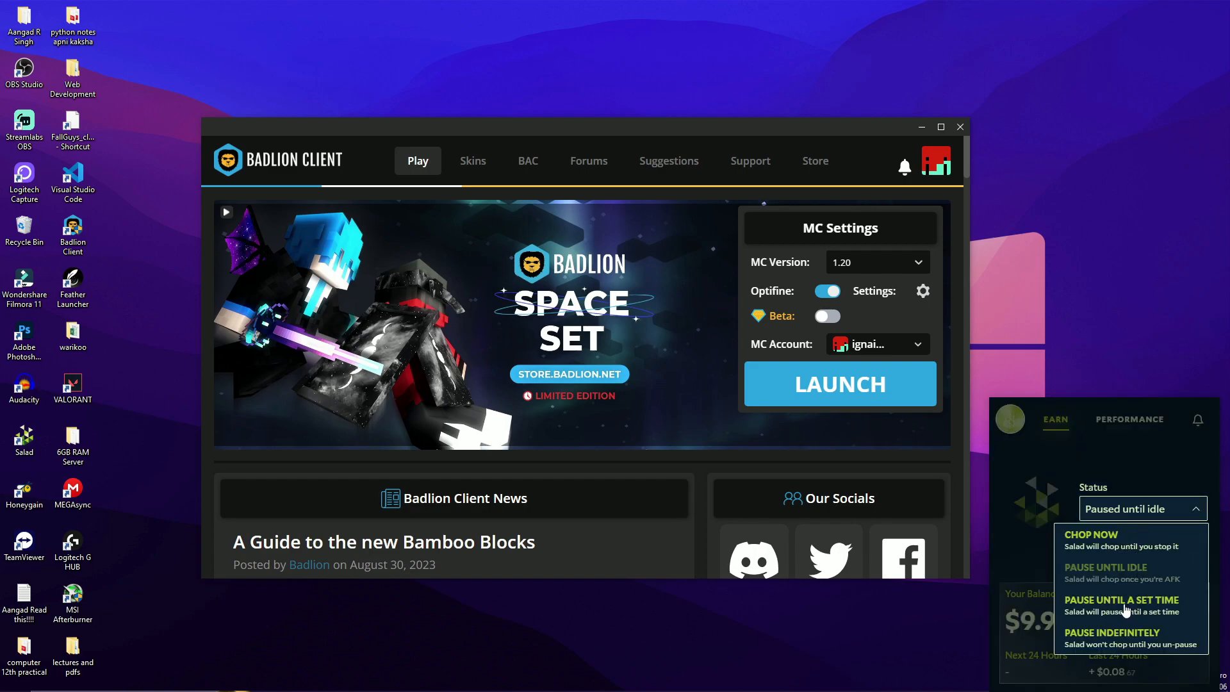
left_click(1122, 603)
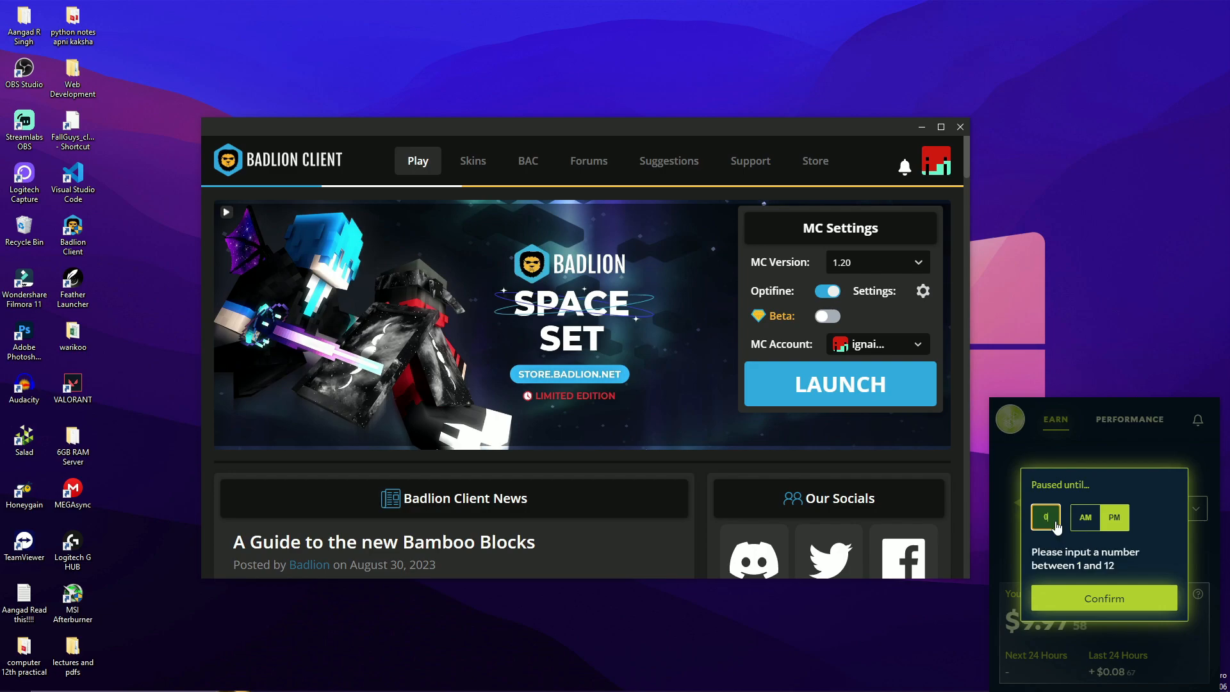
left_click(1103, 598)
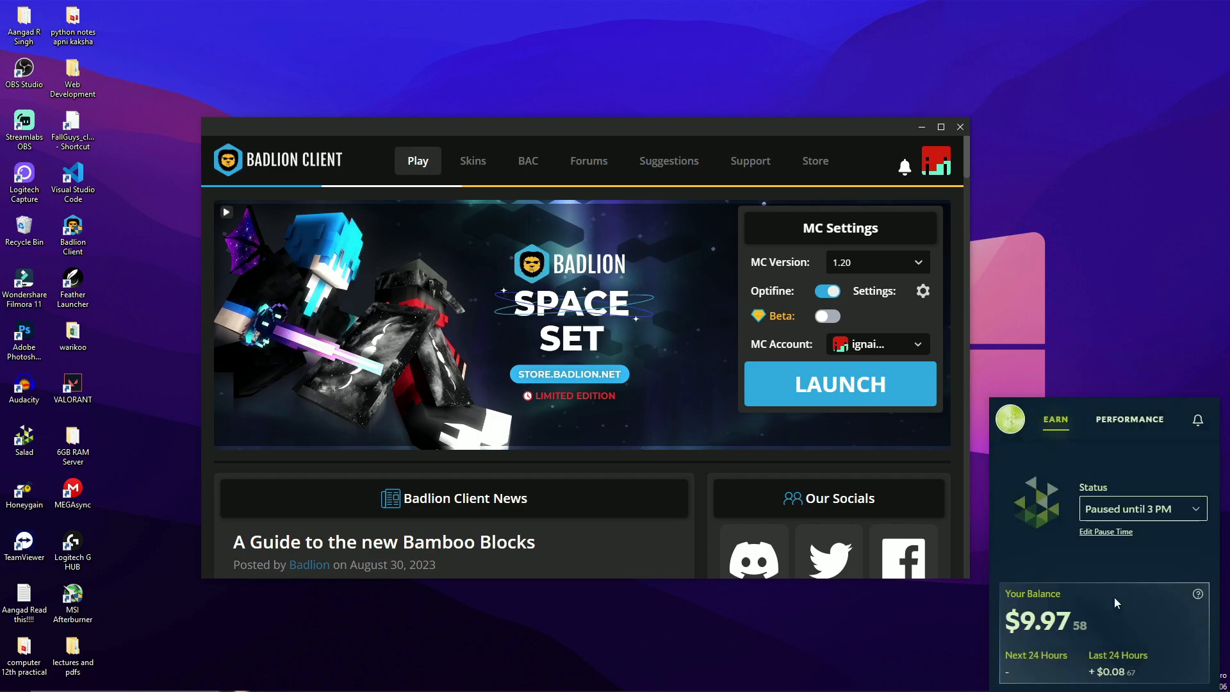
Switch to Chop Now, then leave earning paused indefinitely.
left_click(1142, 509)
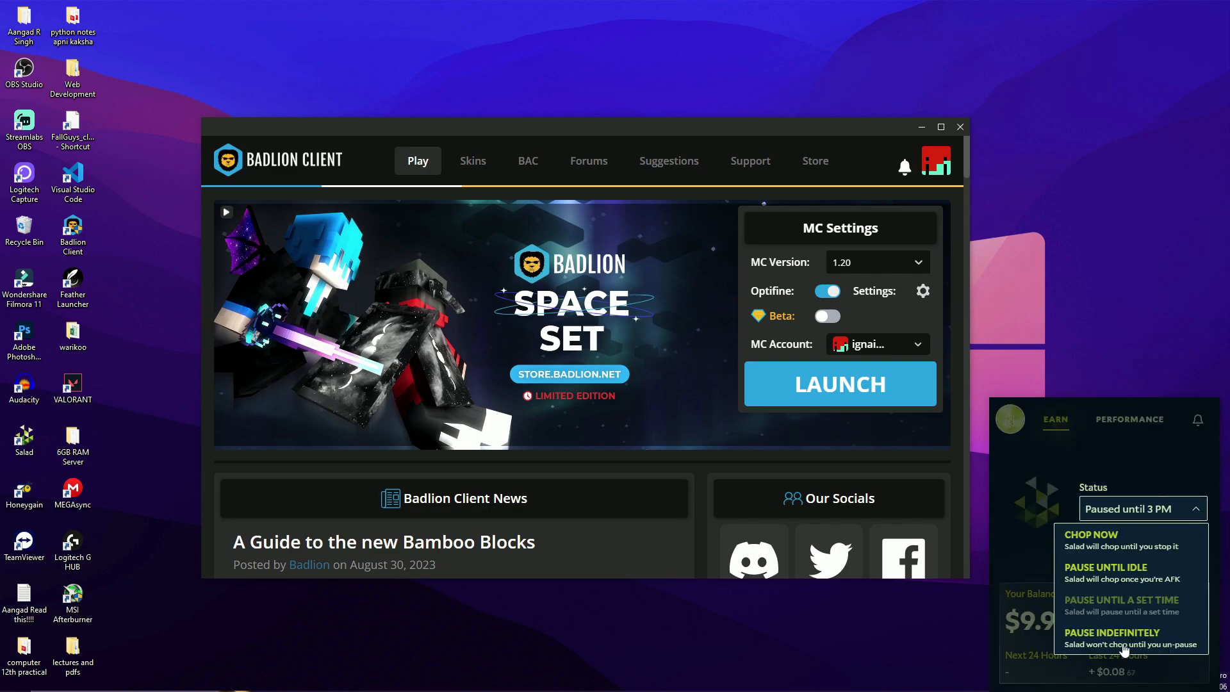
left_click(1111, 633)
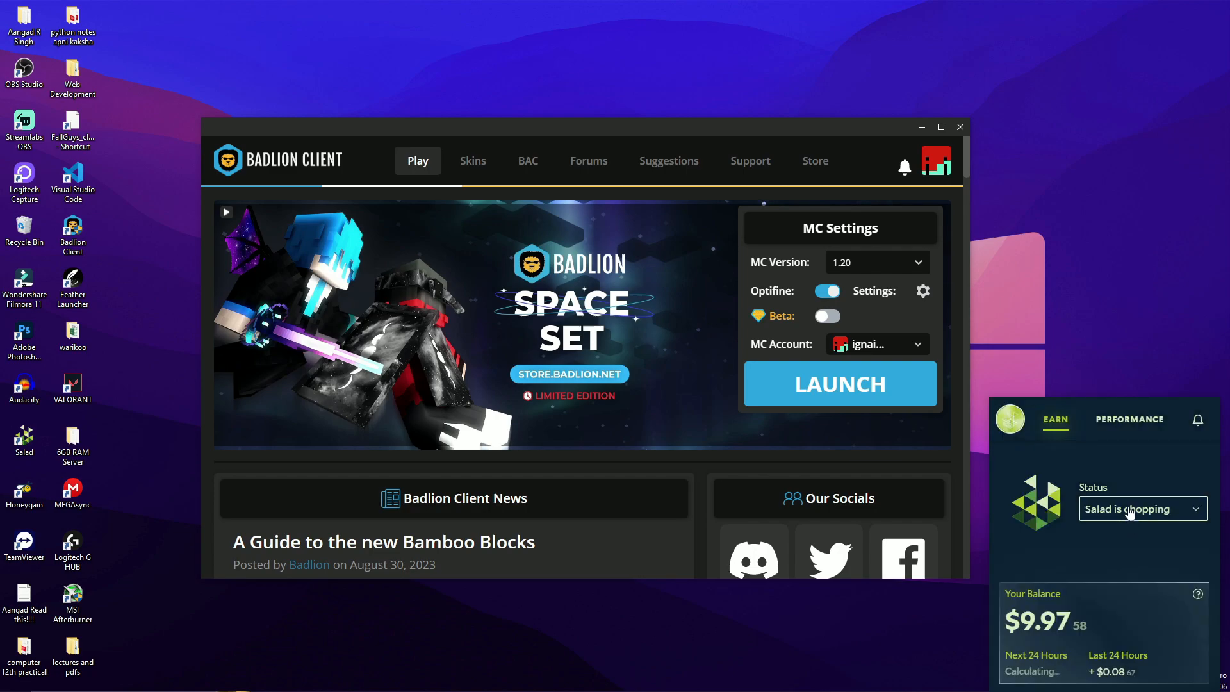
left_click(1140, 508)
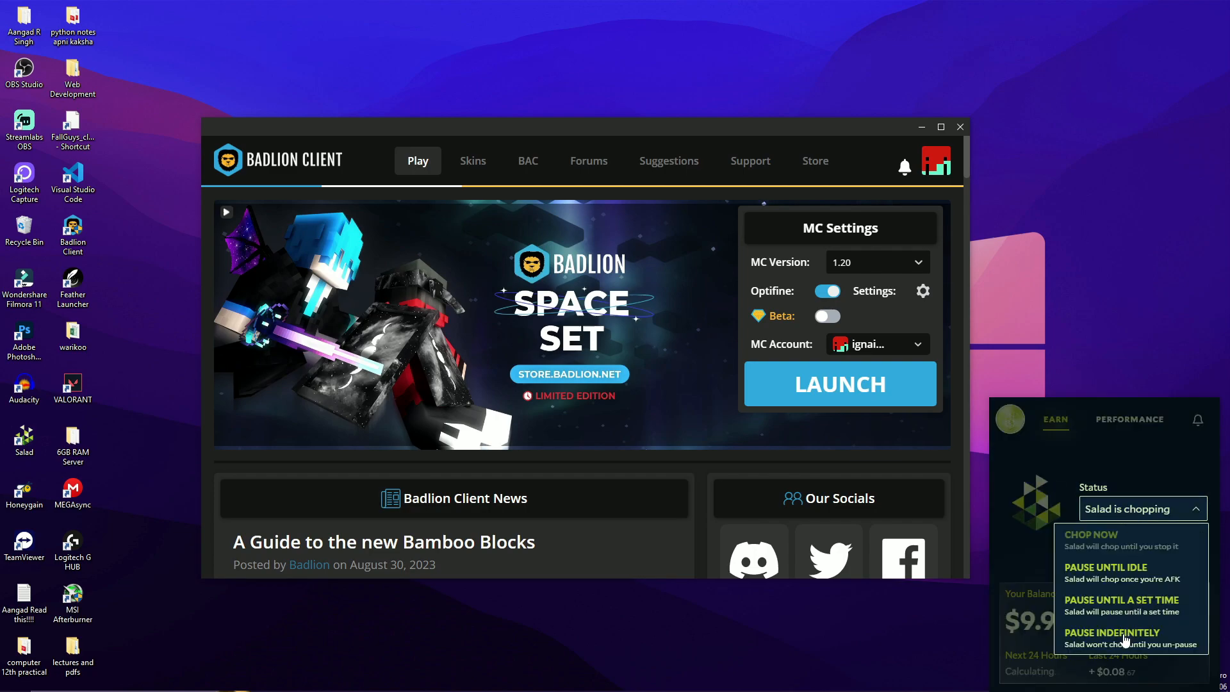
left_click(1111, 631)
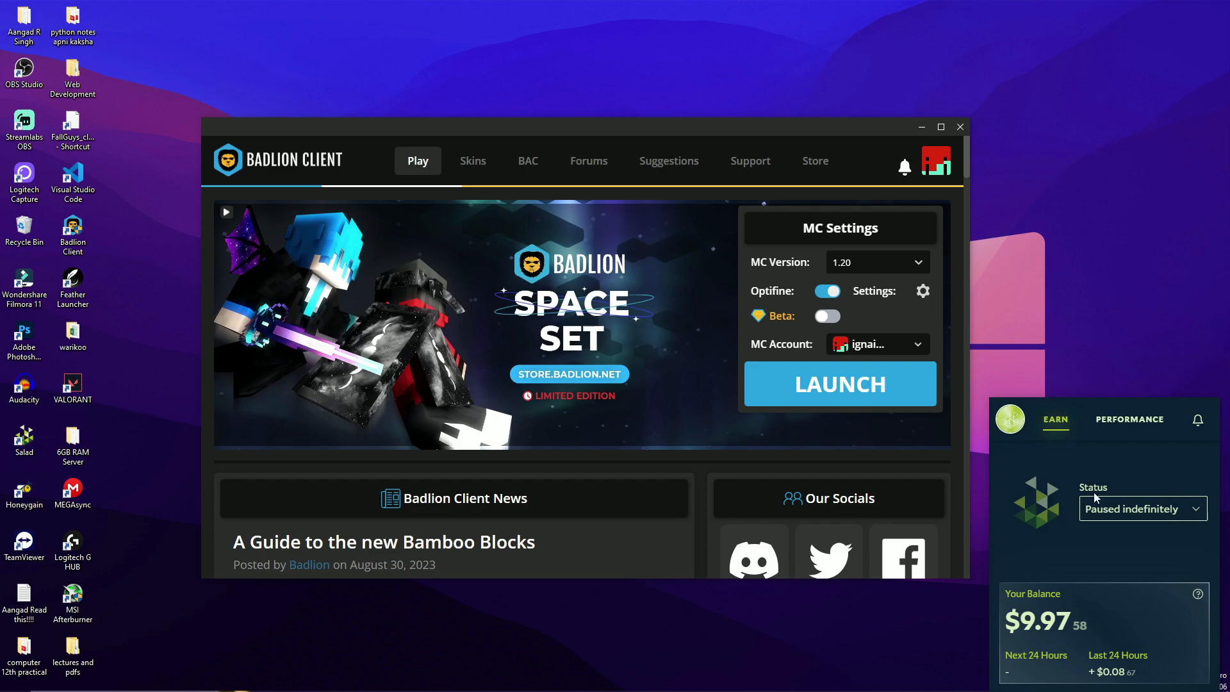
left_click(1128, 419)
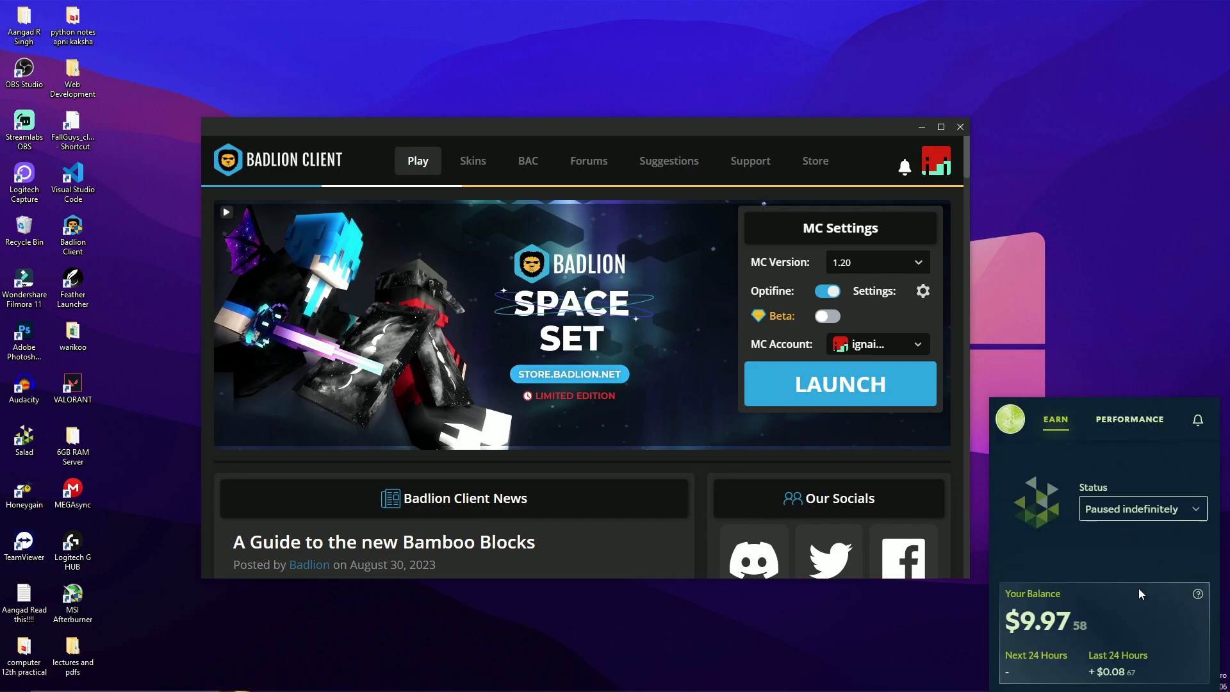
Go to the Salad rewards store from the account menu.
left_click(1011, 419)
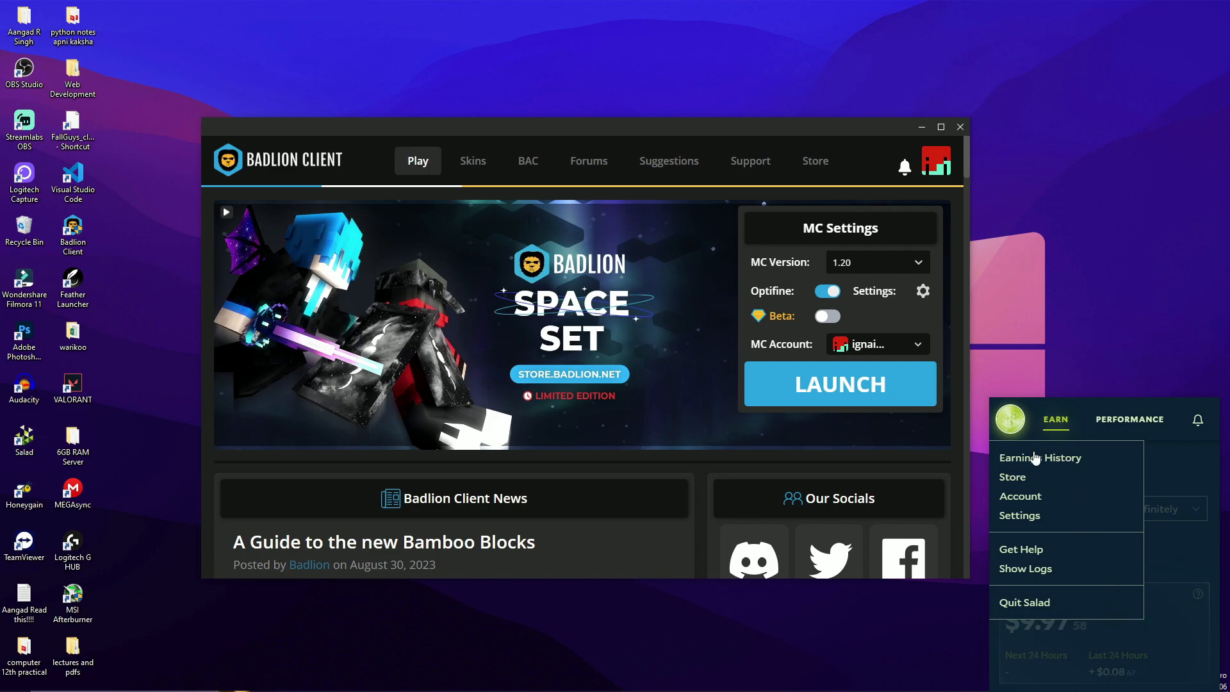
mouse_move(1037, 461)
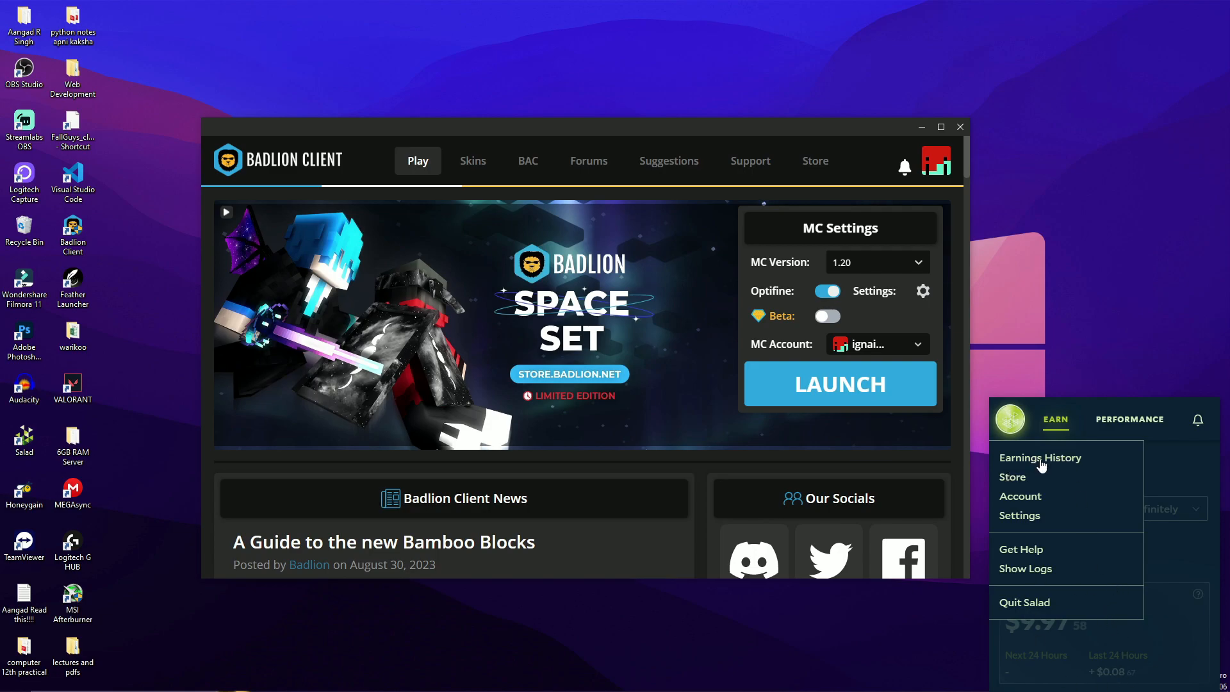
left_click(1012, 476)
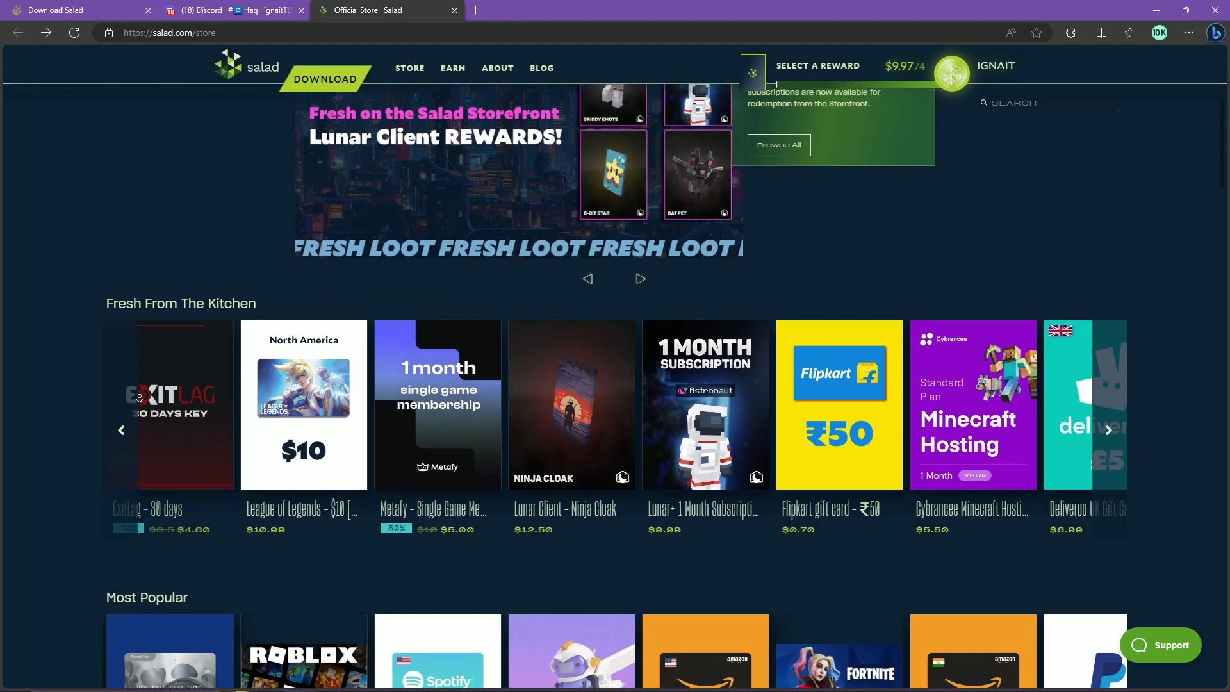
Return from the Minecraft Java & Bedrock reward page to the Salad storefront.
scroll("down", 3)
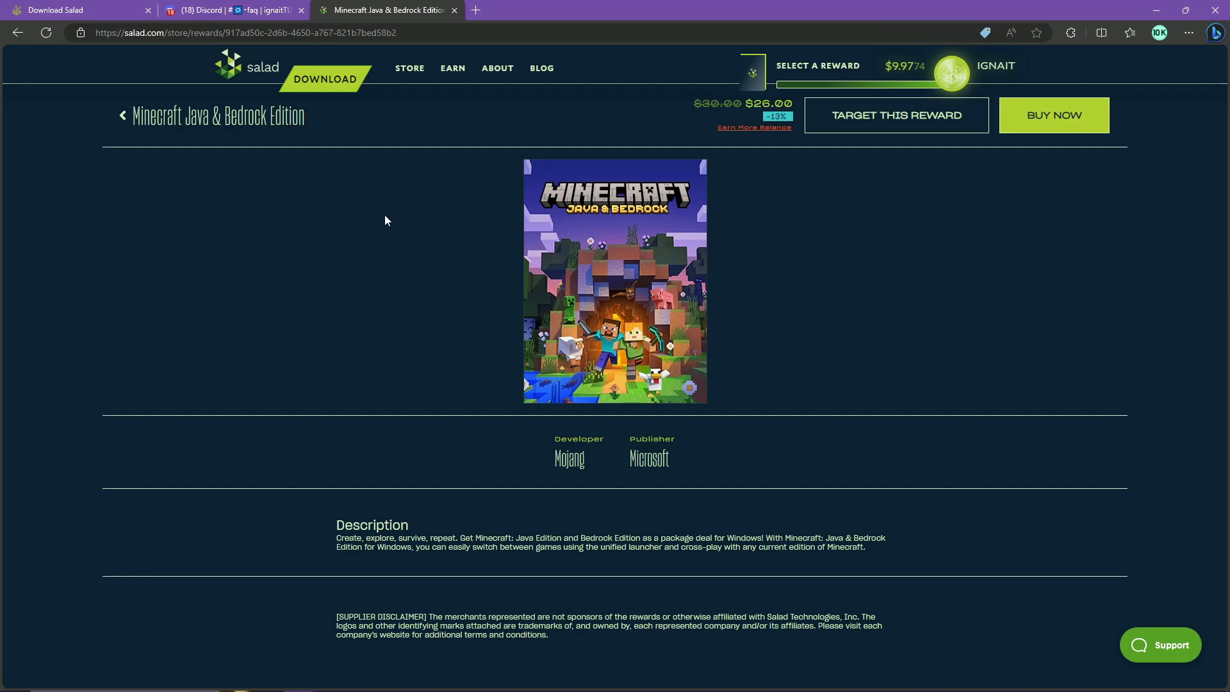
mouse_move(824, 220)
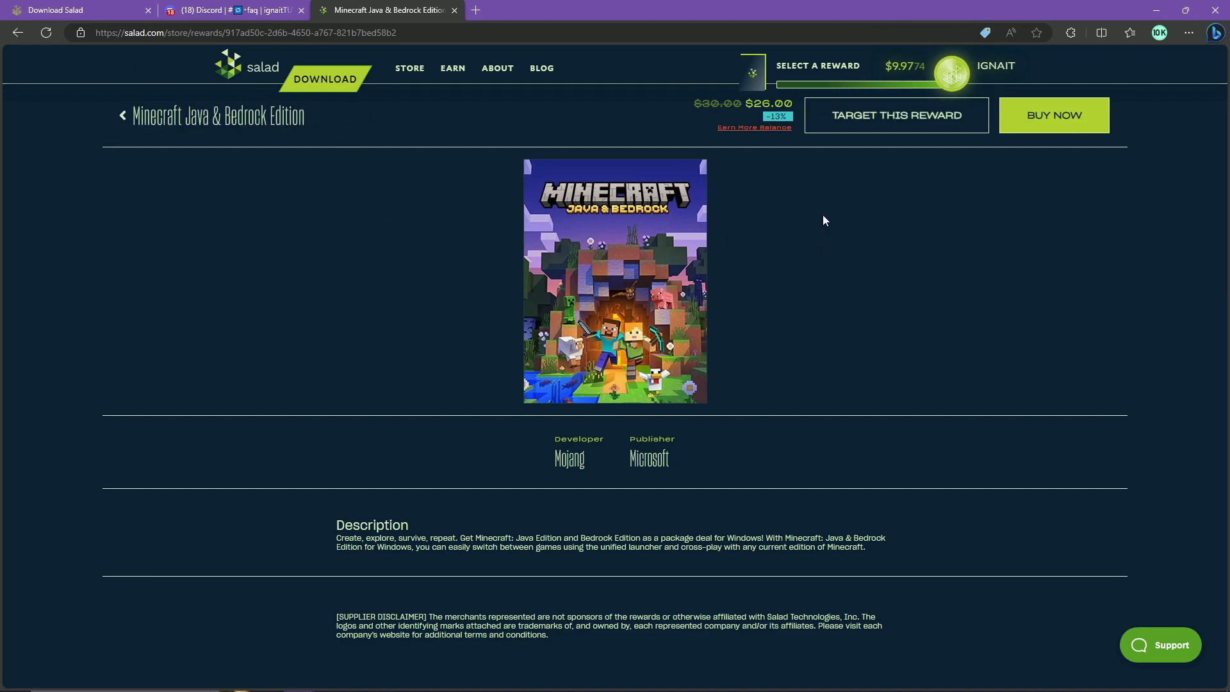
mouse_move(750, 104)
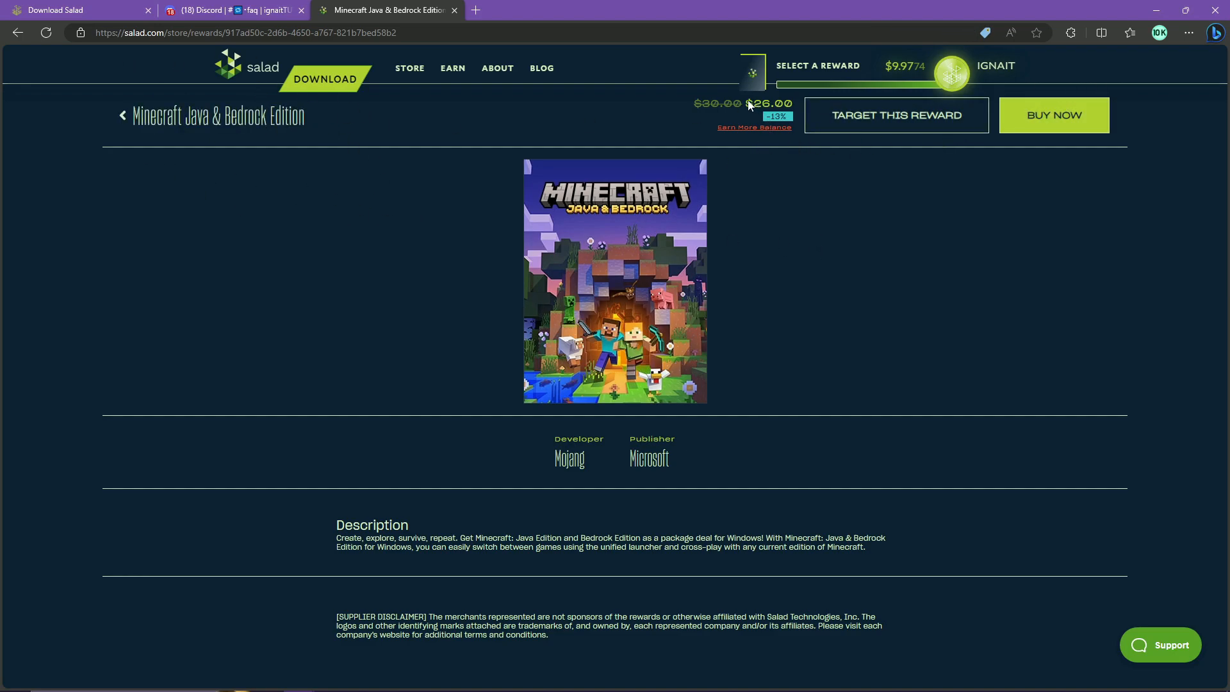
left_click(123, 115)
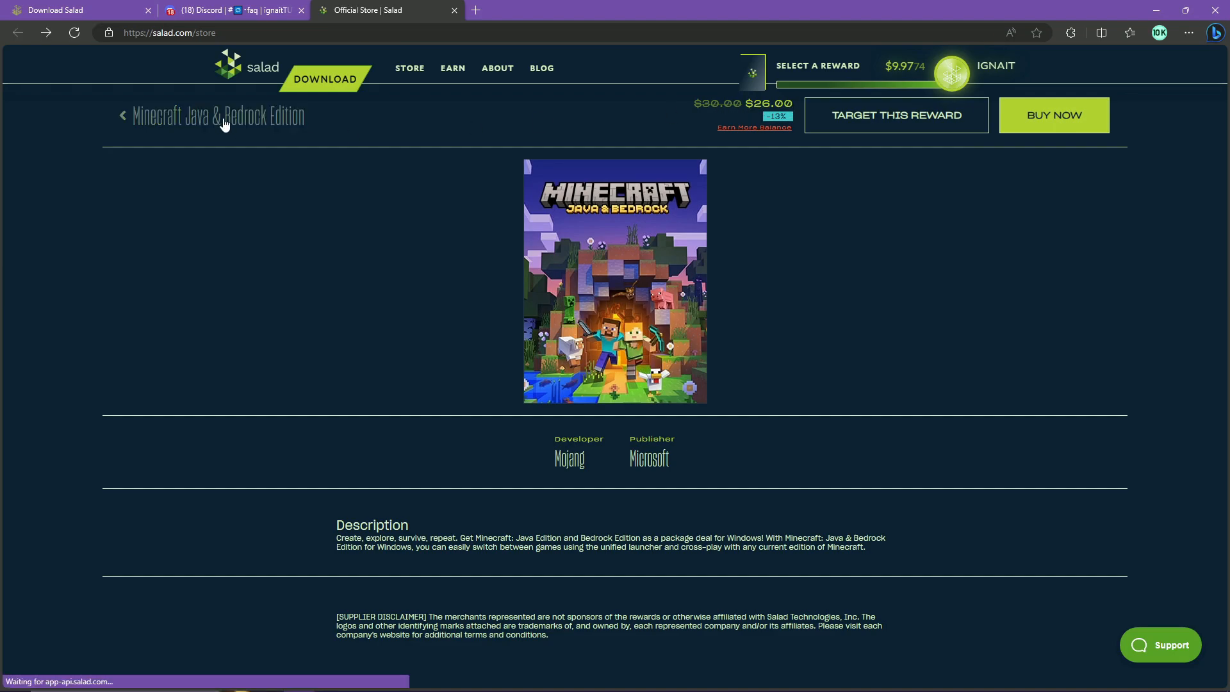
left_click(123, 115)
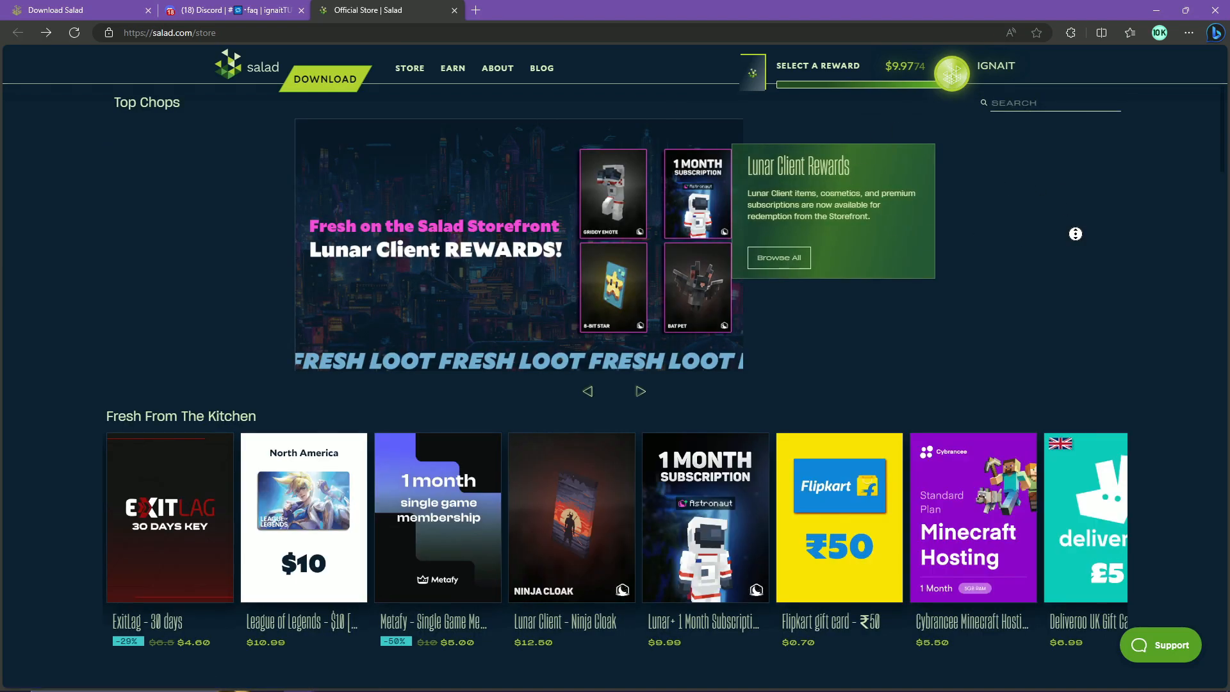
Browse down through the Most Popular, Minecraft, PayPal and Gaming Gift Cards rows.
scroll("down", 3)
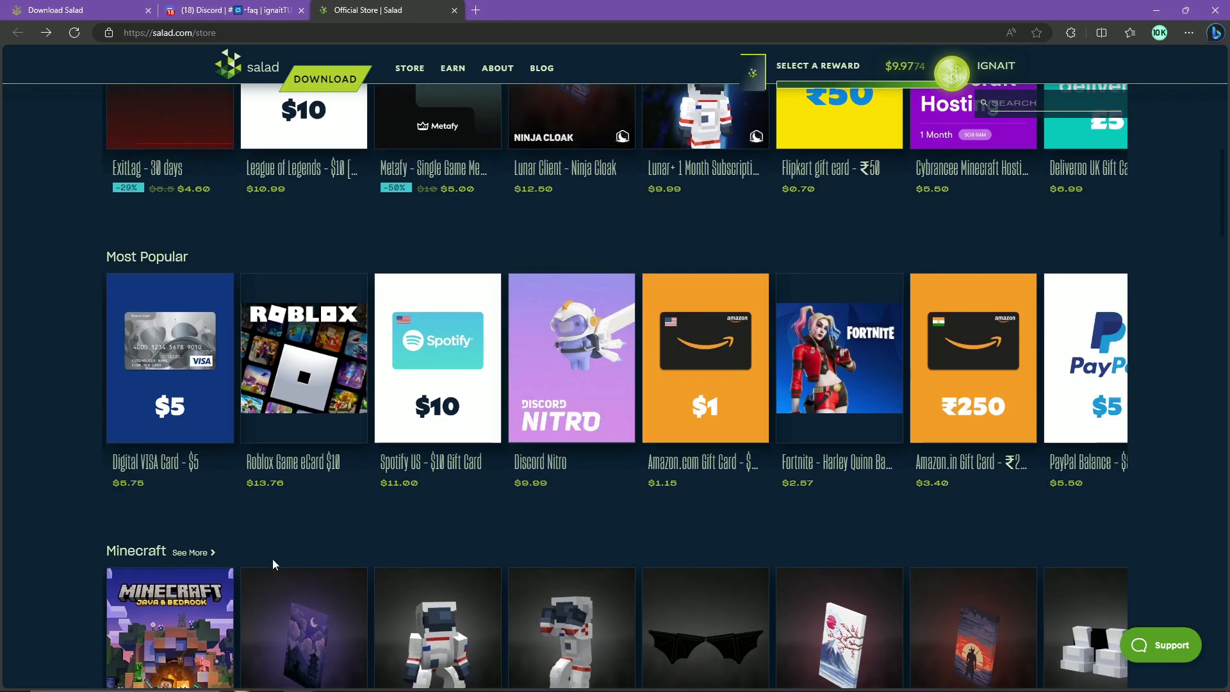
scroll("down", 3)
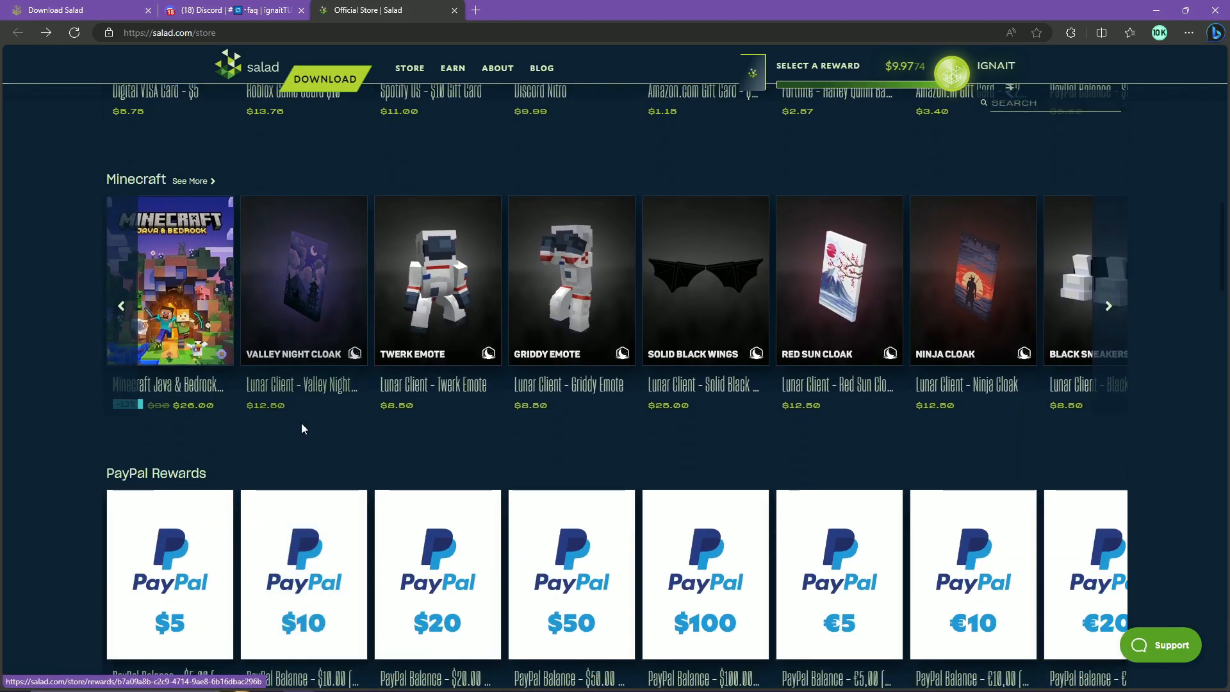
scroll("down", 3)
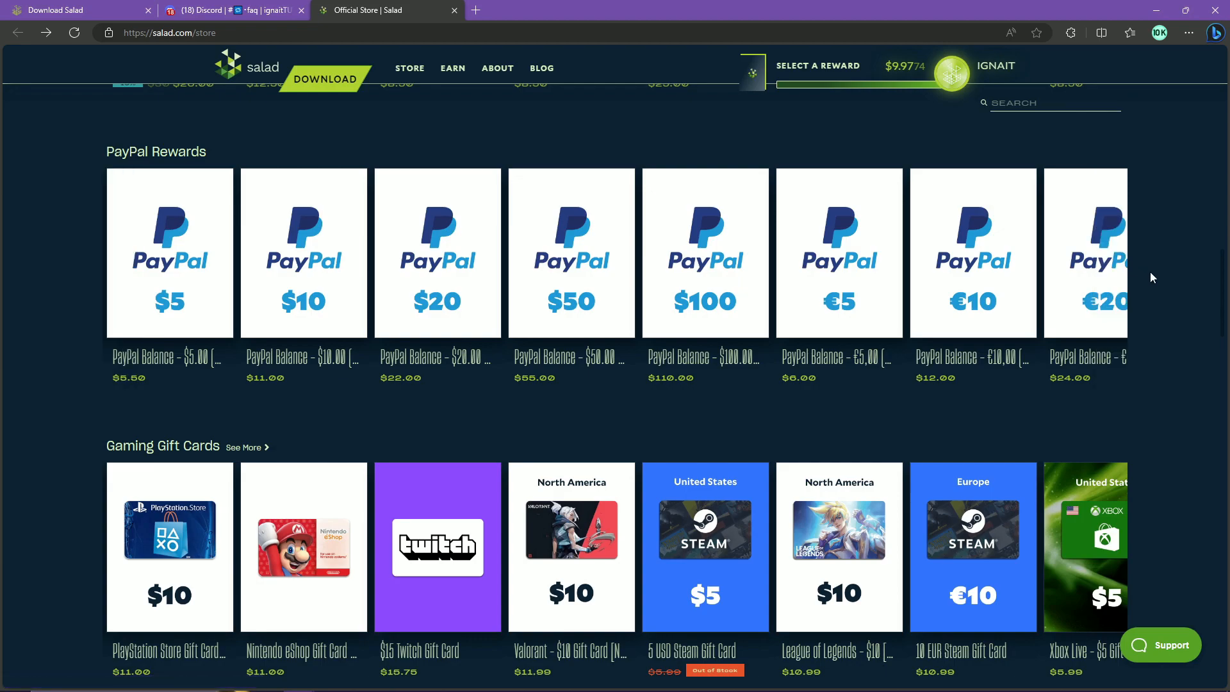
scroll("down", 3)
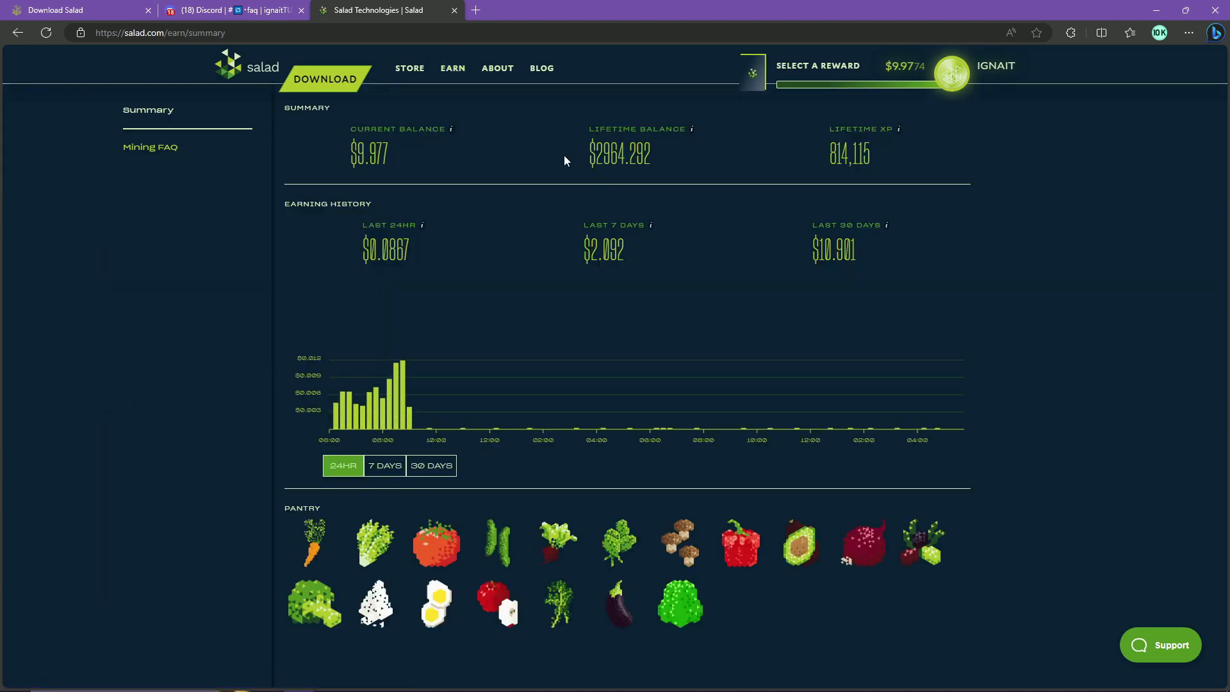
mouse_move(690, 157)
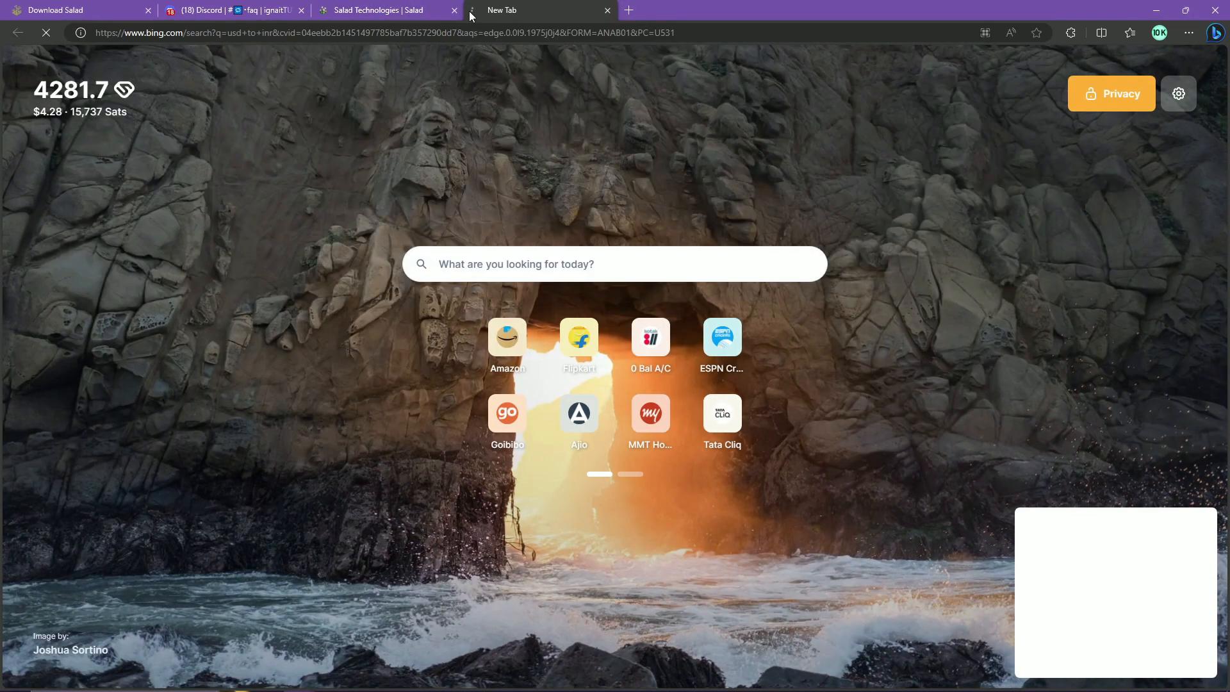
Convert 2964.00 US dollars to Indian rupees in Bing's currency converter, giving 245,258.25 INR.
left_click(385, 10)
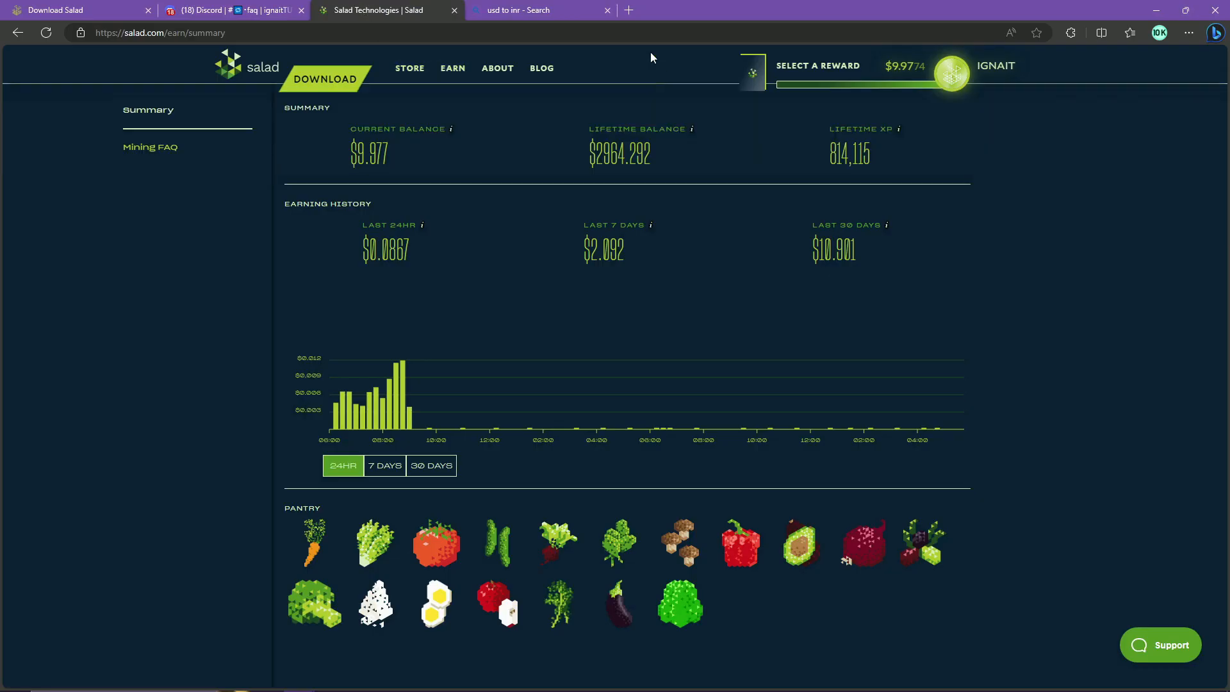
left_click(524, 11)
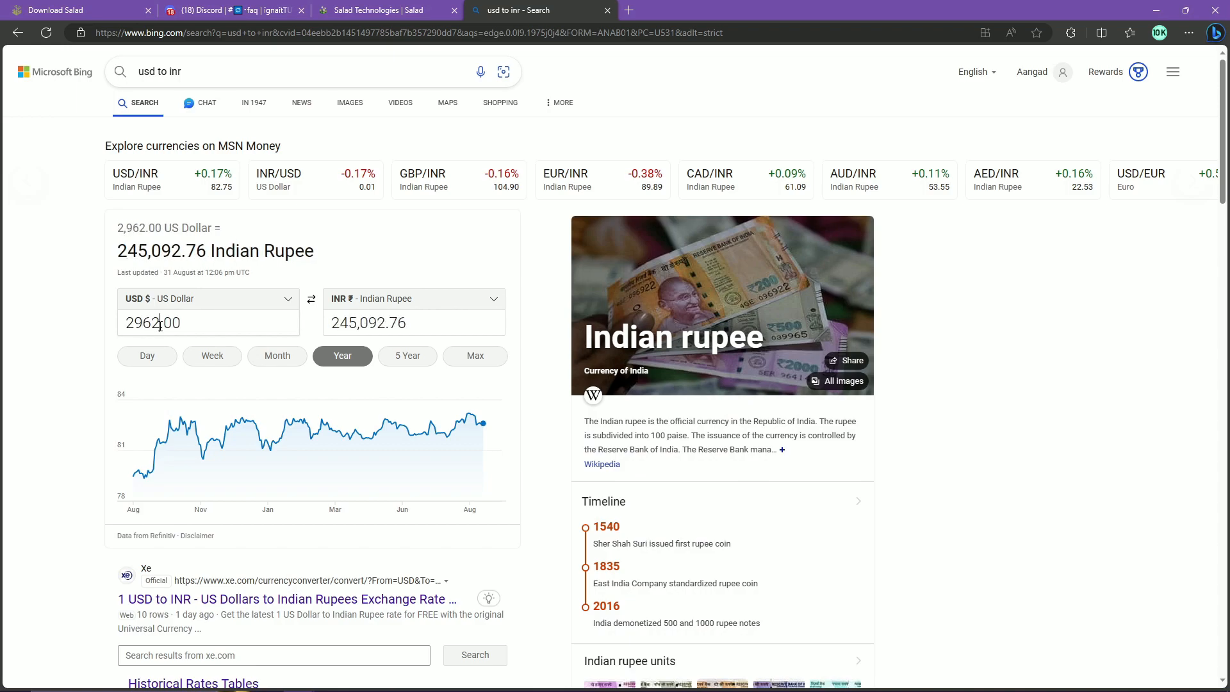
type("2964.00")
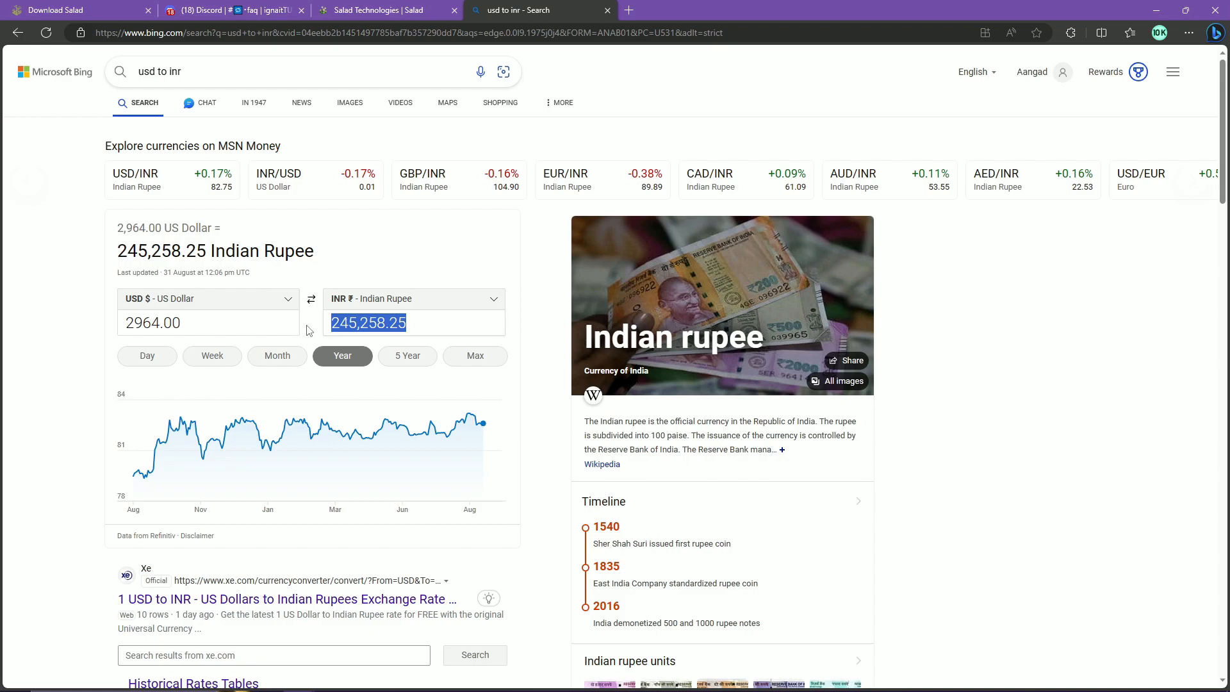
mouse_move(294, 333)
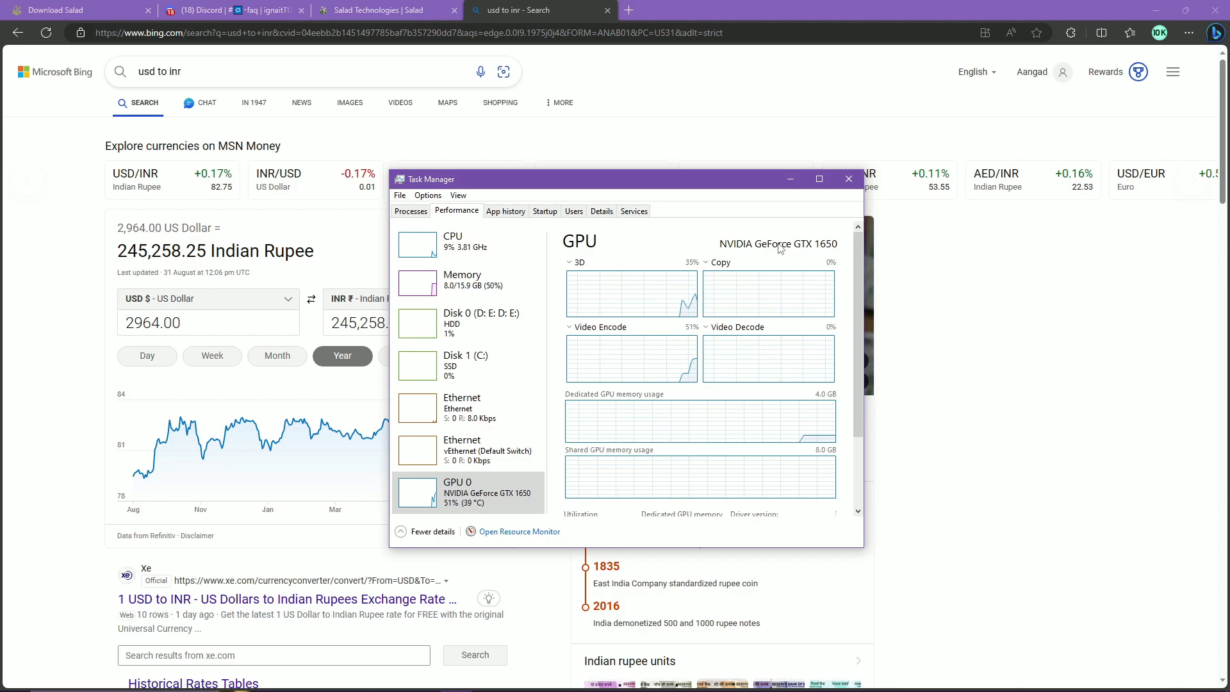
Check Disk 0, Disk 1 and Ethernet performance in Task Manager, then close it.
left_click(452, 241)
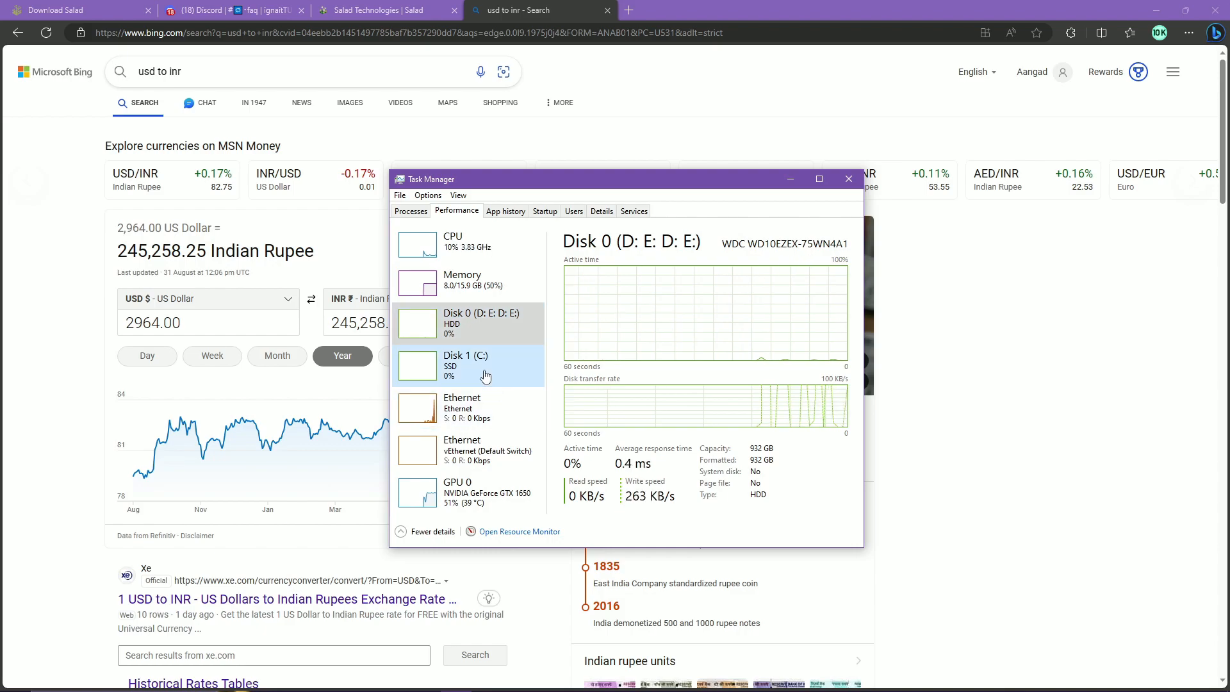
left_click(466, 365)
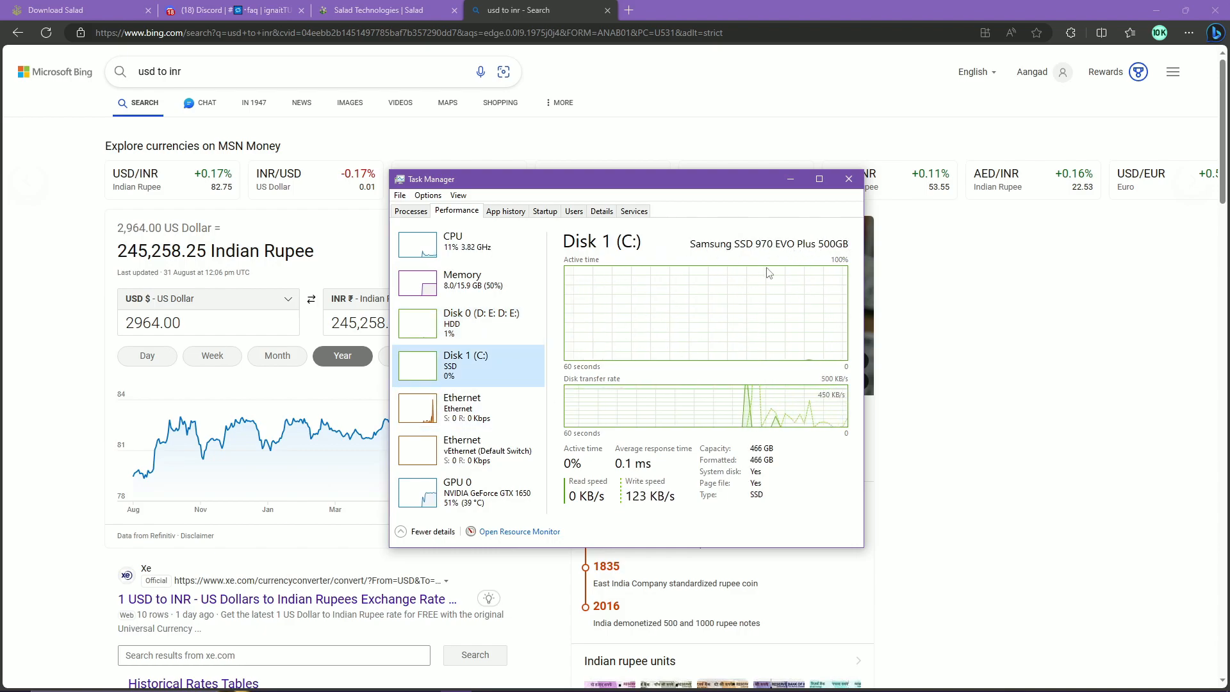
left_click(462, 408)
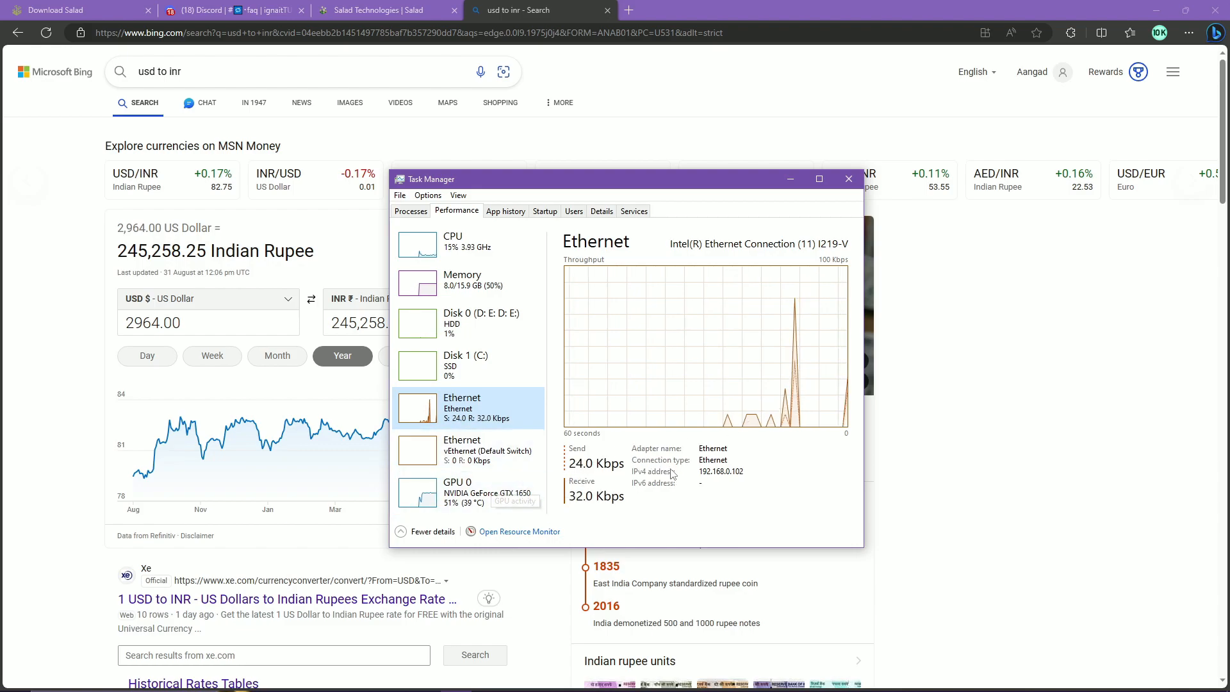
left_click(847, 180)
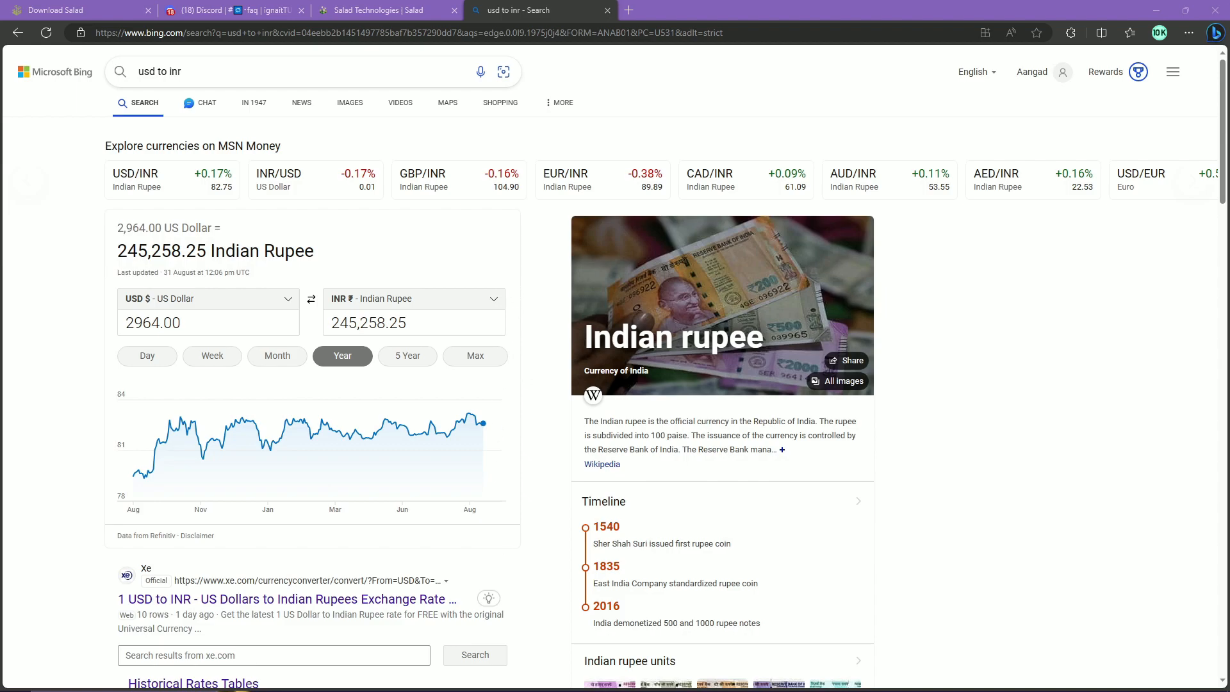
Browse the Salad storefront down to the Germany and United Kingdom gift card sections.
left_click(384, 11)
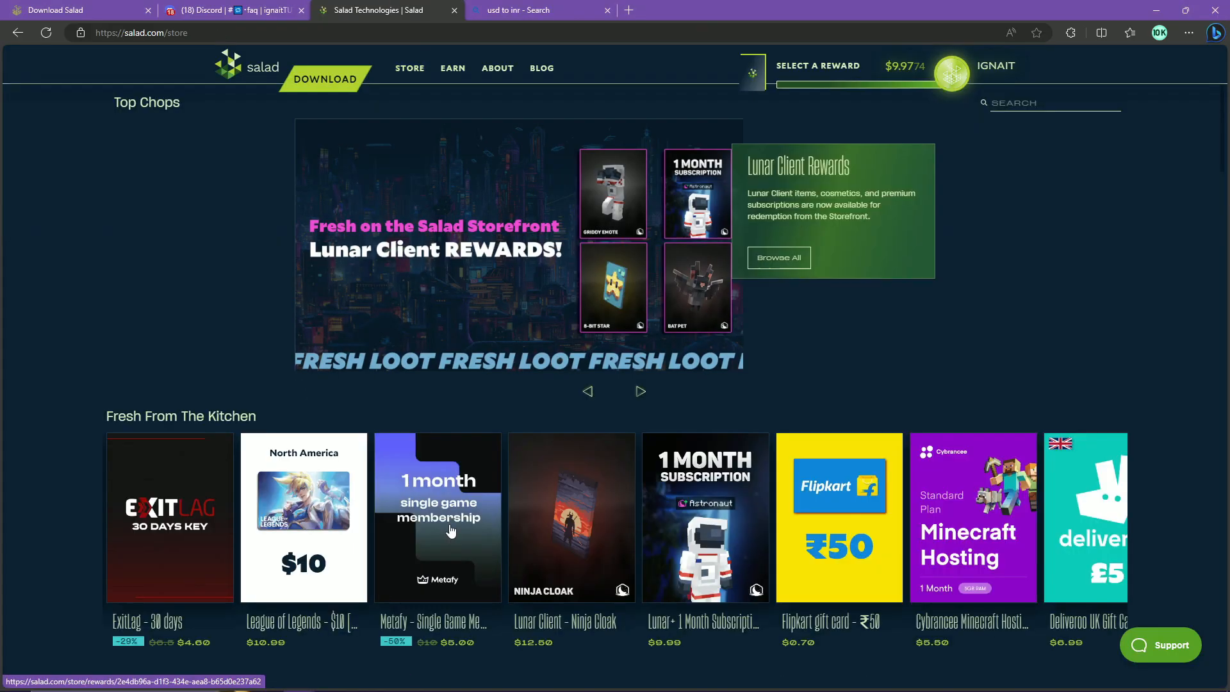
scroll("down", 3)
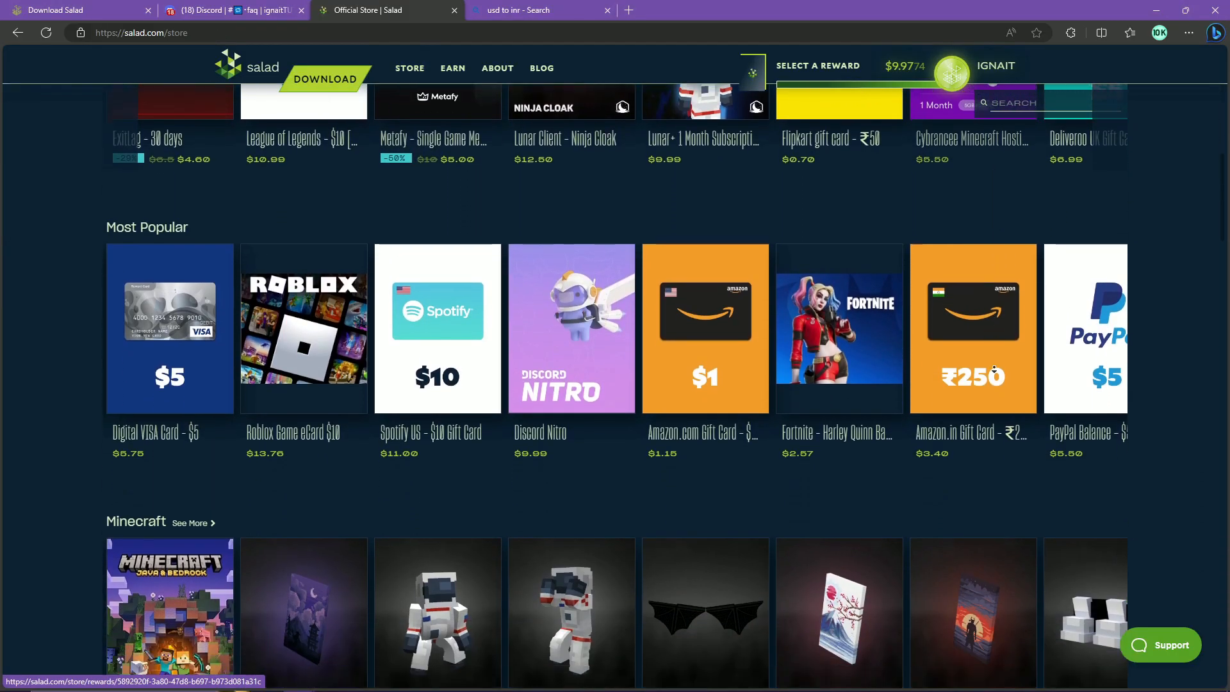
scroll("down", 3)
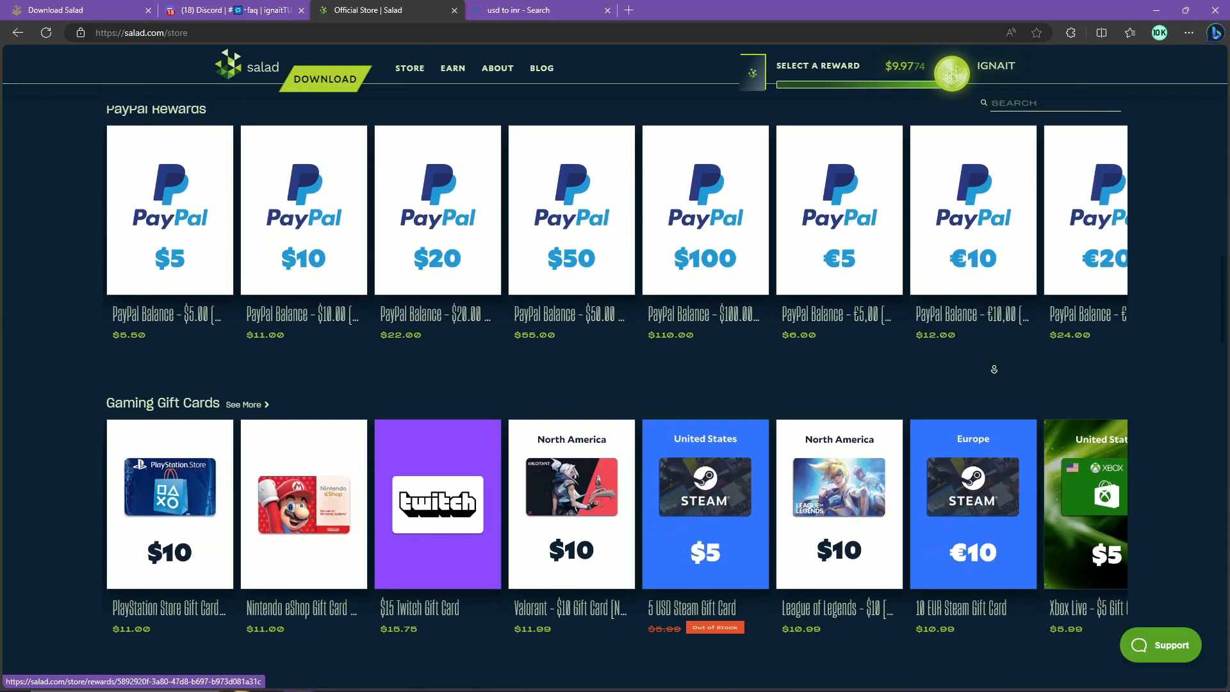
scroll("down", 3)
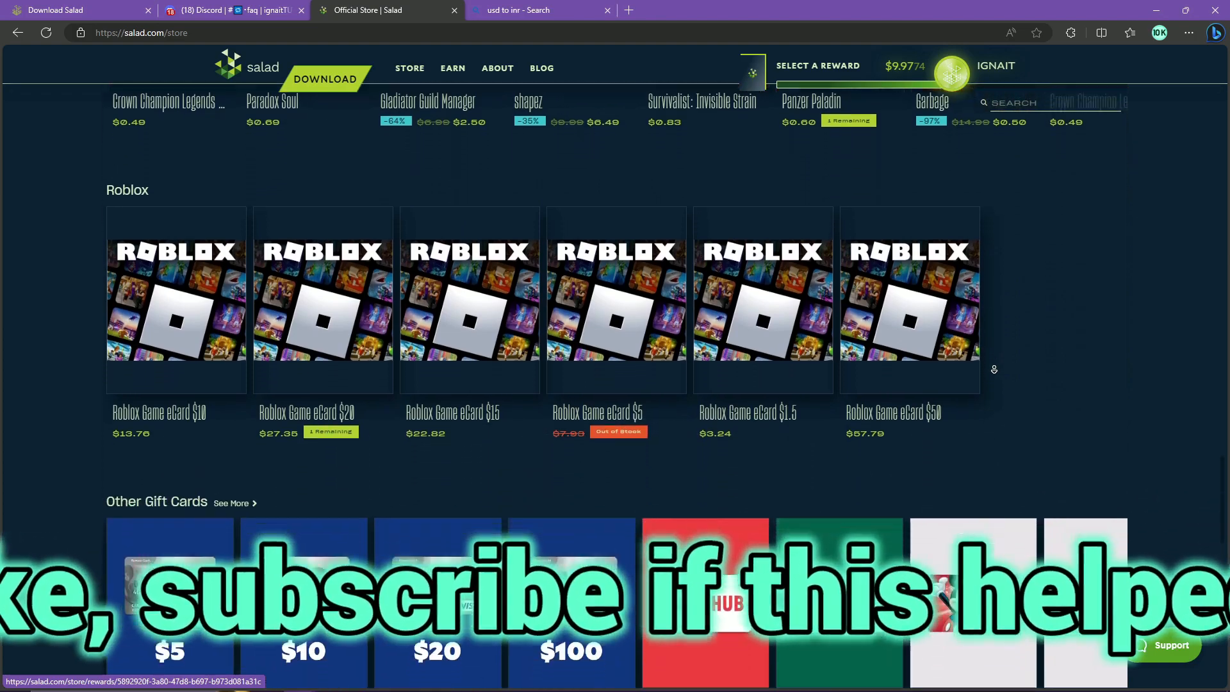
scroll("down", 3)
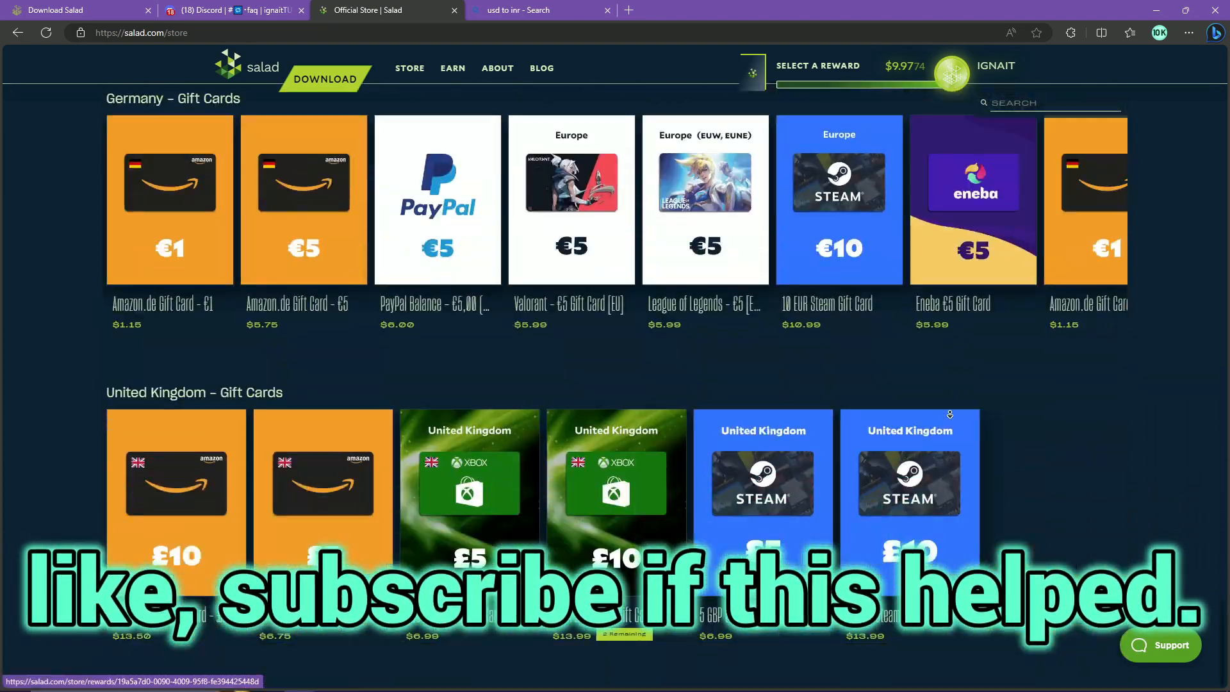
Read through the Discord server's $1-daily and faq channels.
left_click(228, 10)
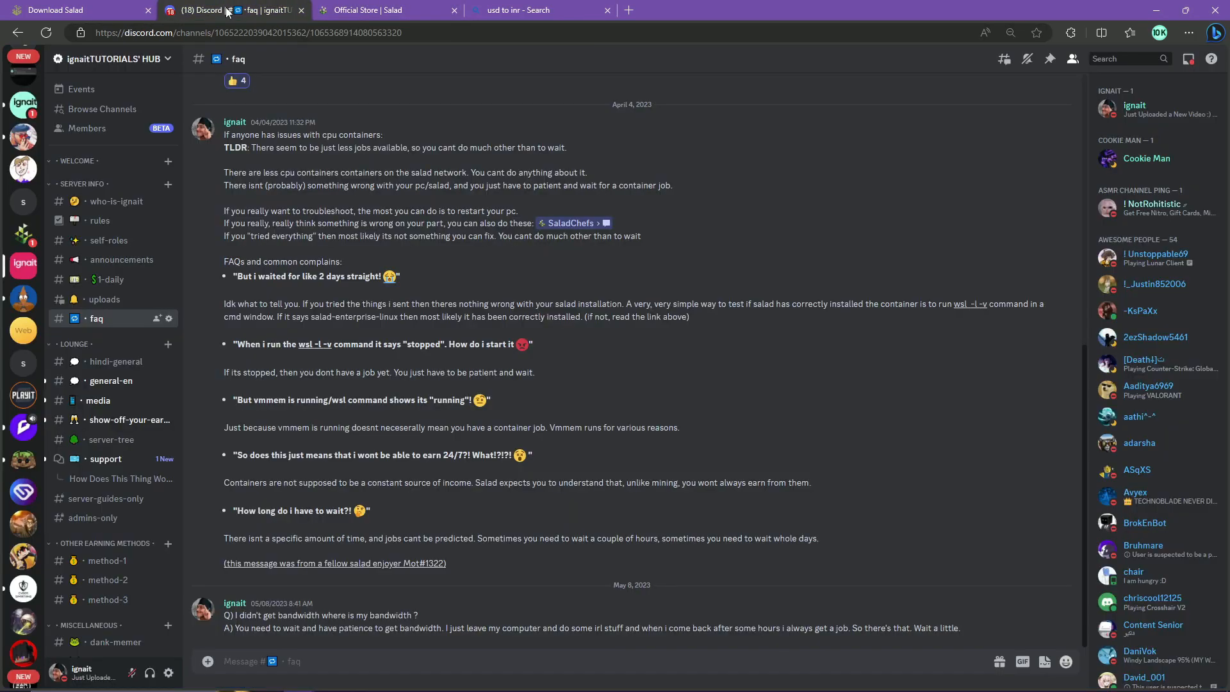
mouse_move(23, 265)
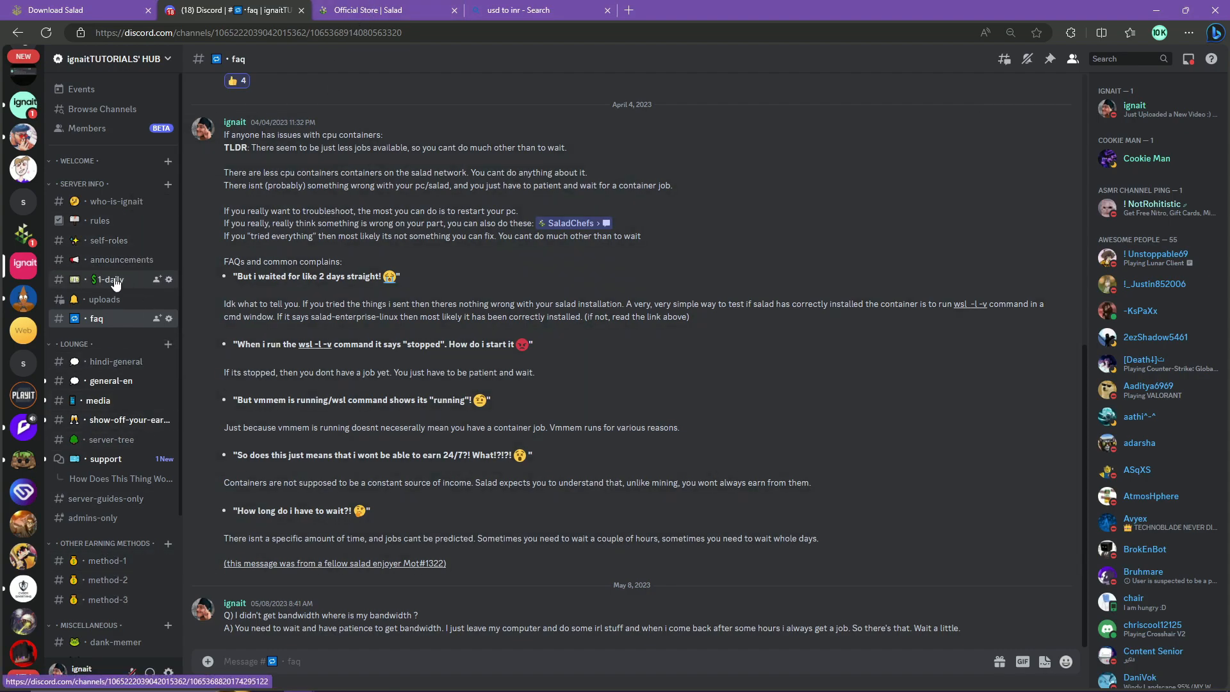
left_click(108, 278)
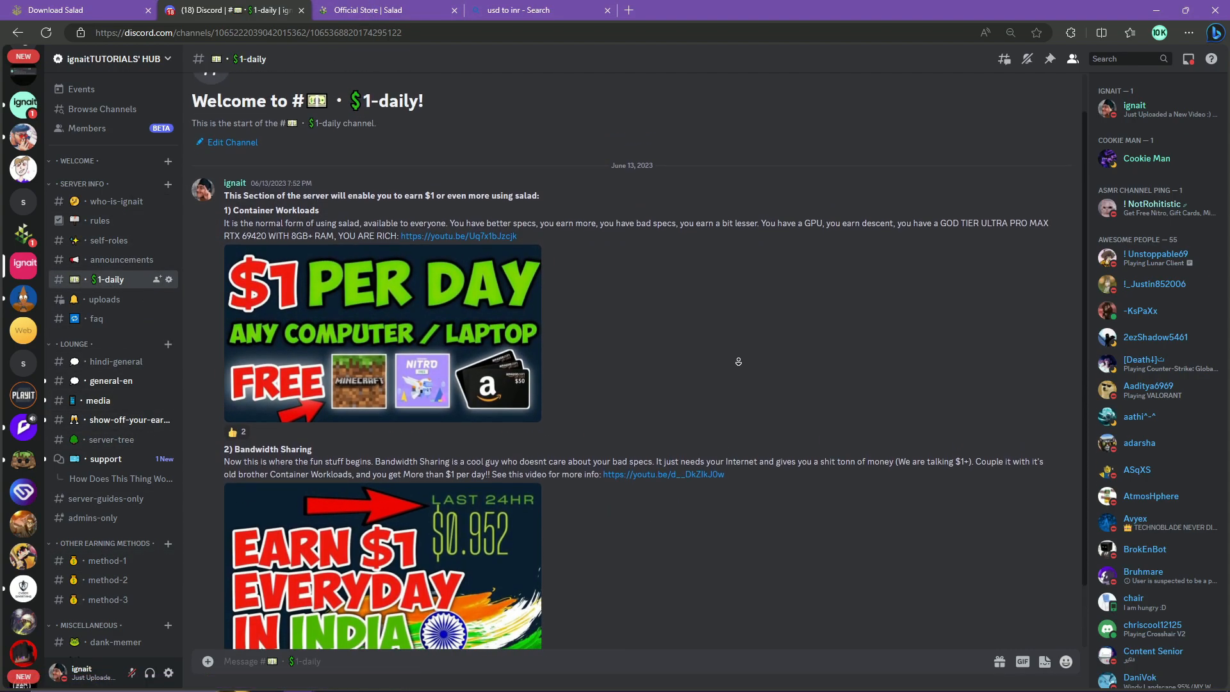
scroll("down", 3)
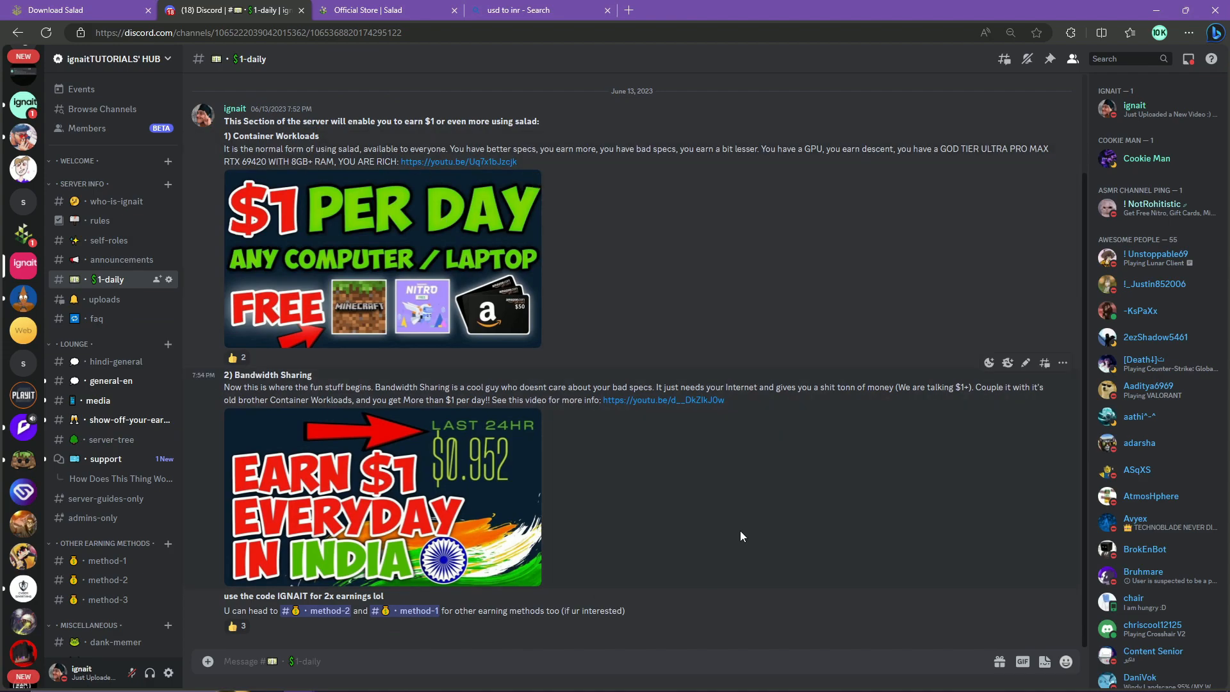
left_click(96, 318)
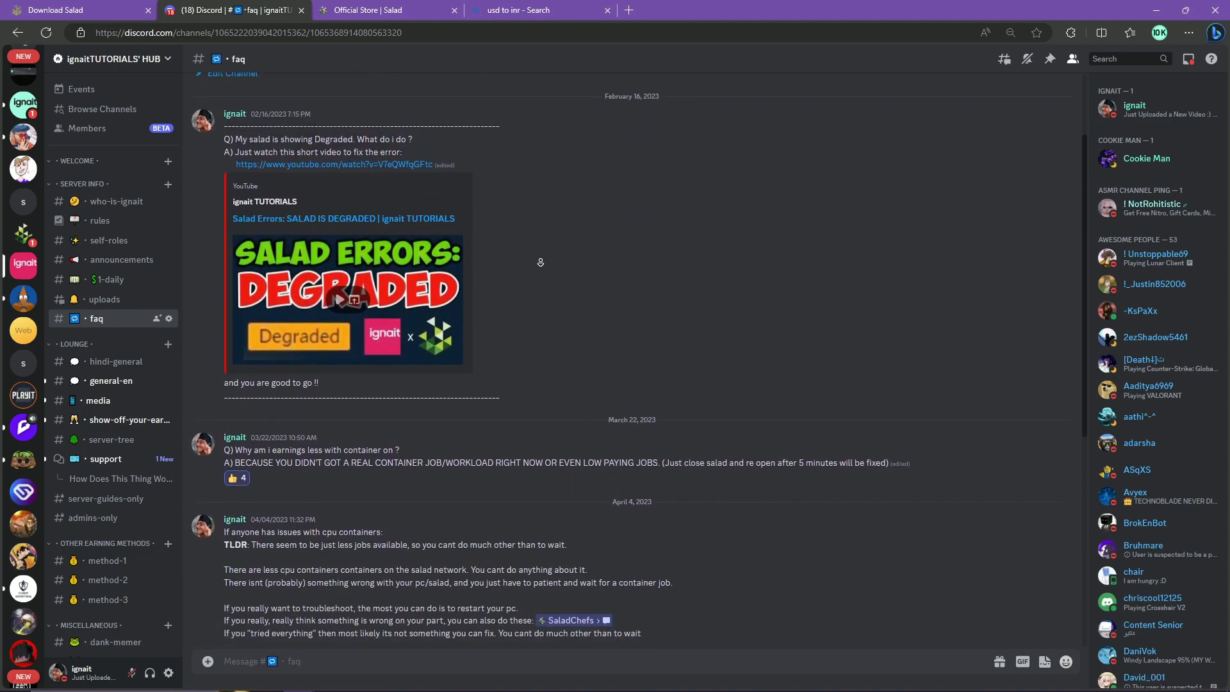
scroll("down", 3)
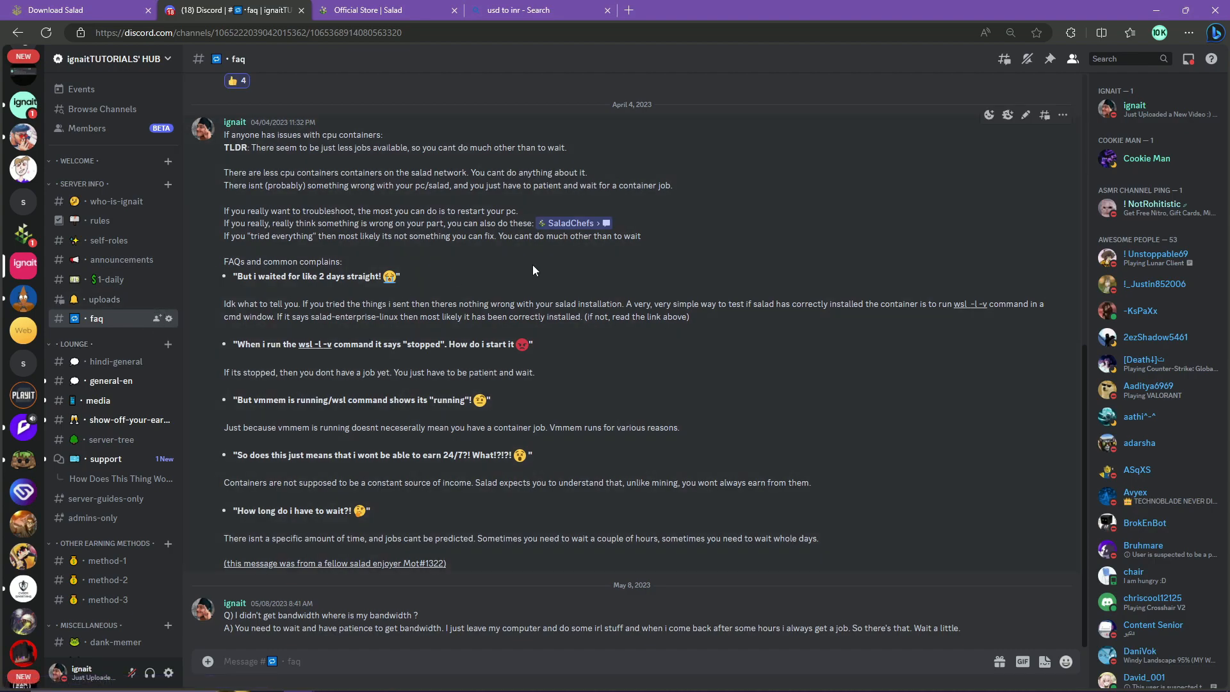
mouse_move(607, 228)
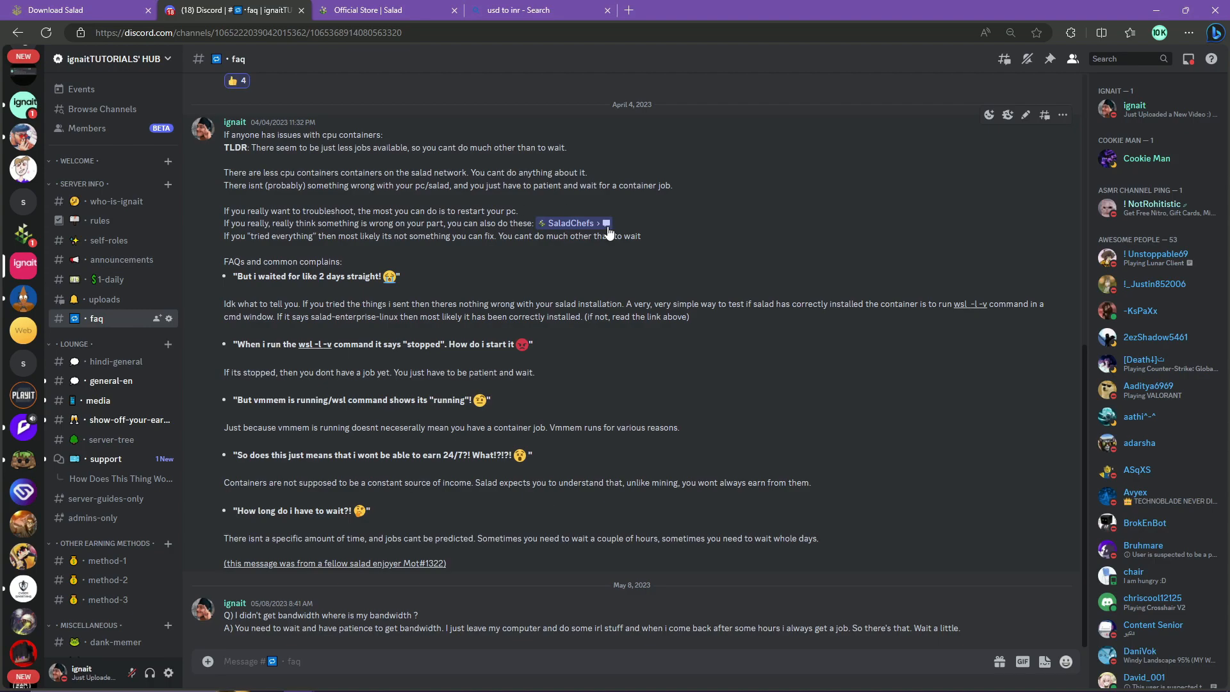
left_click(108, 239)
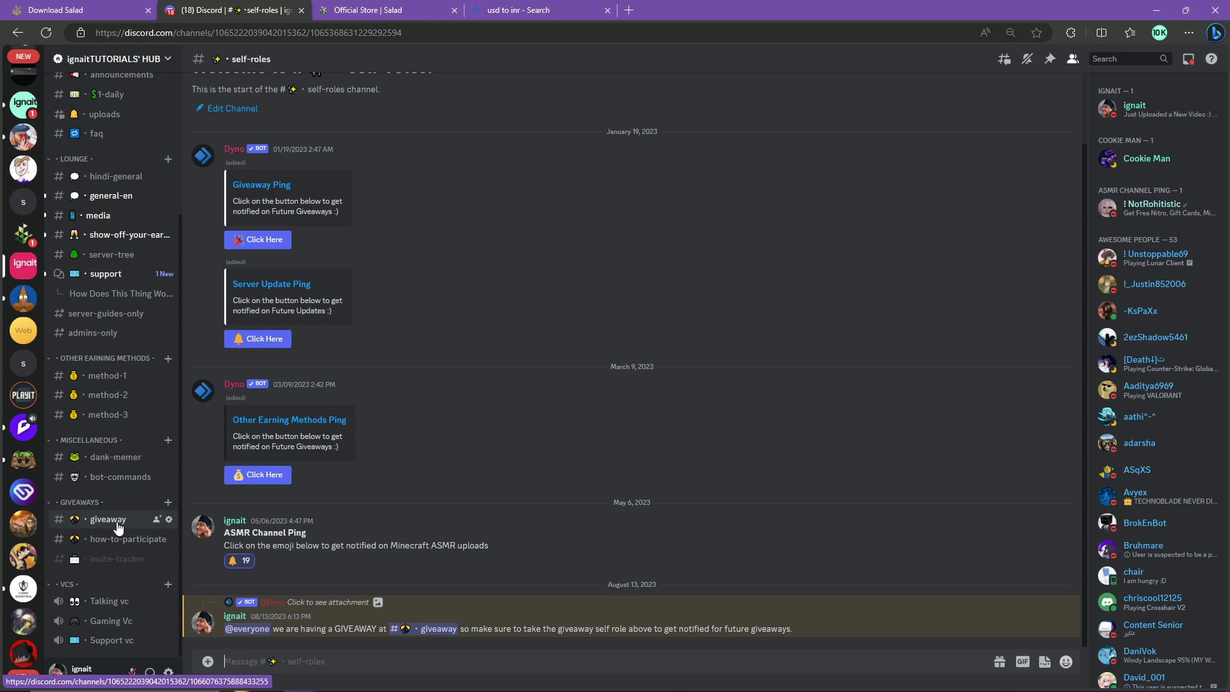
Read the giveaway channel and land on the self-roles channel.
left_click(107, 518)
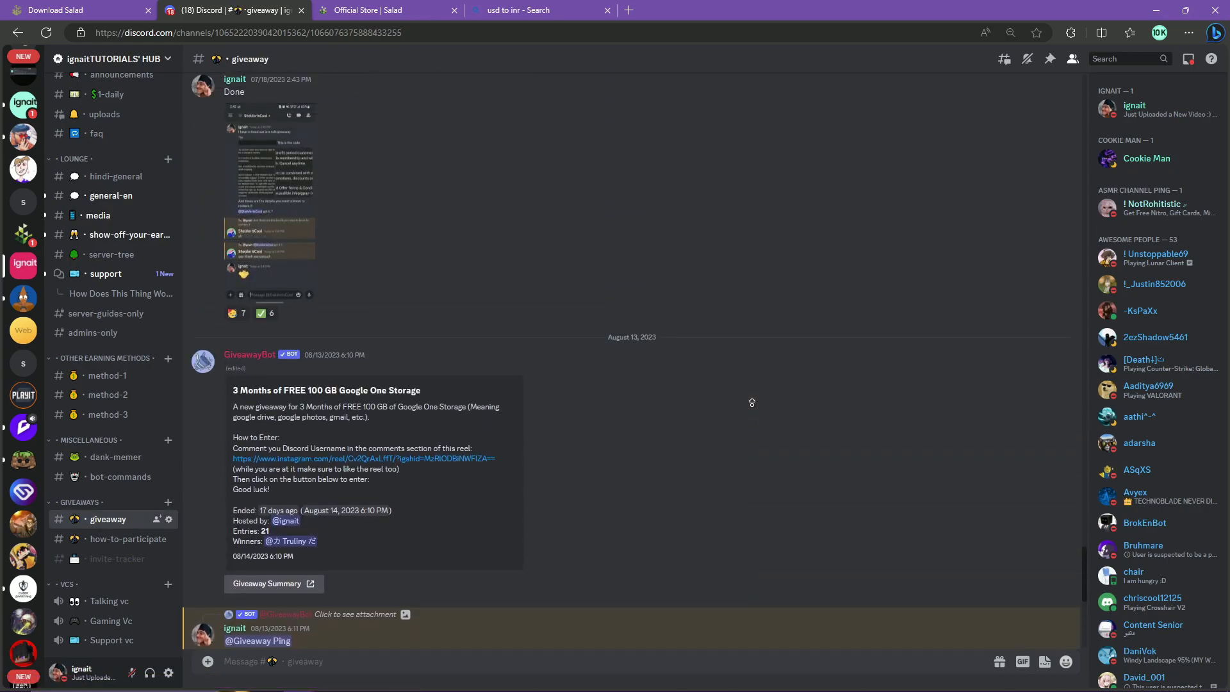
scroll("down", 3)
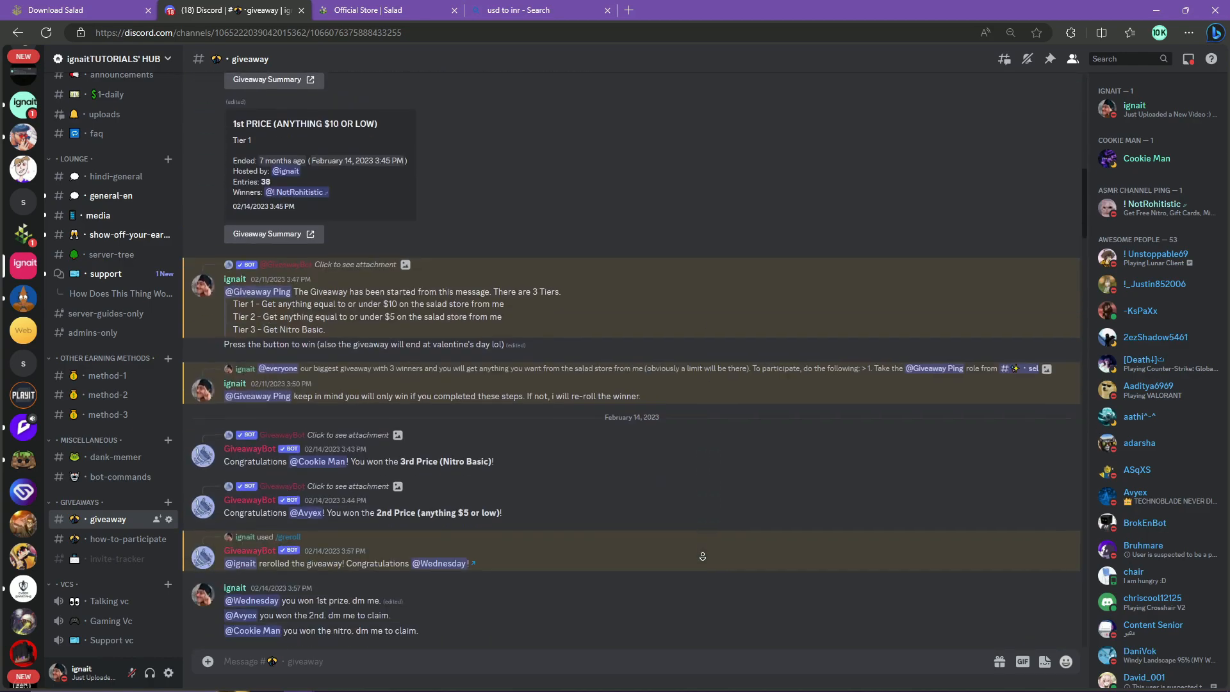
scroll("down", 3)
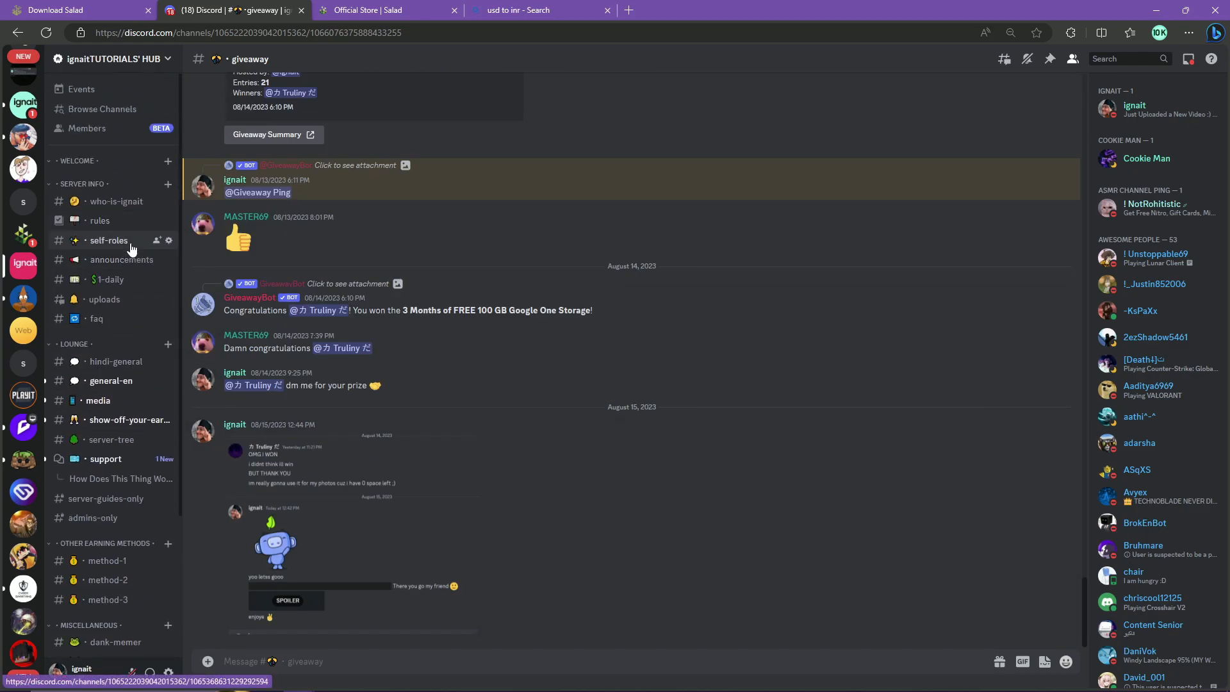
left_click(109, 240)
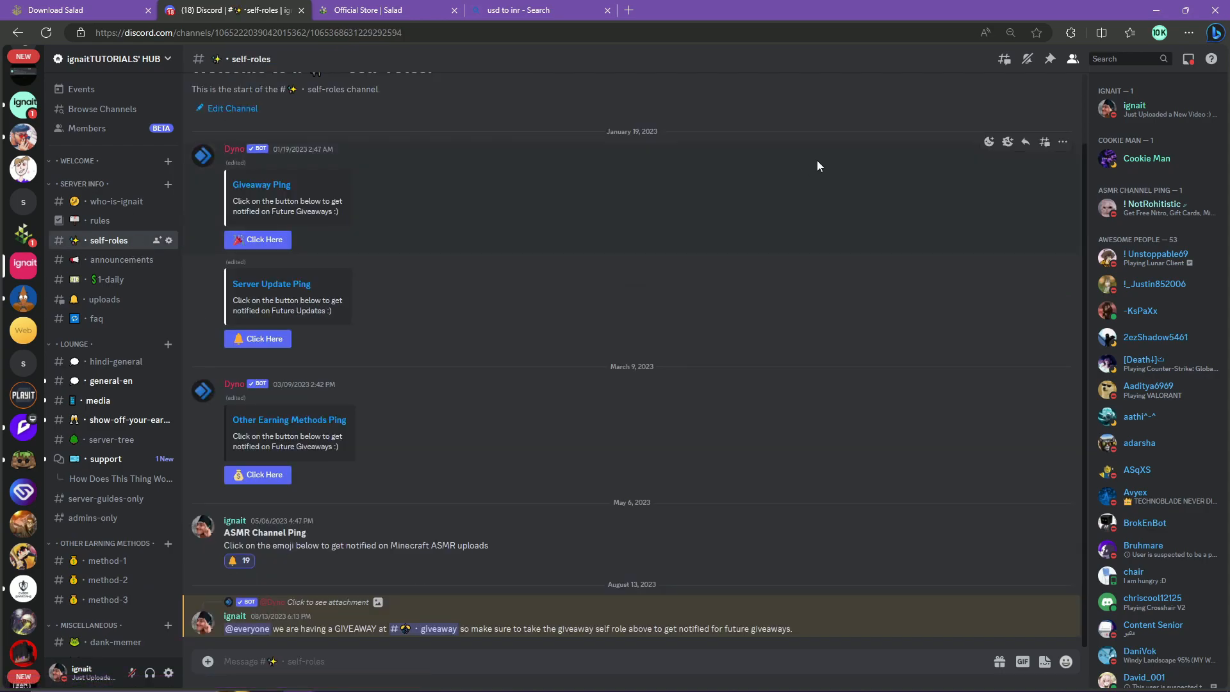